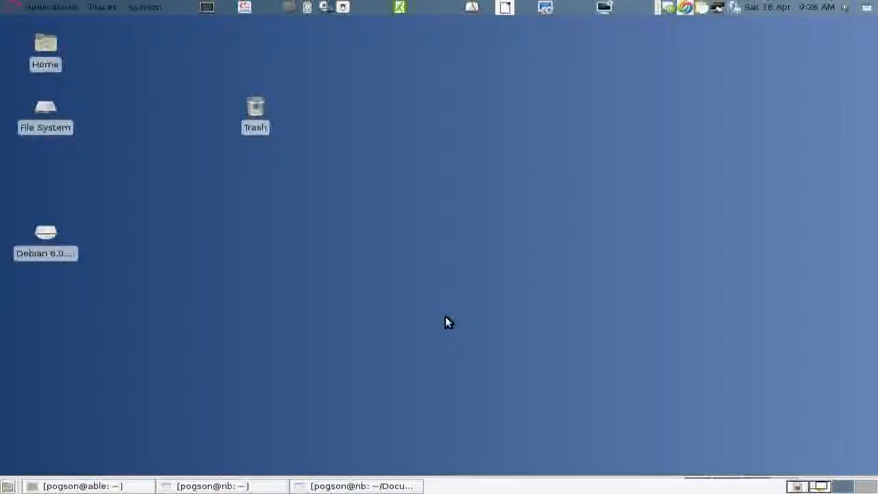
{"action": "mouse_move", "coordinate": [426, 287]}
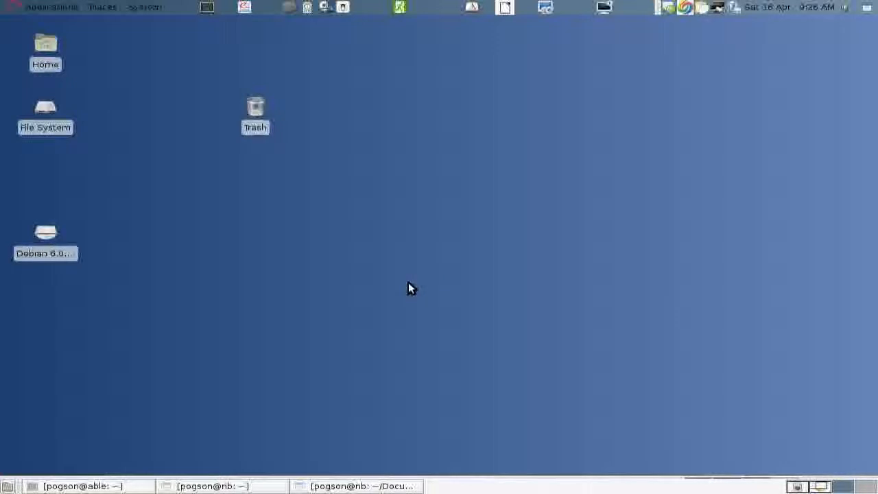
{"action": "mouse_move", "coordinate": [419, 285]}
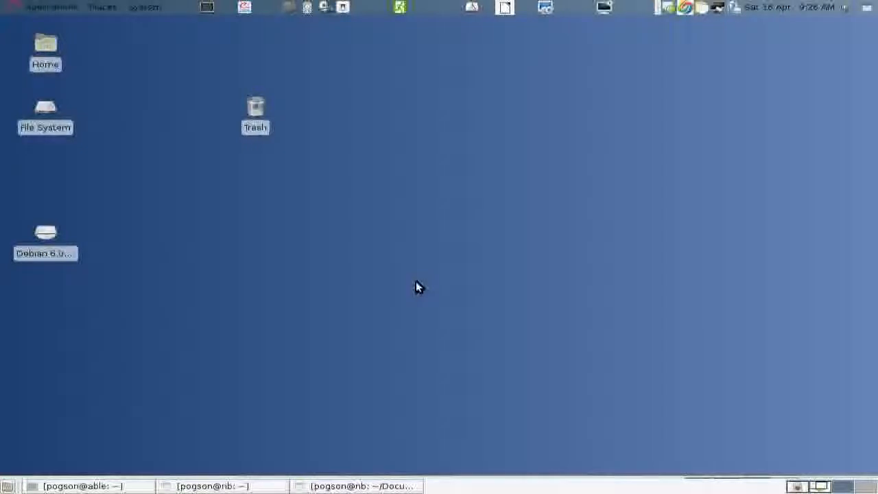
{"action": "mouse_move", "coordinate": [446, 210]}
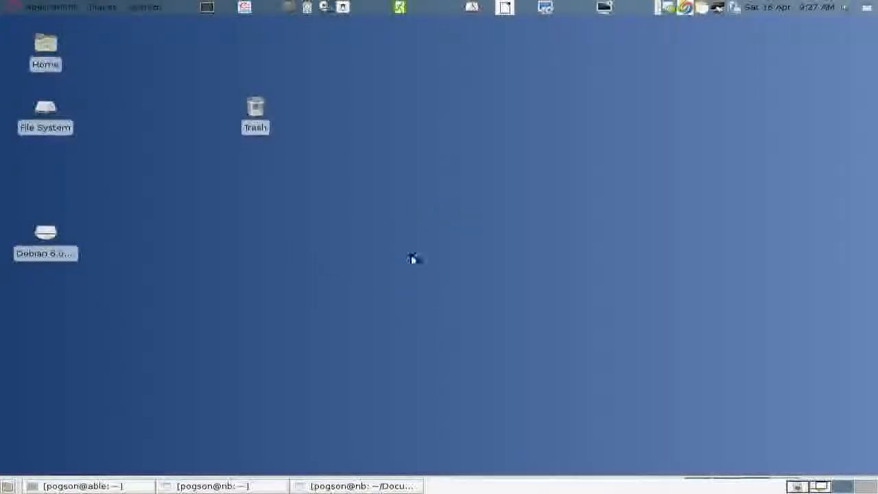
{"action": "mouse_move", "coordinate": [370, 164]}
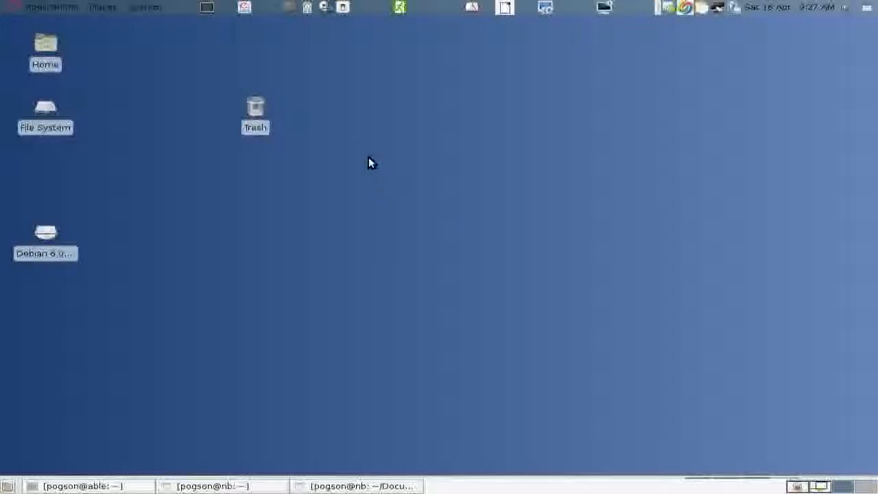
Use Desktop Settings to set a single flower.png image as the background, then close.
{"action": "right_click", "coordinate": [369, 161]}
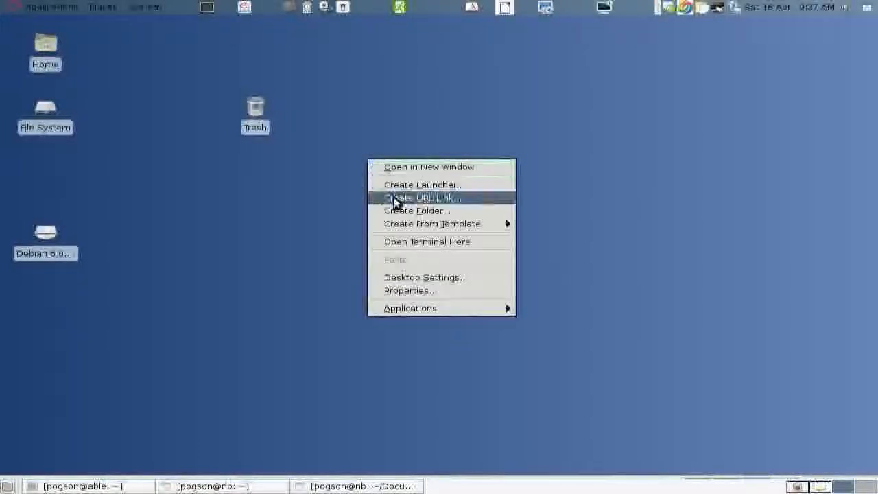
{"action": "mouse_move", "coordinate": [442, 281]}
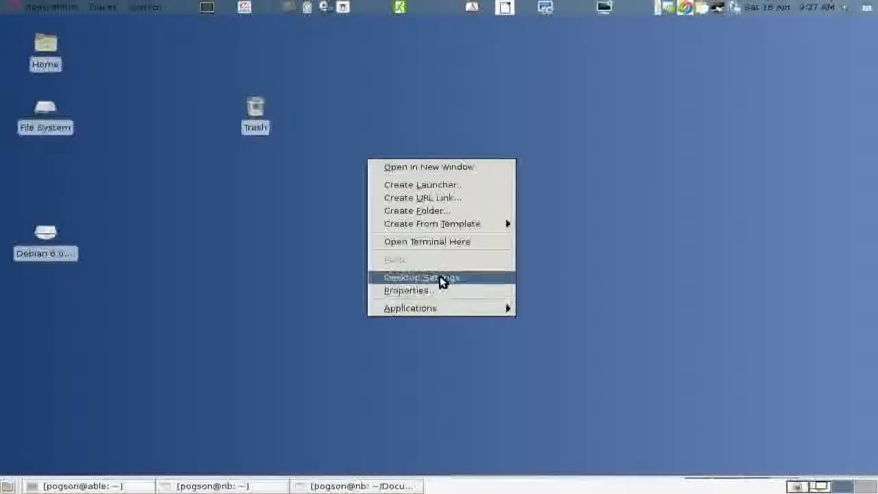
{"action": "left_click", "coordinate": [422, 277]}
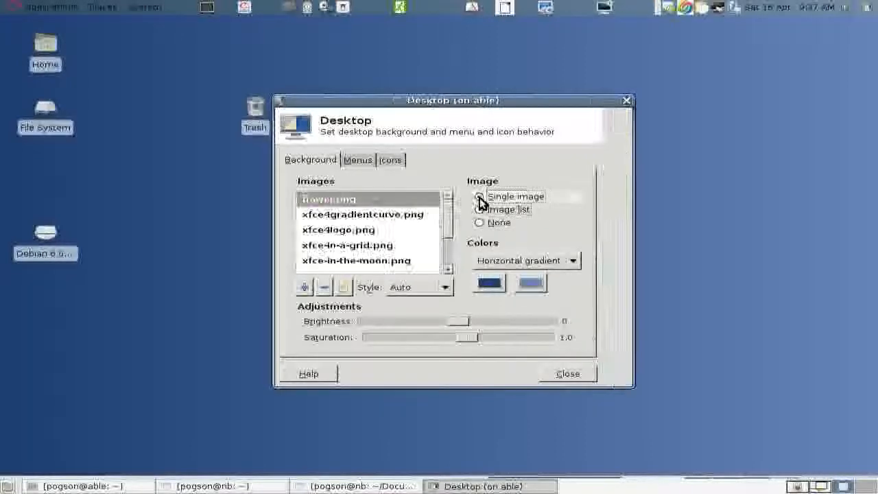
{"action": "left_click", "coordinate": [481, 196]}
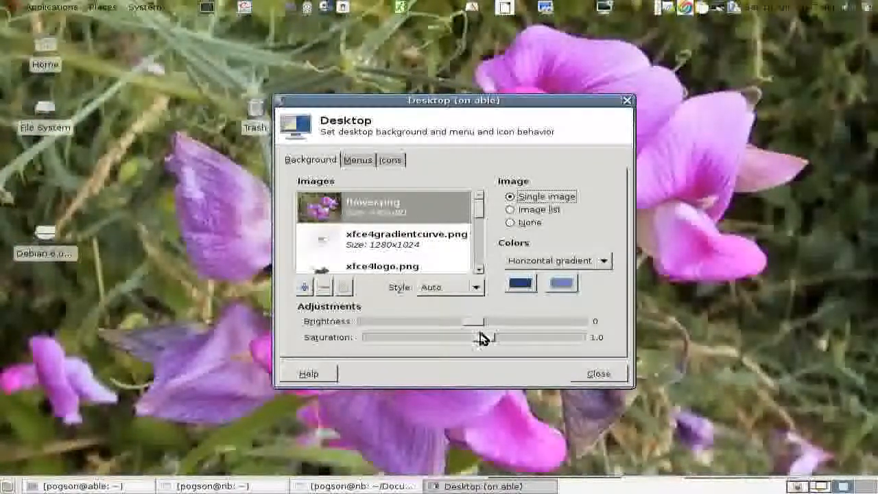
{"action": "left_click", "coordinate": [405, 239]}
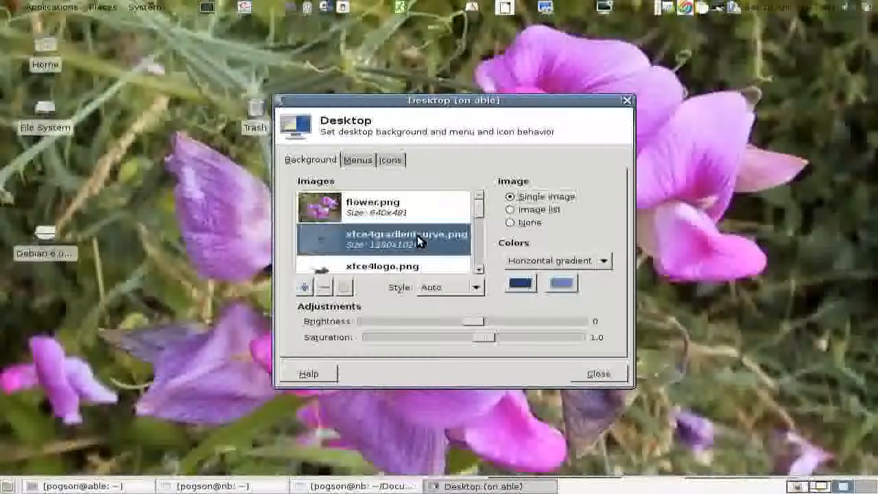
{"action": "left_click", "coordinate": [382, 207]}
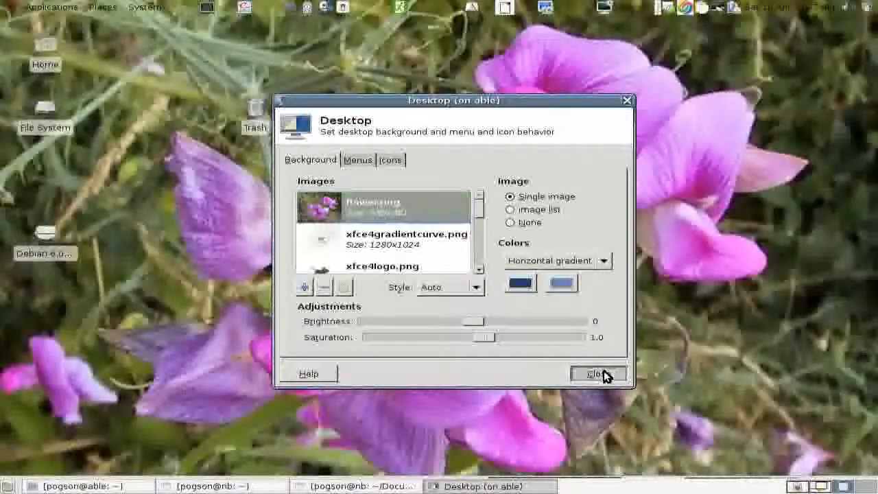
{"action": "left_click", "coordinate": [597, 374]}
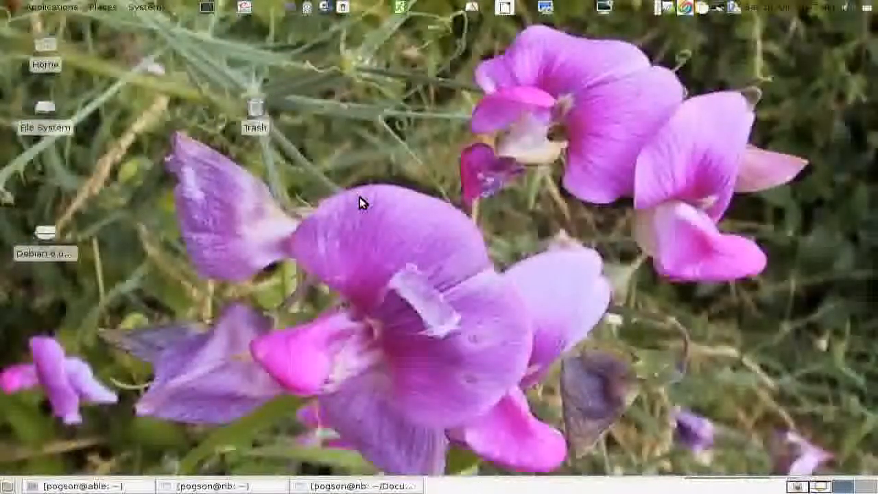
{"action": "mouse_move", "coordinate": [357, 193]}
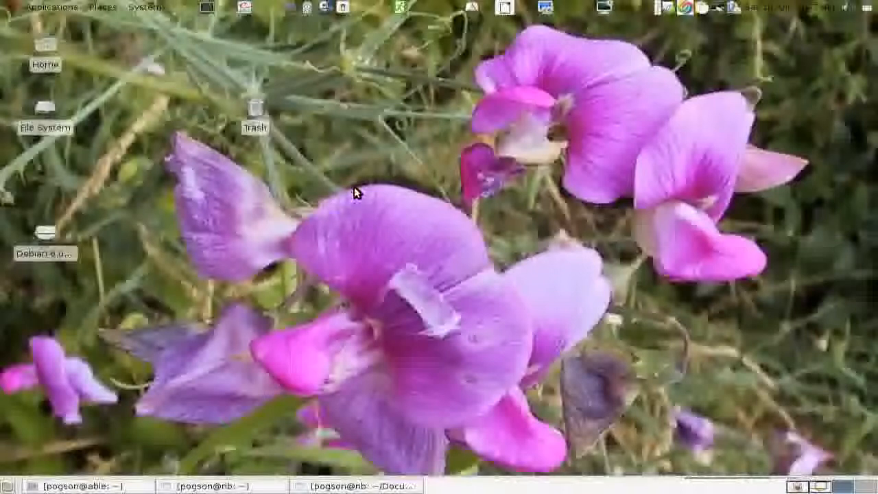
{"action": "mouse_move", "coordinate": [219, 178]}
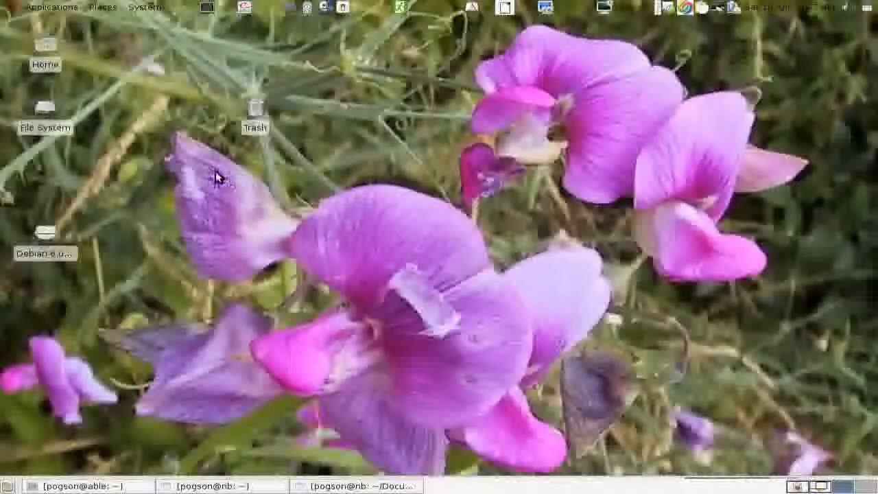
{"action": "mouse_move", "coordinate": [251, 185]}
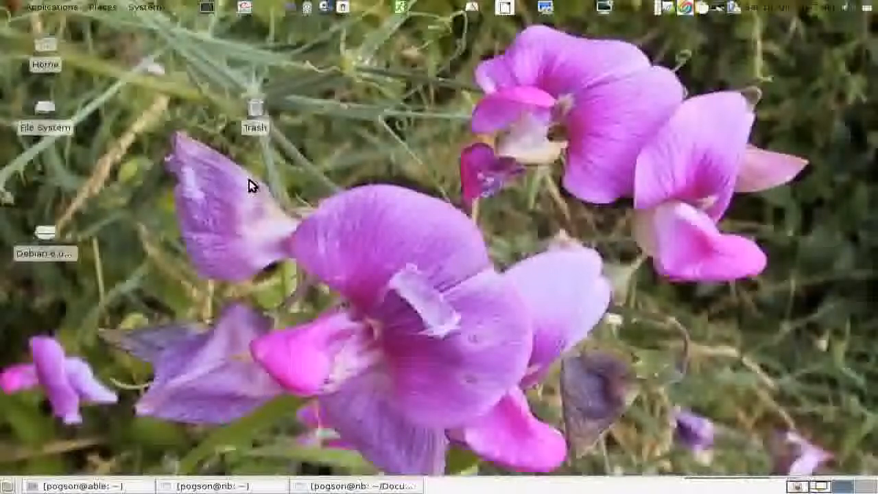
{"action": "mouse_move", "coordinate": [231, 161]}
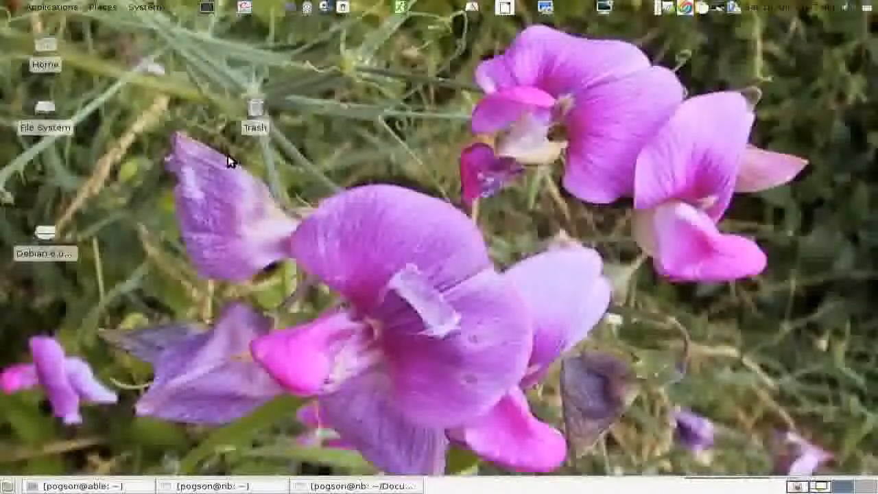
{"action": "right_click", "coordinate": [231, 162]}
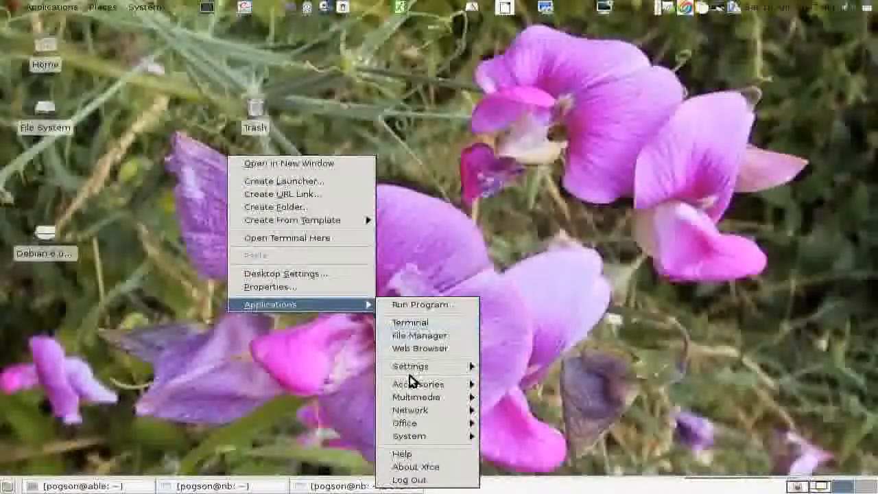
{"action": "mouse_move", "coordinate": [419, 336]}
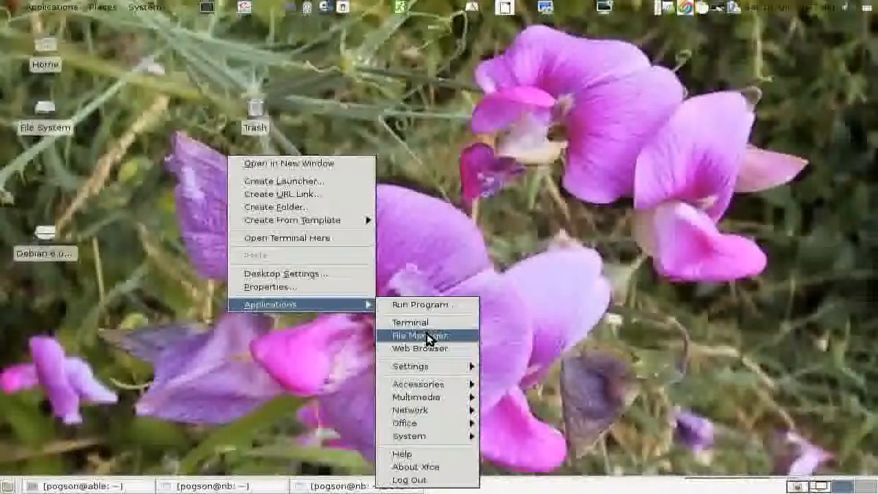
{"action": "left_click", "coordinate": [419, 335]}
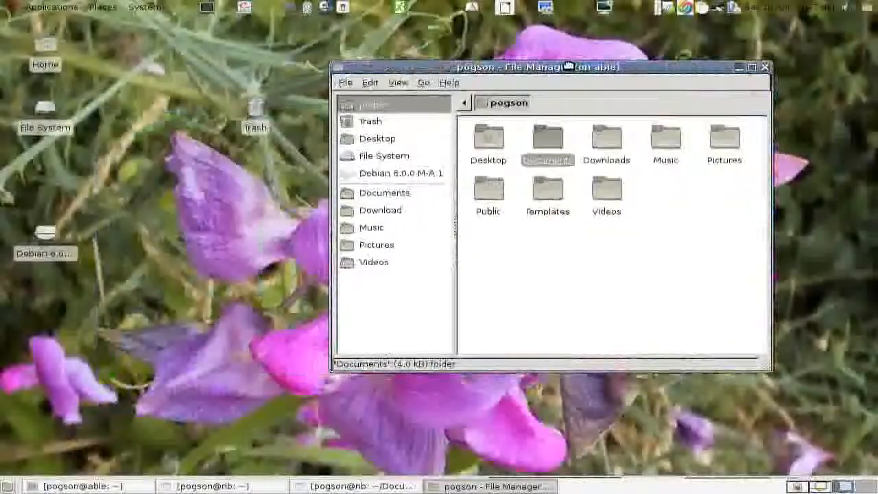
{"action": "left_click_drag", "start_coordinate": [535, 67], "coordinate": [490, 21]}
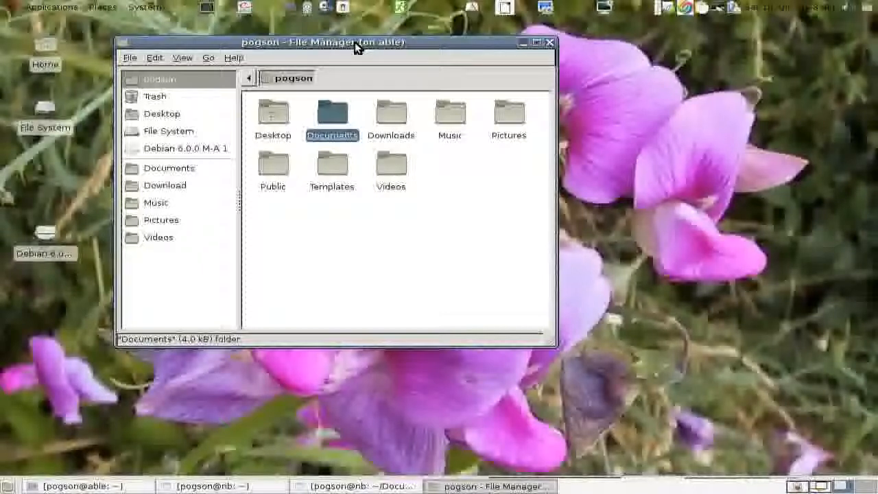
{"action": "mouse_move", "coordinate": [365, 49]}
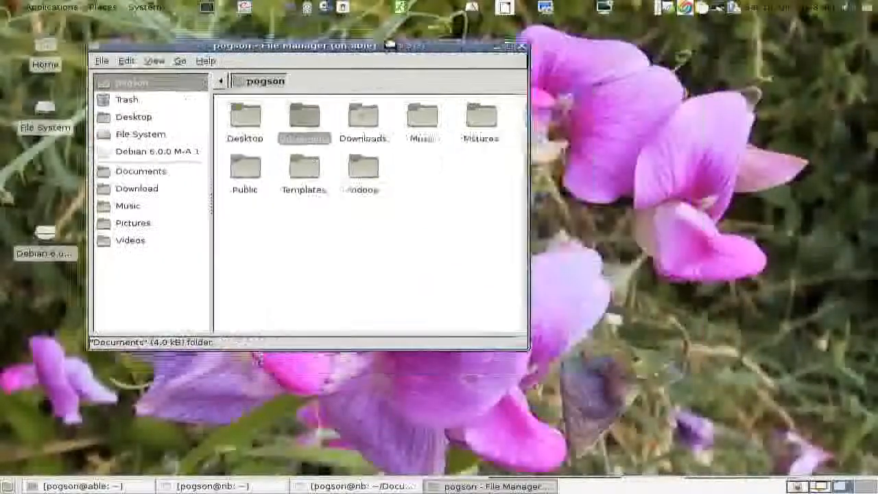
{"action": "left_click_drag", "start_coordinate": [298, 46], "coordinate": [339, 70]}
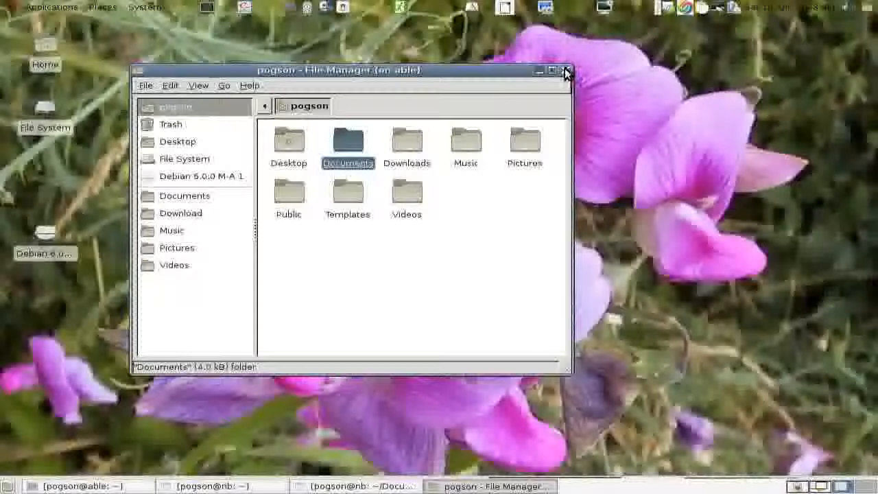
{"action": "left_click", "coordinate": [566, 70]}
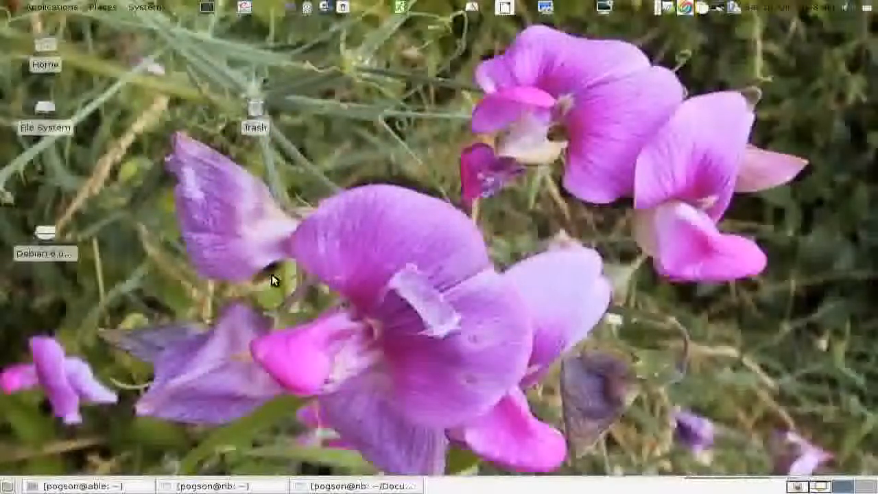
{"action": "mouse_move", "coordinate": [449, 475]}
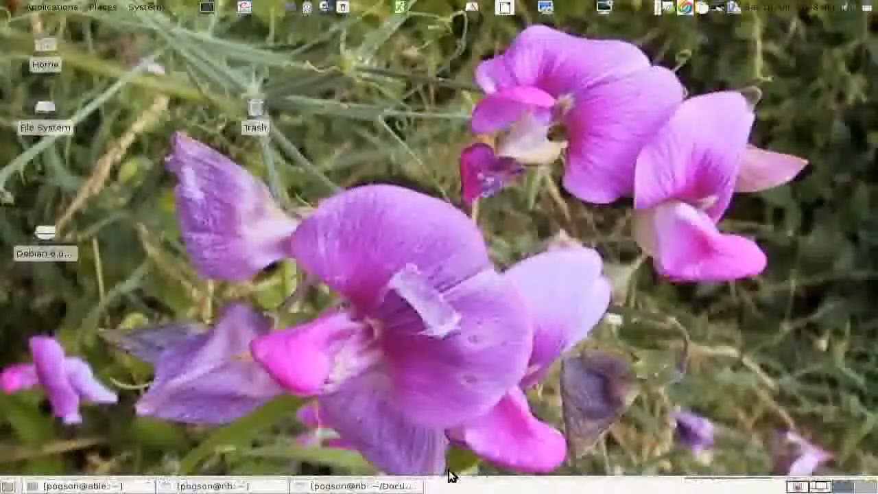
{"action": "mouse_move", "coordinate": [386, 56]}
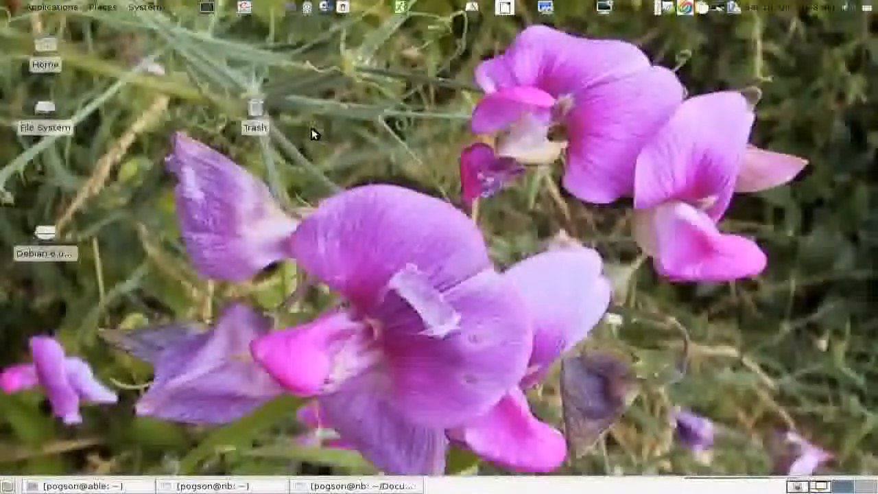
Open a terminal from the desktop menu and try launching rxvt with the 12x24 font.
{"action": "right_click", "coordinate": [312, 134]}
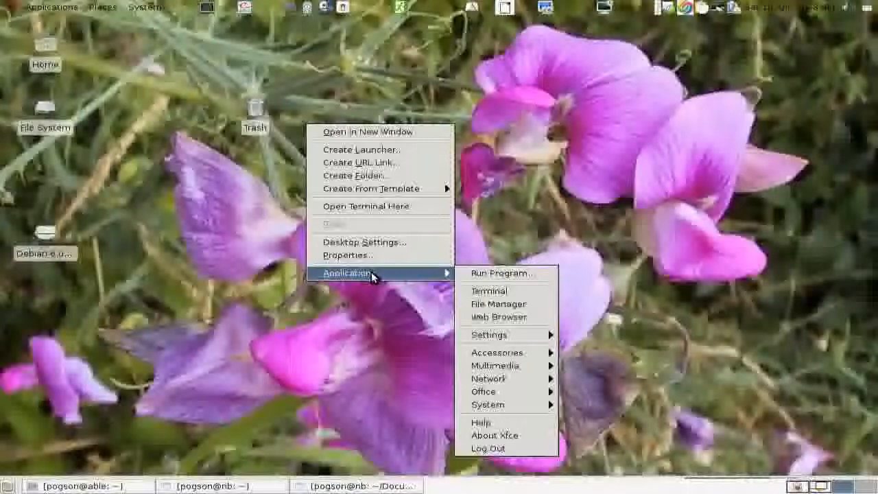
{"action": "left_click", "coordinate": [489, 291]}
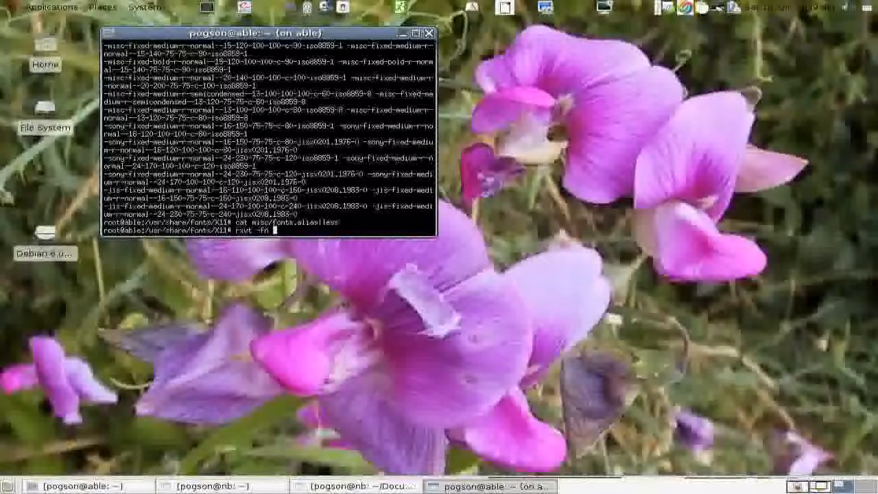
{"action": "type", "text": "12x24"}
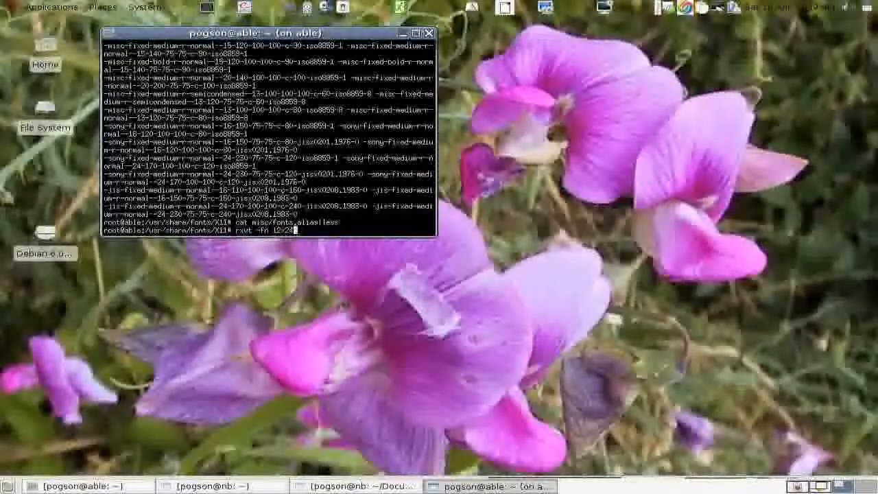
{"action": "key", "text": "Return"}
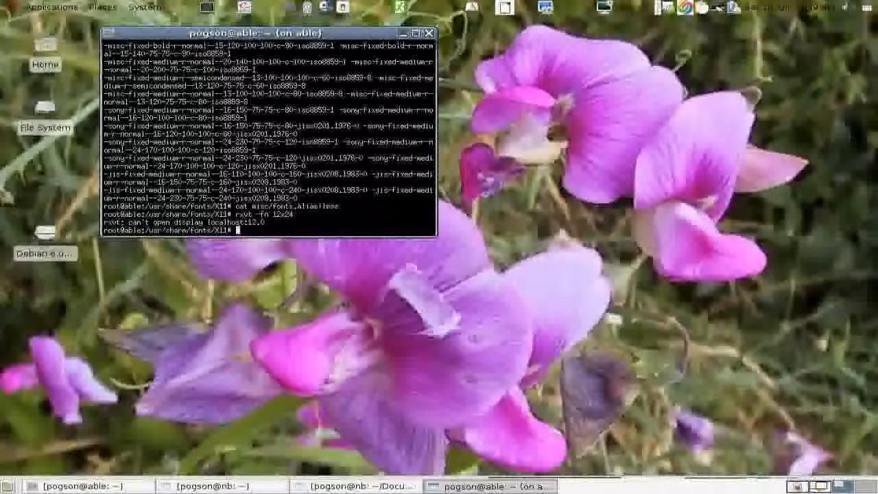
Exit the root shell and type rxvt -fn 12x24 as the regular user.
{"action": "type", "text": "exit"}
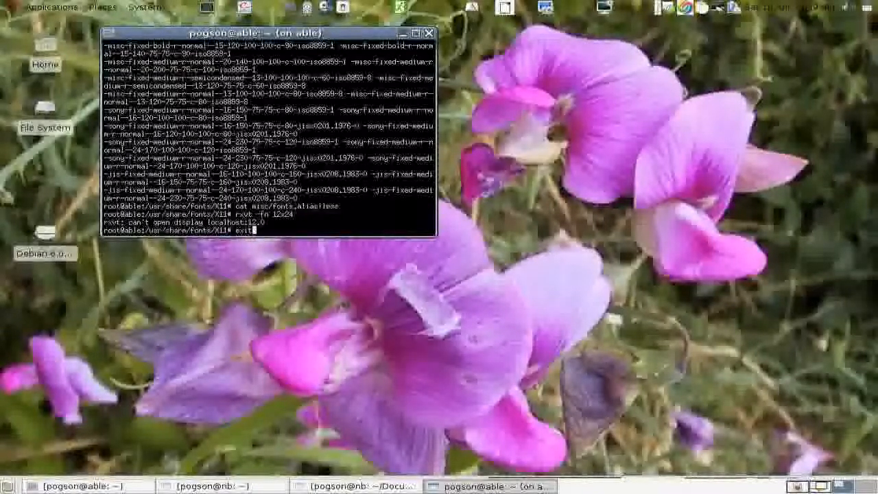
{"action": "key", "text": "Return"}
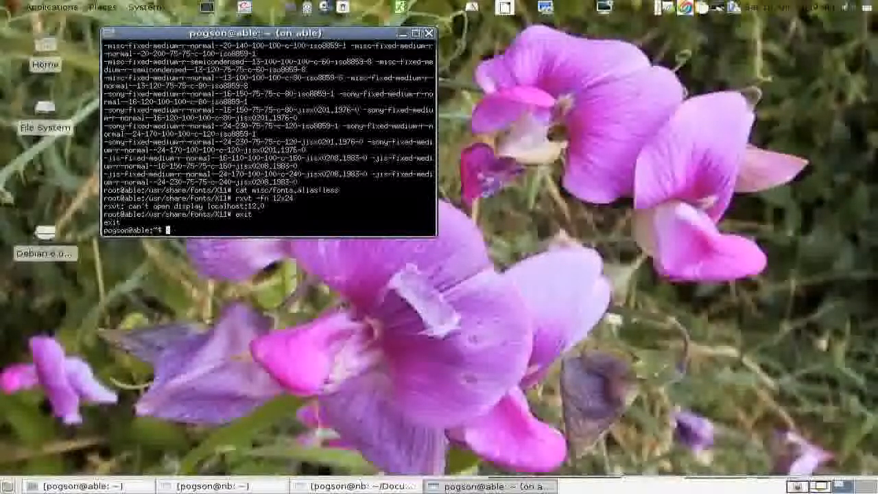
{"action": "type", "text": "rxv"}
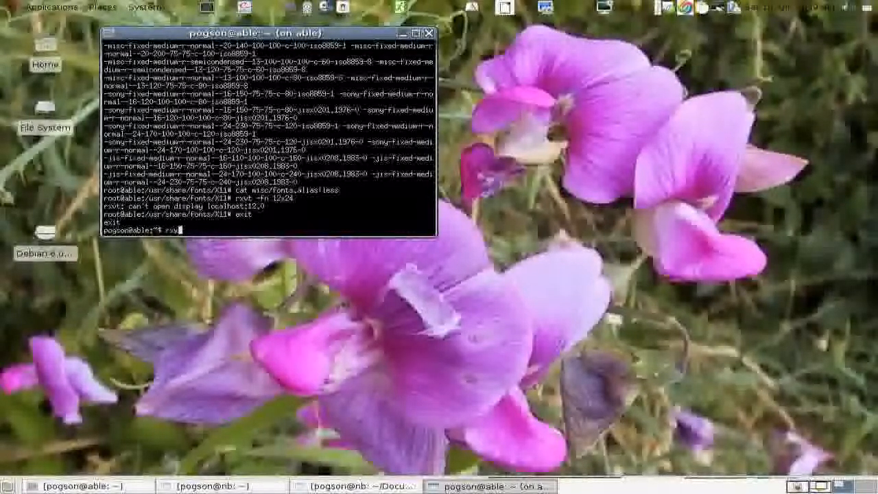
{"action": "type", "text": "rxvt -fn"}
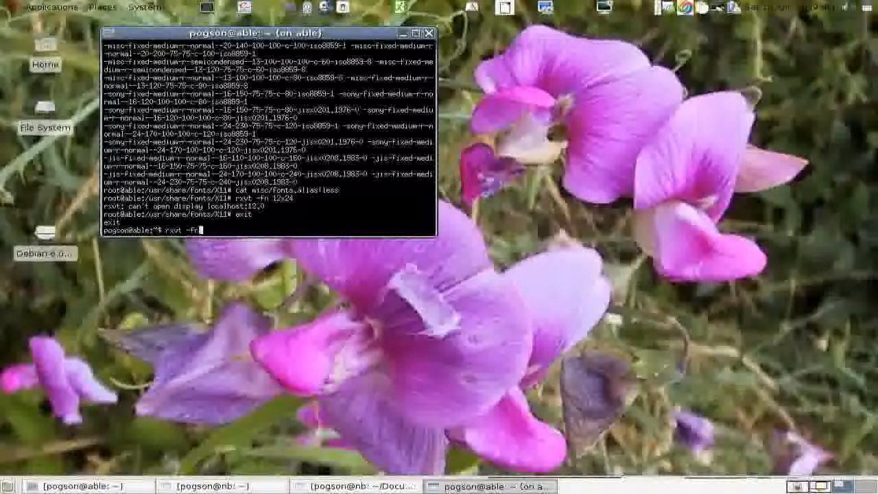
{"action": "type", "text": "12x"}
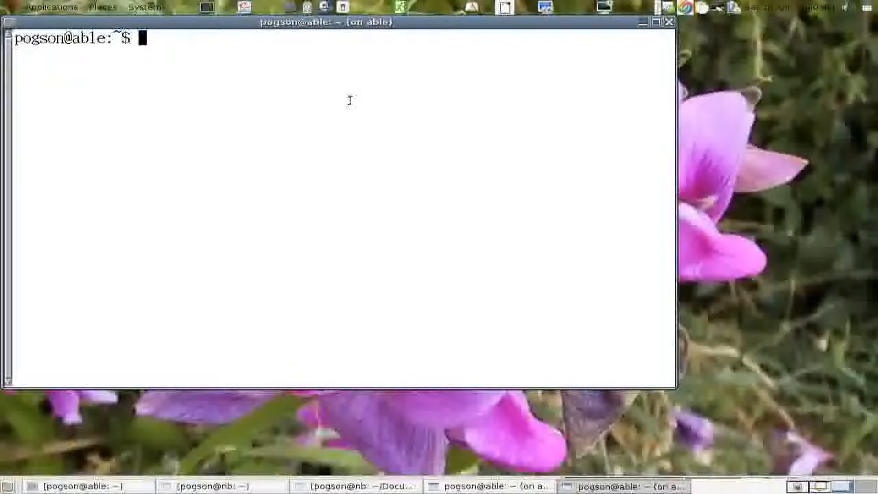
Become root with su and begin an apt-get install line with mplayer, gimp, cups and dia.
{"action": "type", "text": "ls"}
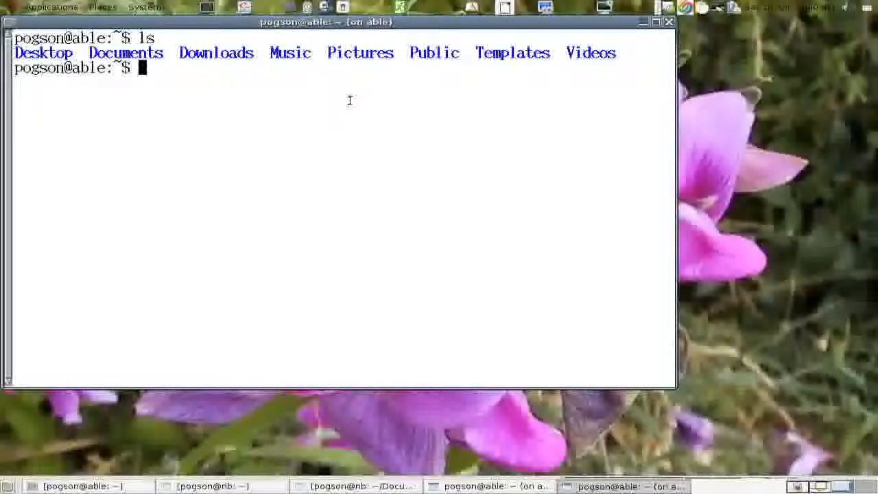
{"action": "type", "text": "su"}
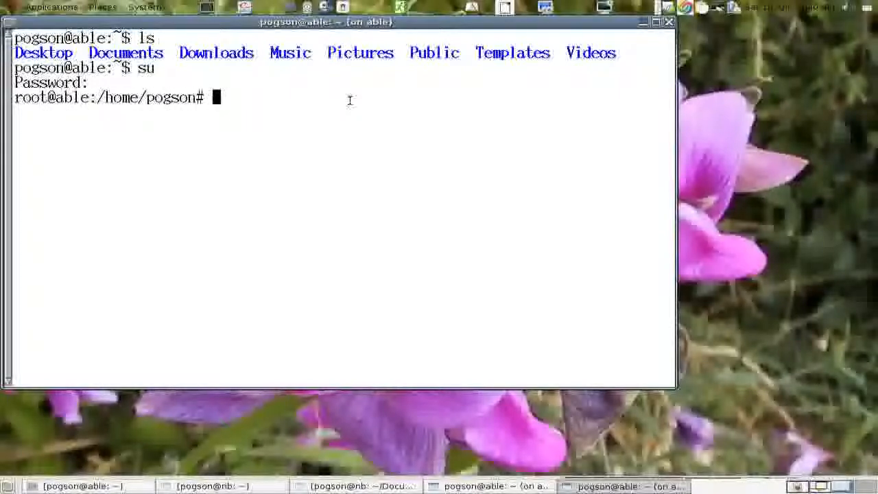
{"action": "type", "text": "ap"}
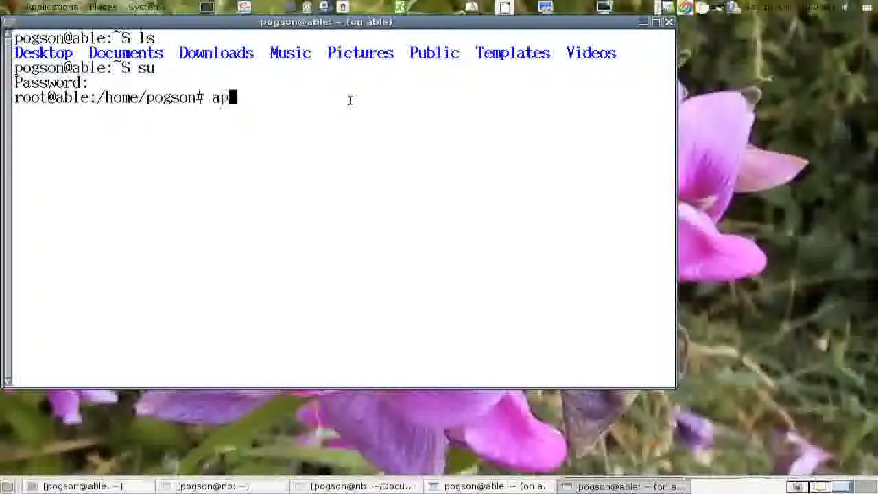
{"action": "type", "text": "t-get install"}
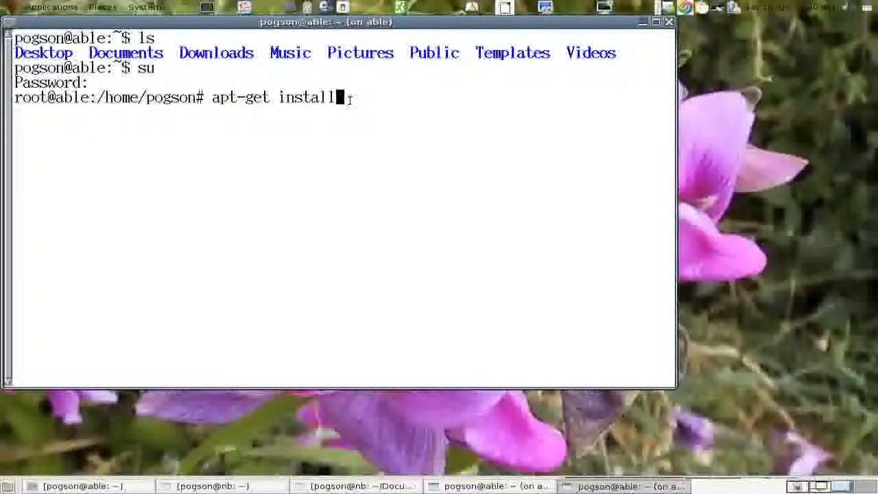
{"action": "type", "text": "mpla"}
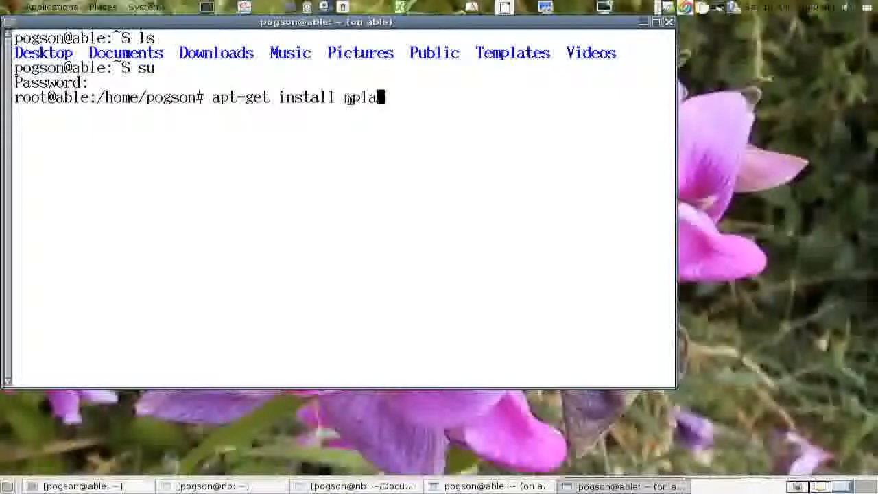
{"action": "type", "text": "yer vlc ffm"}
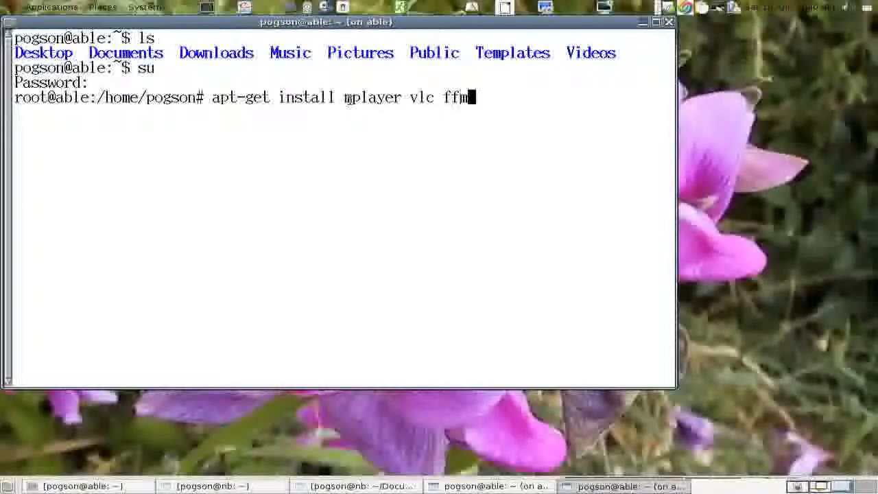
{"action": "type", "text": "peg"}
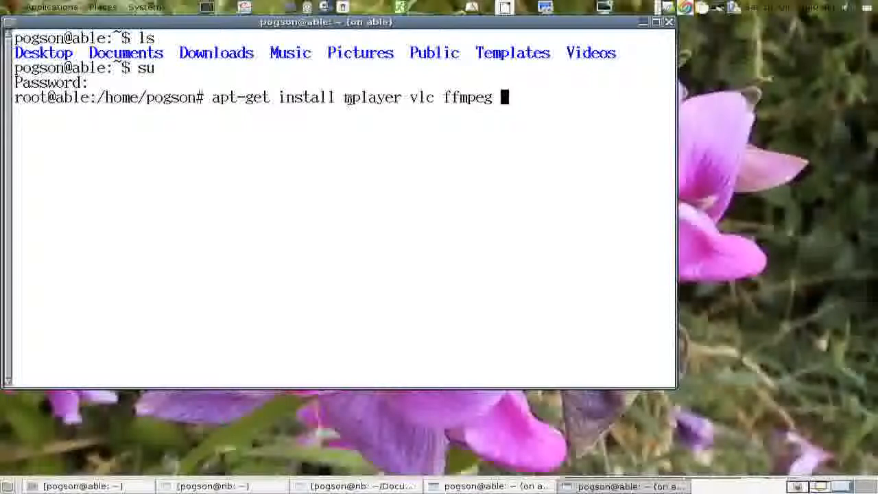
{"action": "type", "text": "gimp"}
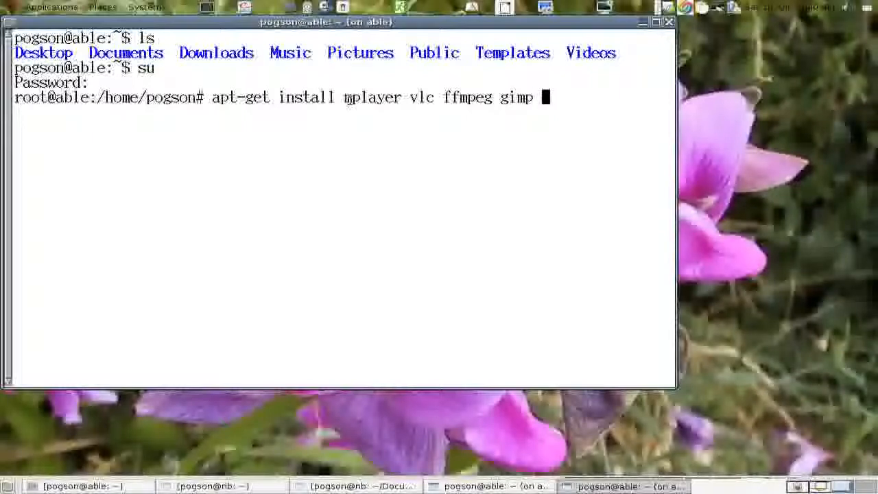
{"action": "type", "text": "cup"}
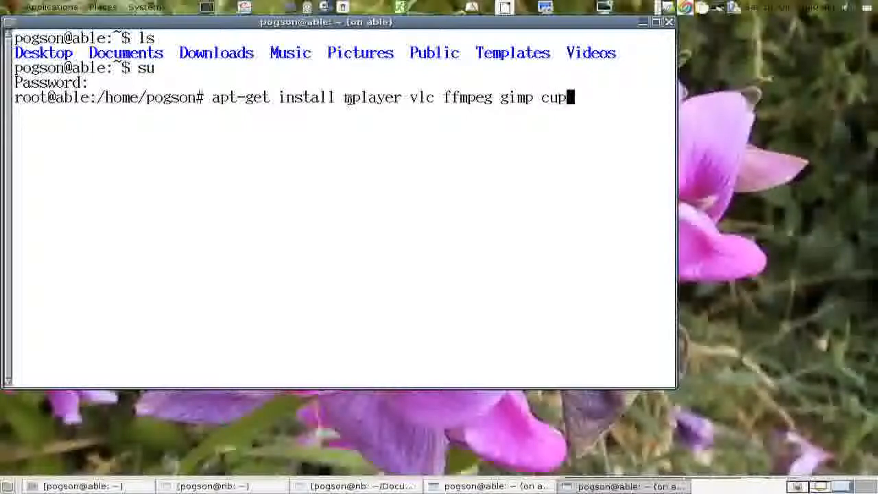
{"action": "type", "text": "s inksca"}
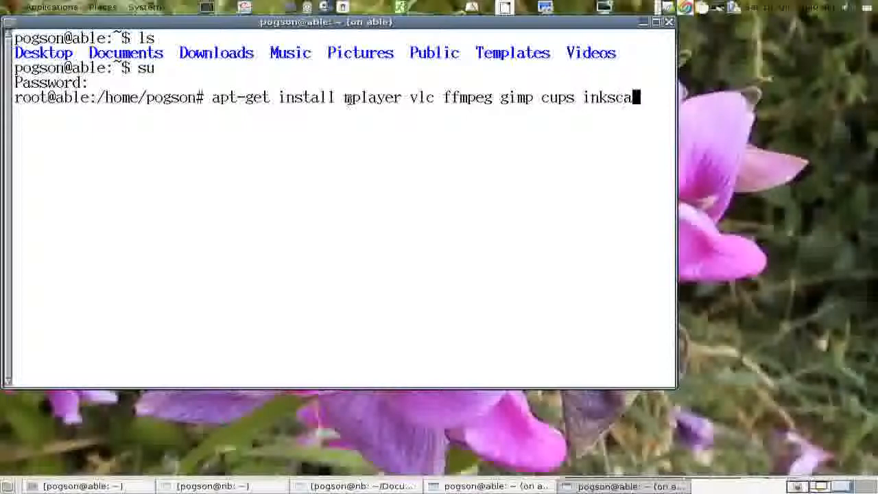
{"action": "type", "text": "pe"}
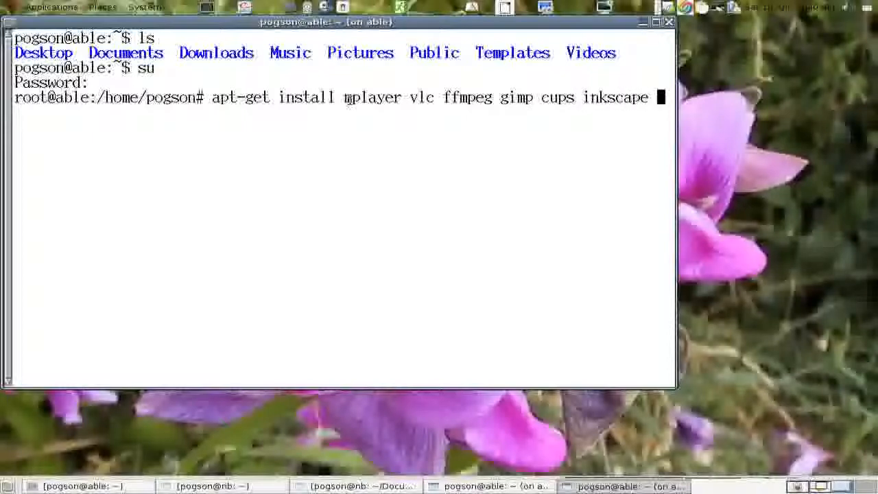
{"action": "type", "text": "dia"}
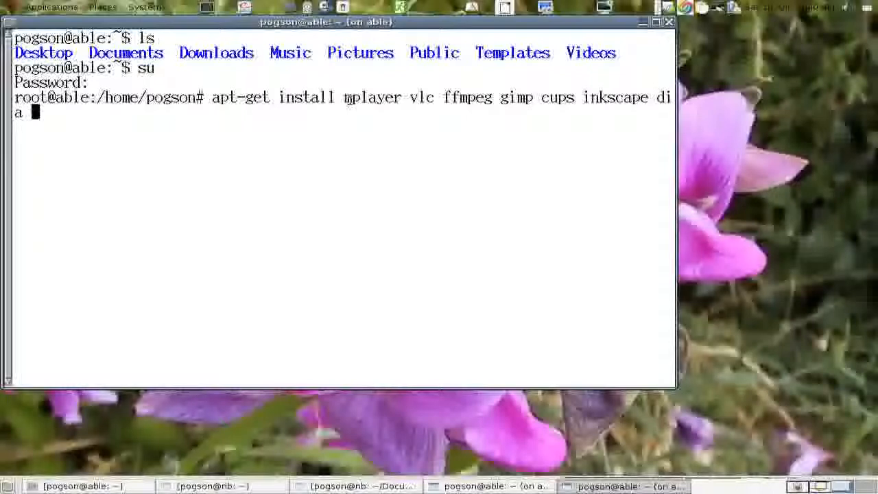
{"action": "type", "text": "freemin"}
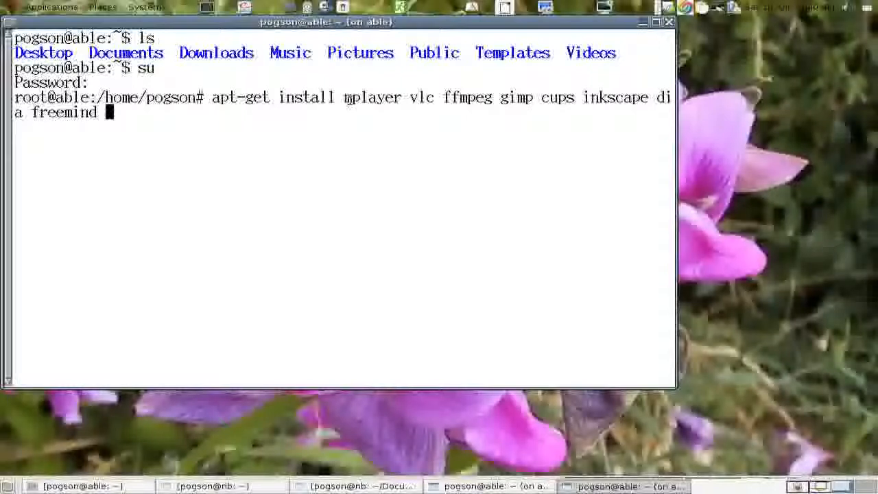
Add dict, dict-gcide, imagemagick, qalculate and audacity to the install line.
{"action": "type", "text": "dict"}
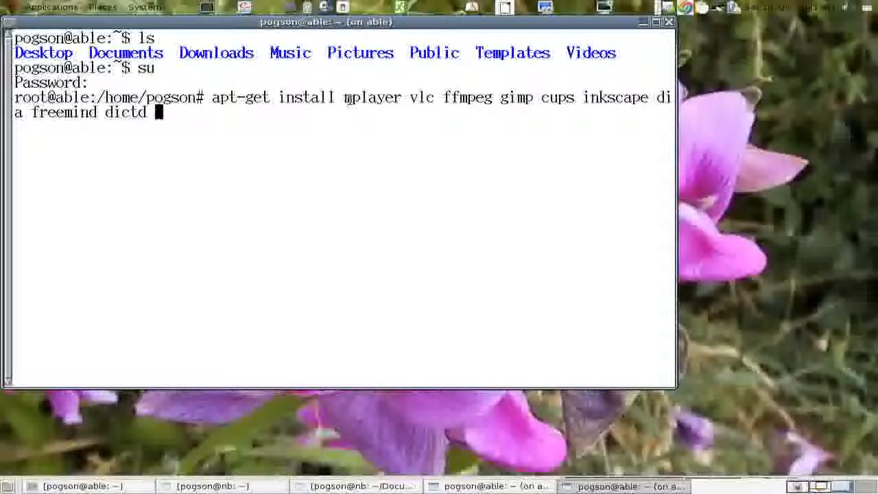
{"action": "type", "text": "dict"}
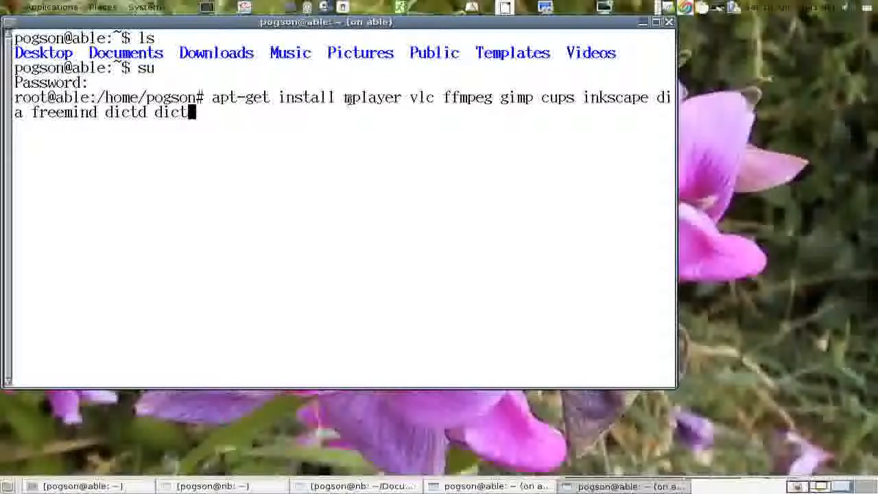
{"action": "type", "text": "-"}
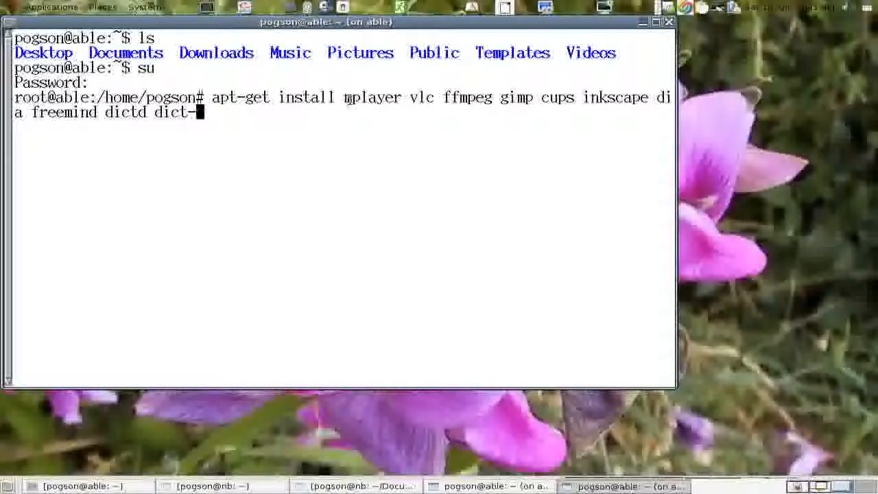
{"action": "type", "text": "gc"}
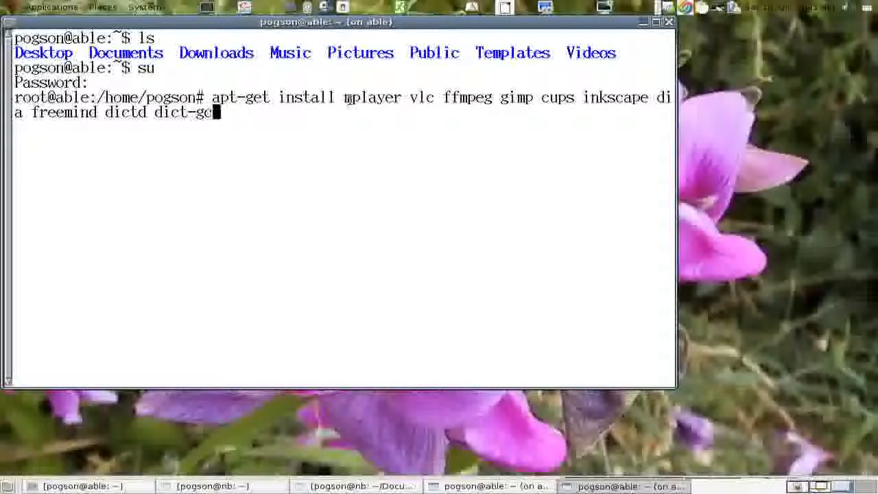
{"action": "type", "text": "ide"}
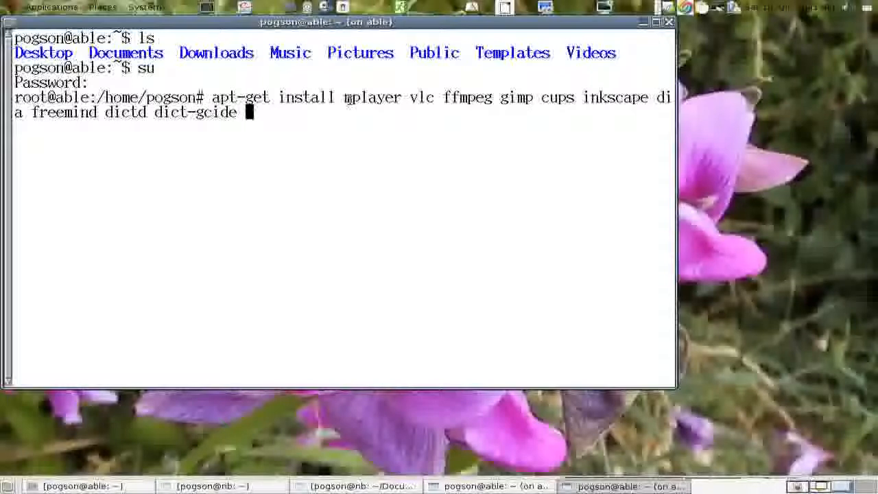
{"action": "type", "text": "ima"}
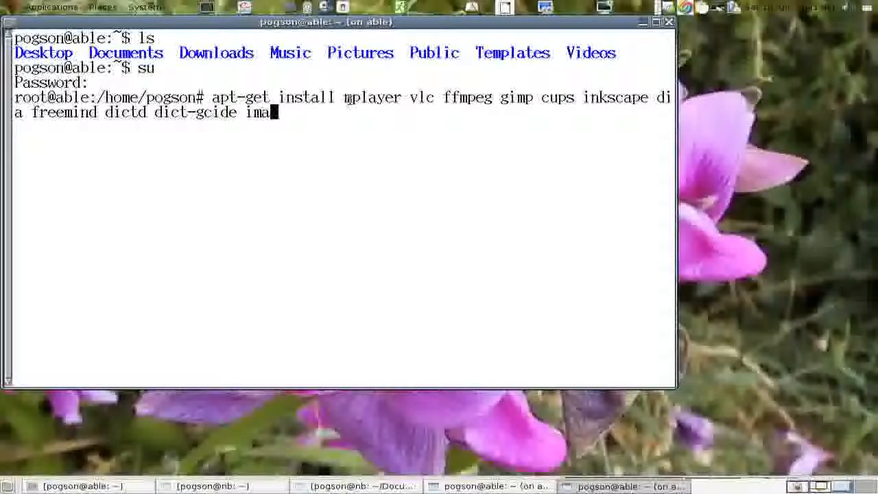
{"action": "type", "text": "gemagick"}
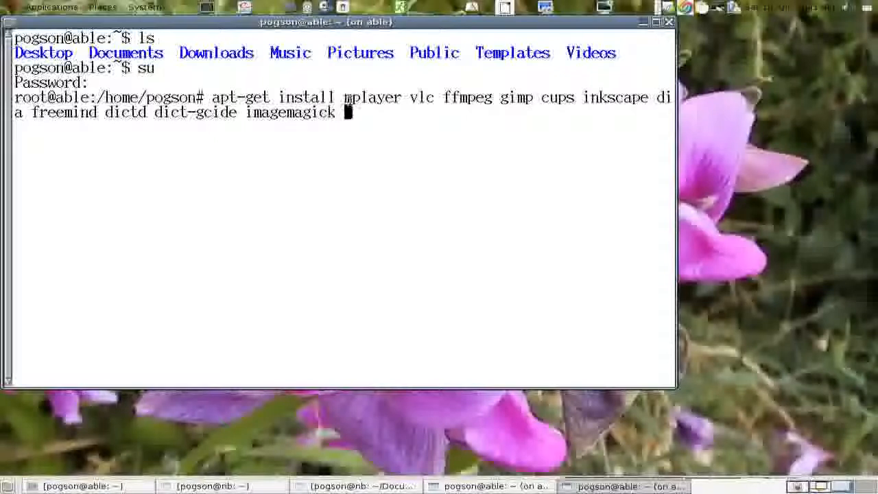
{"action": "type", "text": "qal"}
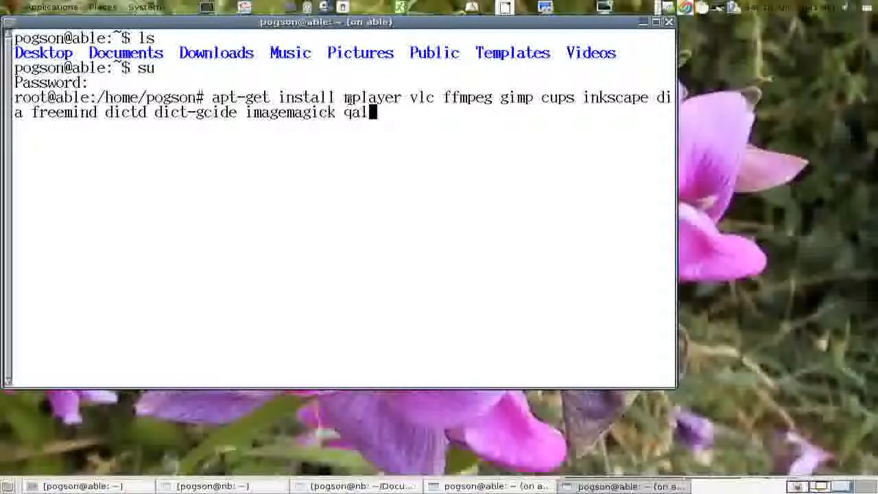
{"action": "type", "text": "culate"}
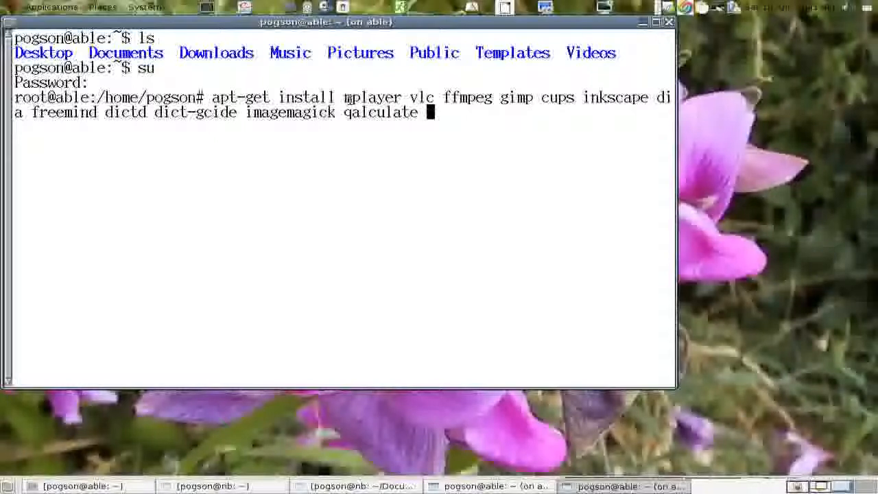
{"action": "type", "text": "audacity"}
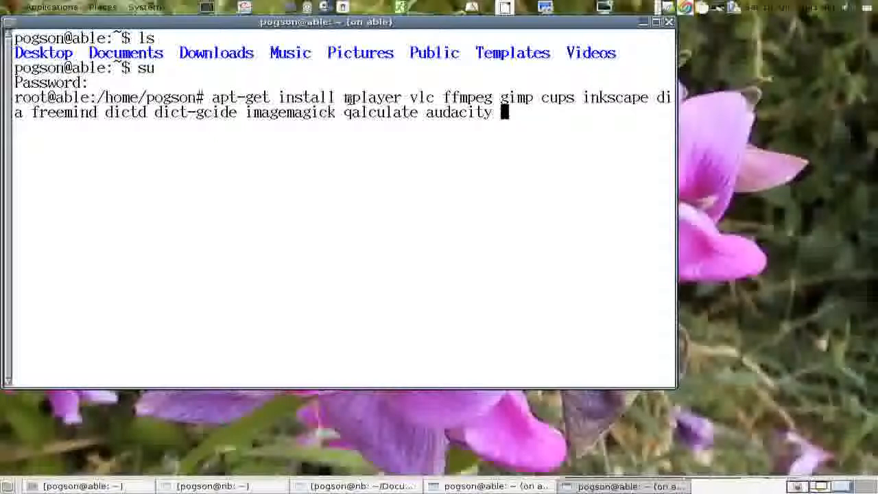
Append sox, pitivi, xawtv and pidgin to the apt-get install command.
{"action": "type", "text": "sox"}
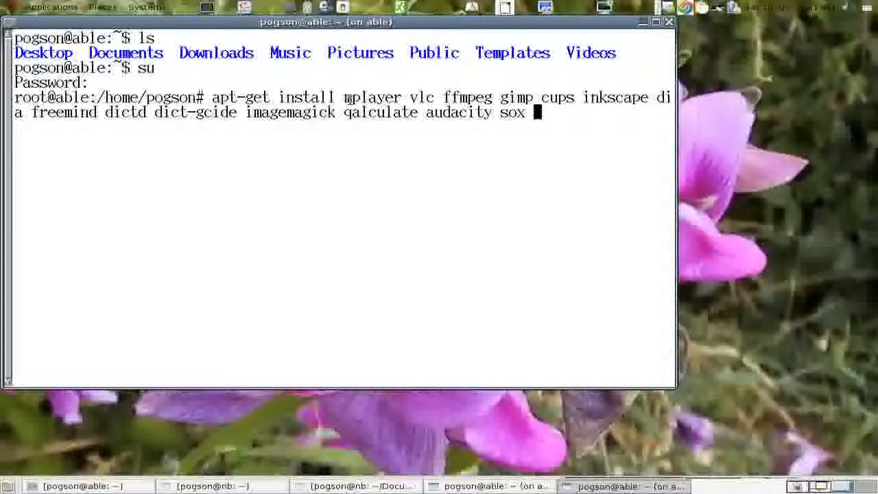
{"action": "type", "text": "pit"}
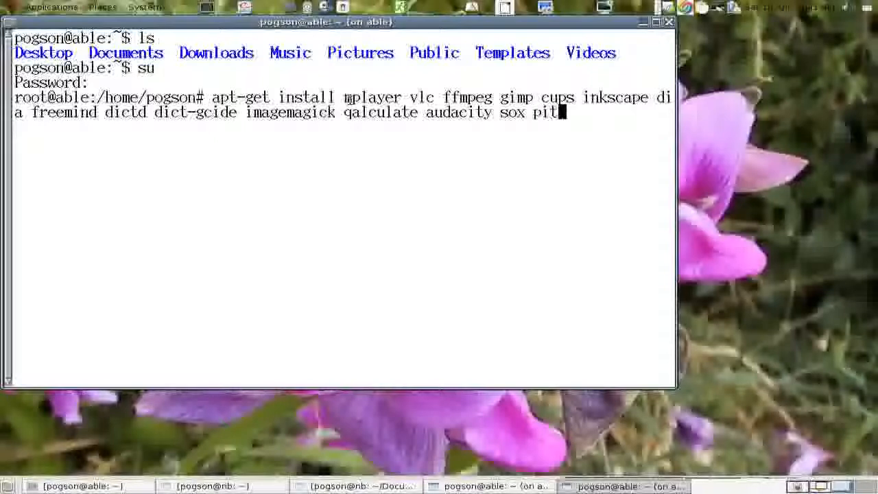
{"action": "type", "text": "ivi"}
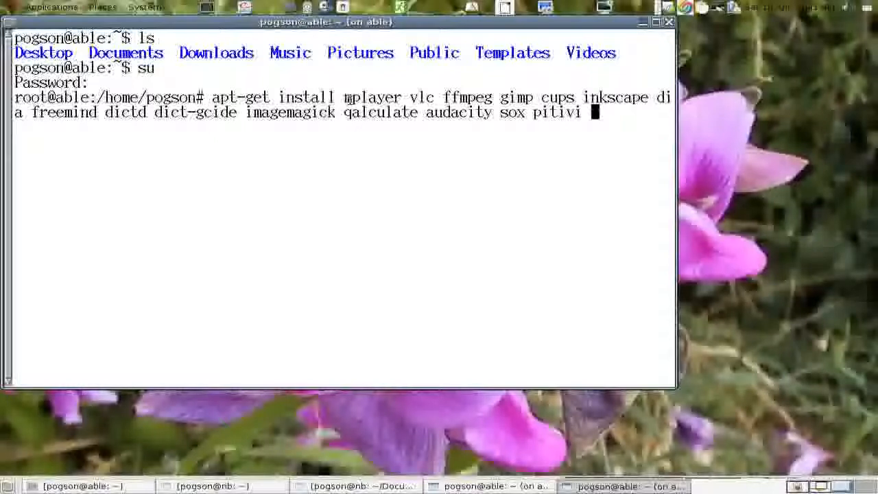
{"action": "type", "text": "xawt"}
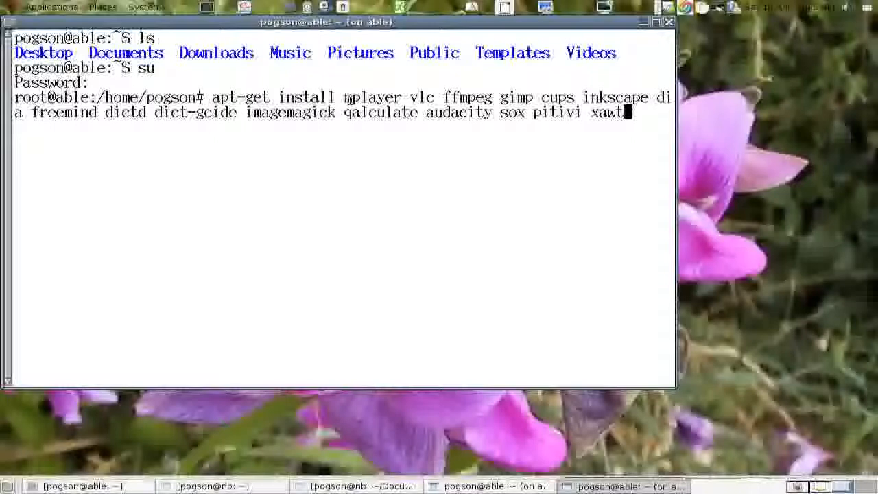
{"action": "type", "text": "v"}
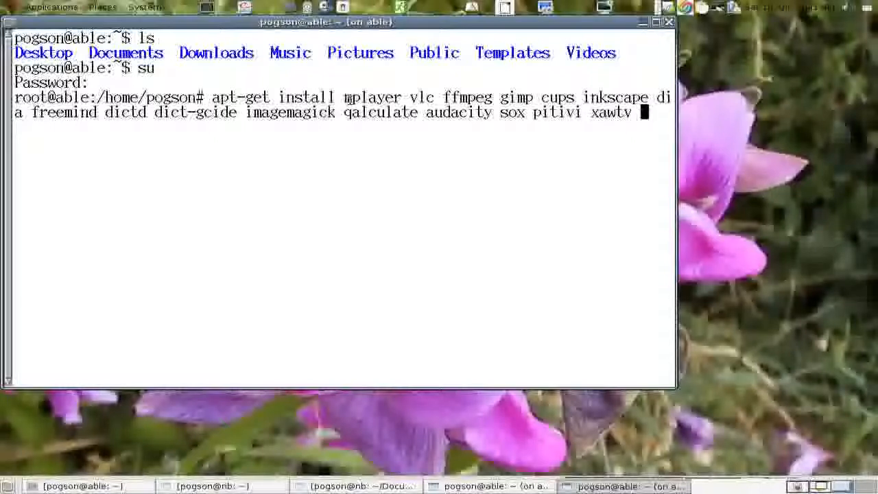
{"action": "type", "text": "pidgin"}
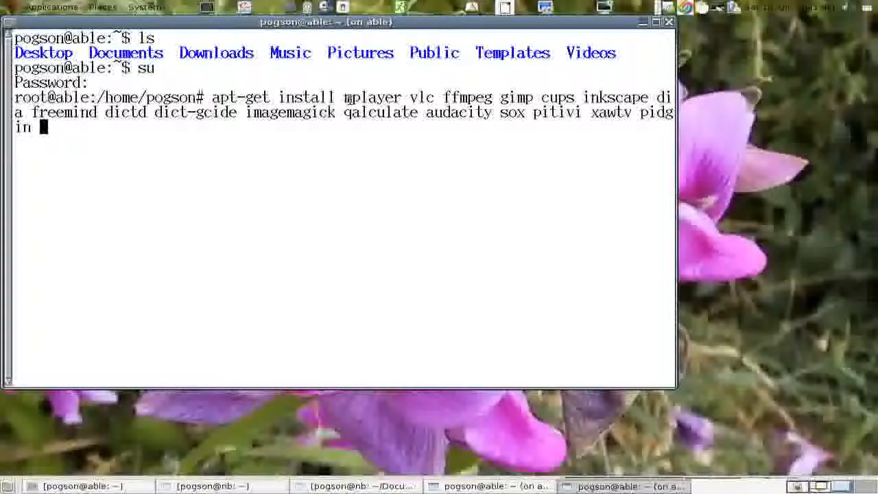
Run the apt-get install command until freemind, javahelp2 and the rest finish setting up.
{"action": "key", "text": "Return"}
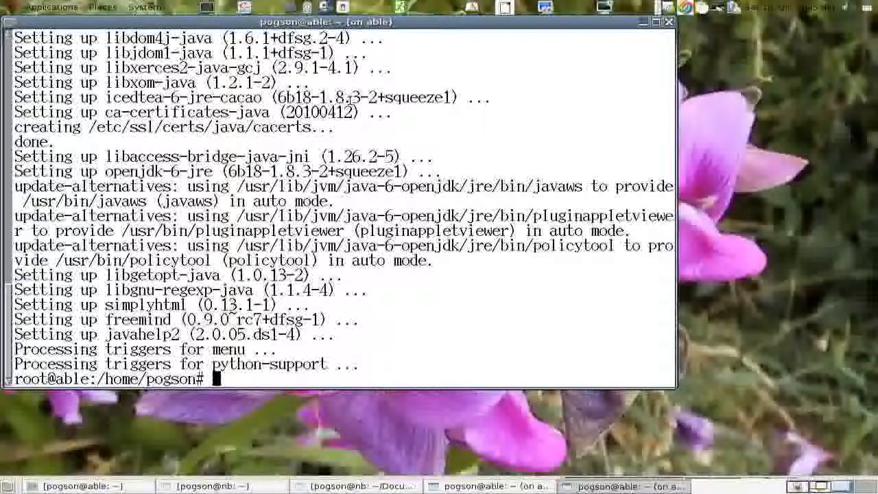
Change to /etc/apt, list its files, and try opening sources.list in vim.
{"action": "type", "text": "cd /etc/apt"}
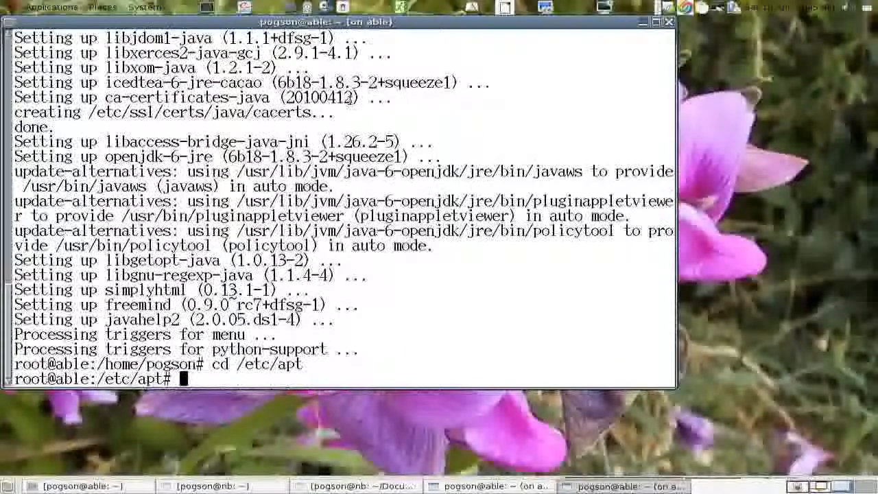
{"action": "type", "text": "ls"}
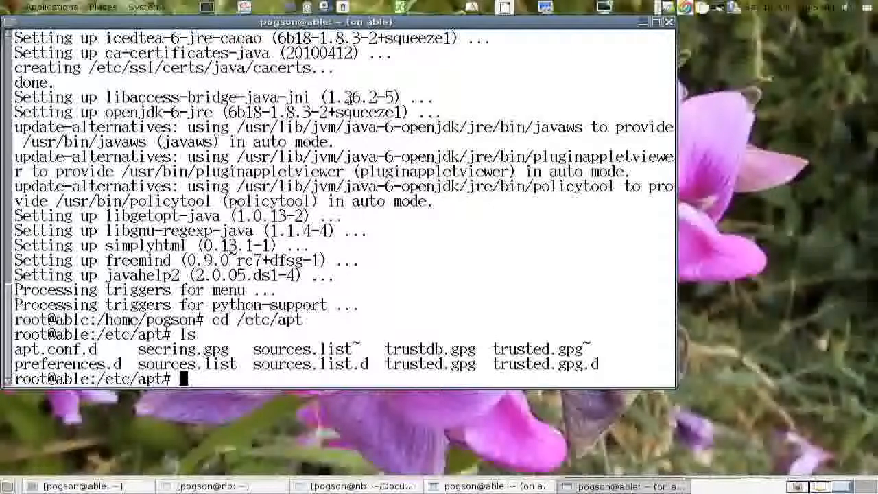
{"action": "type", "text": "vim s"}
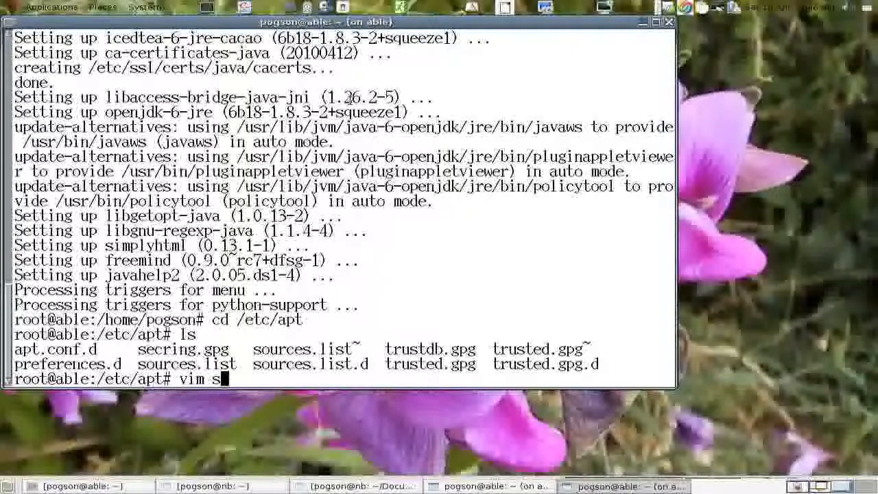
{"action": "type", "text": "ources.list"}
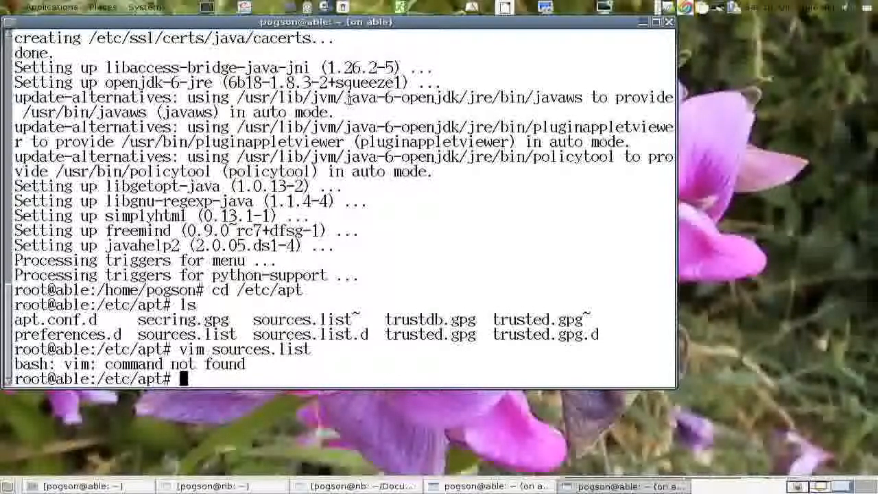
{"action": "type", "text": "nano"}
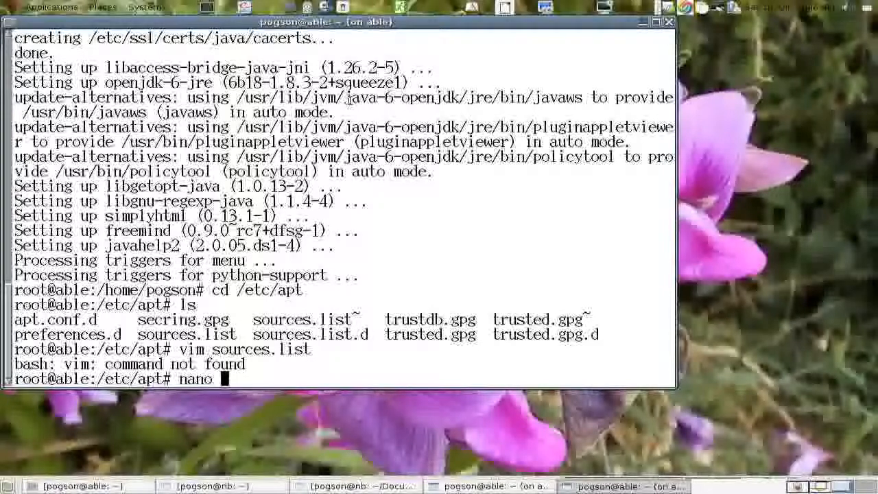
{"action": "type", "text": "sourc"}
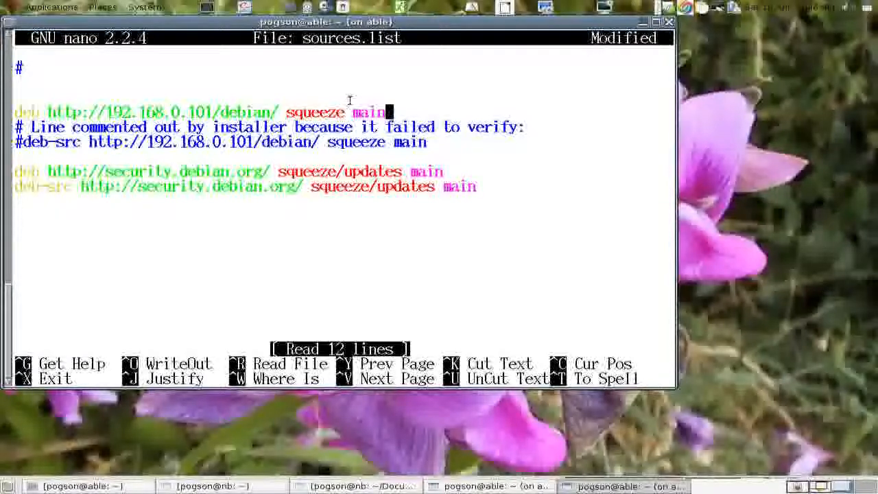
{"action": "key", "text": "Enter"}
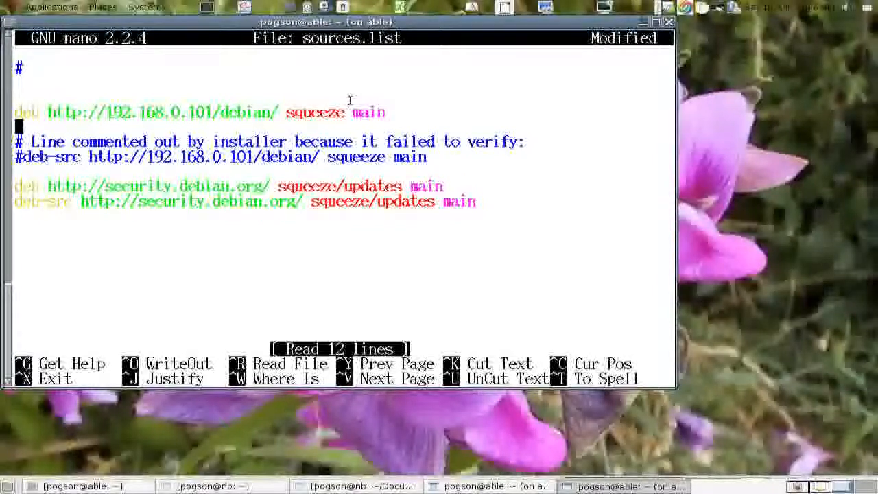
{"action": "type", "text": "deb http://debian."}
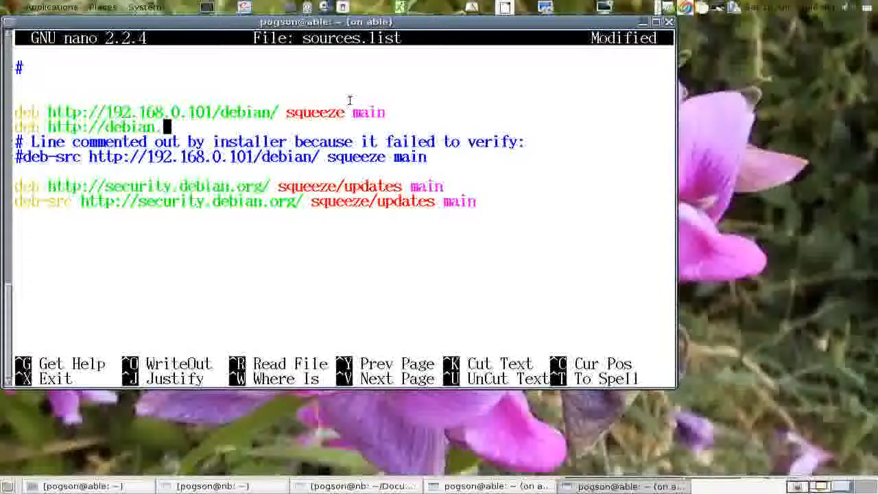
{"action": "type", "text": "yorku."}
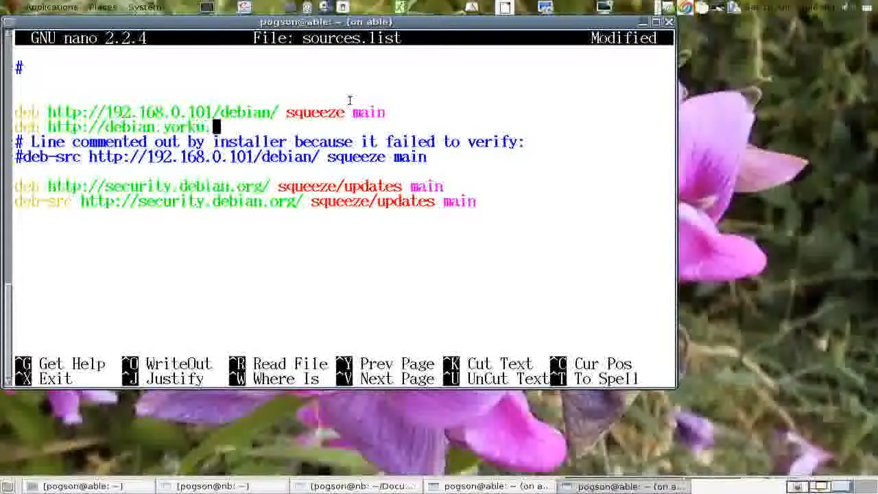
{"action": "type", "text": "ca"}
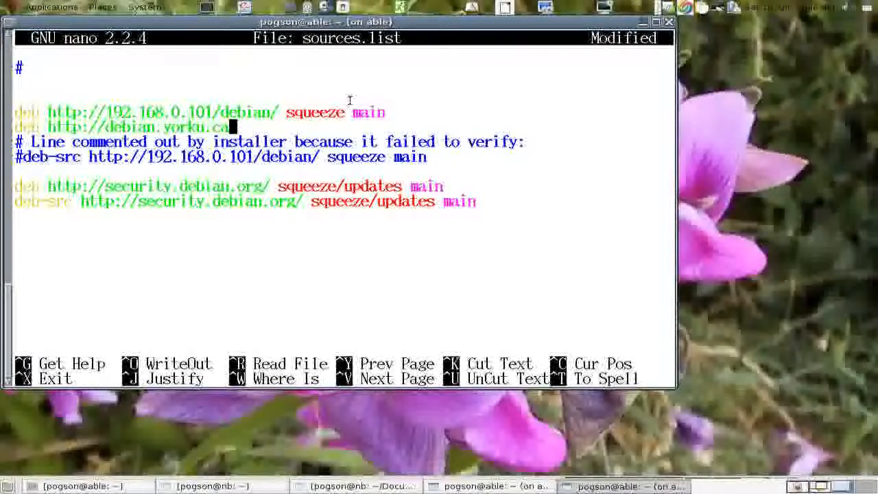
{"action": "type", "text": "/dev"}
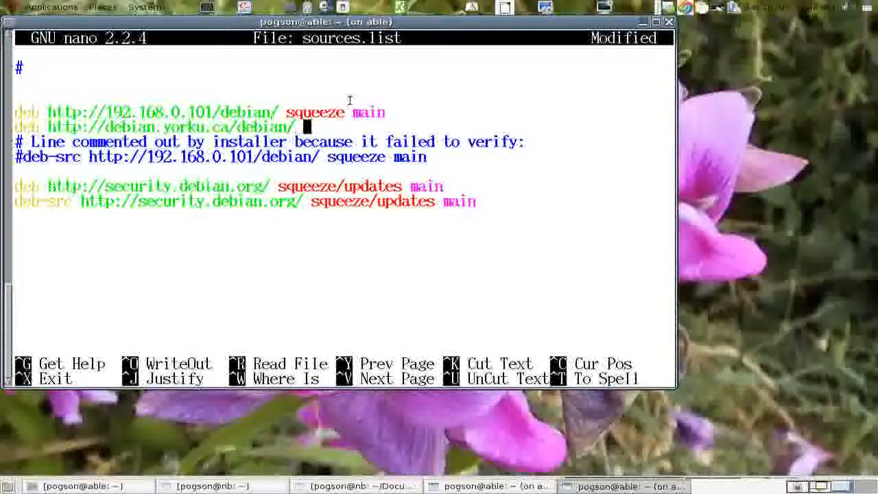
{"action": "type", "text": "whee"}
{"action": "type", "text": "apt-"}
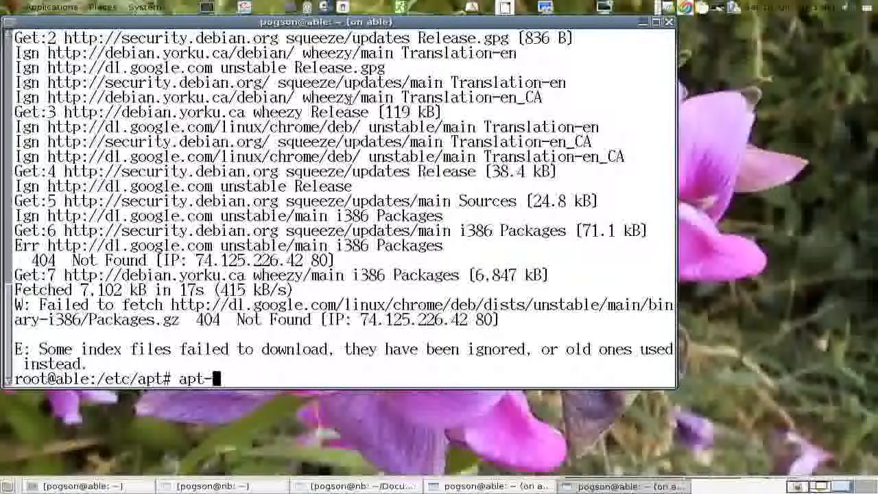
Run apt-get install libreoffice/wheezy and answer y to accept the package list.
{"action": "type", "text": "get install"}
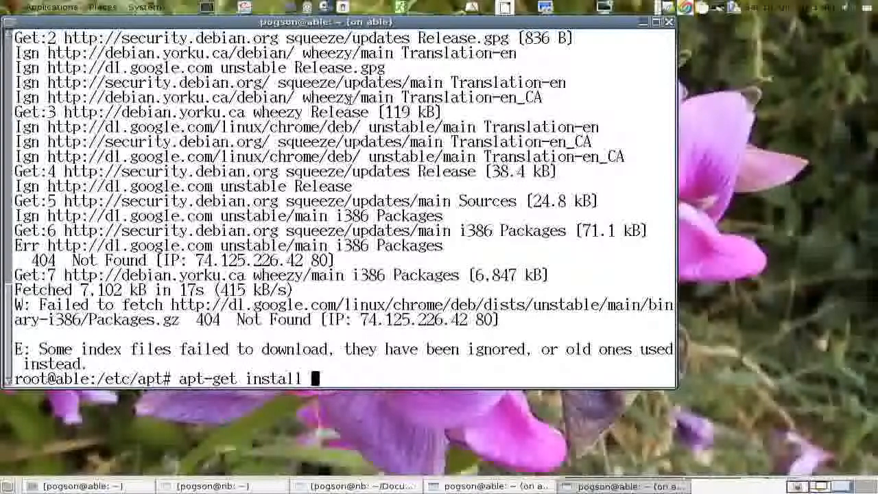
{"action": "type", "text": "libreof"}
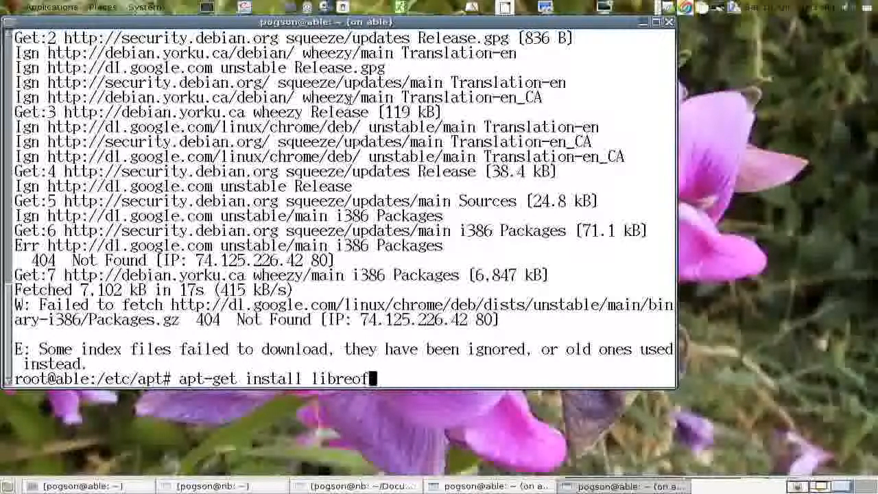
{"action": "type", "text": "fice/w"}
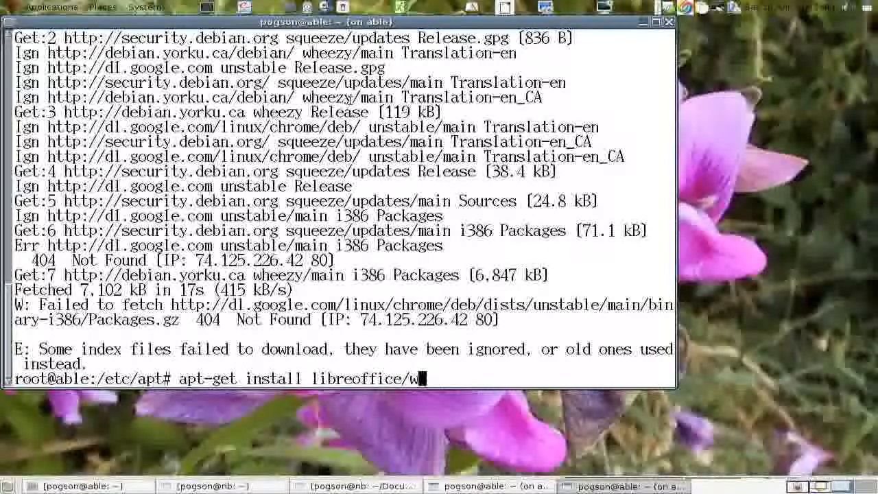
{"action": "type", "text": "heezy"}
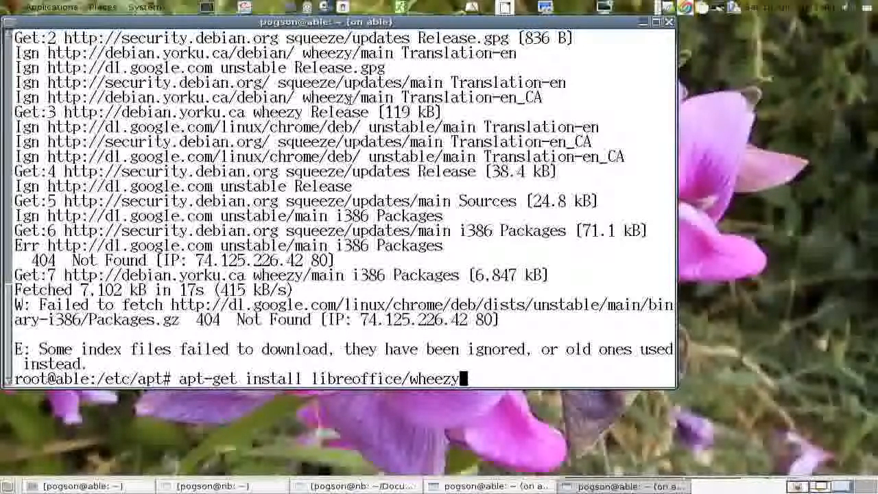
{"action": "key", "text": "Return"}
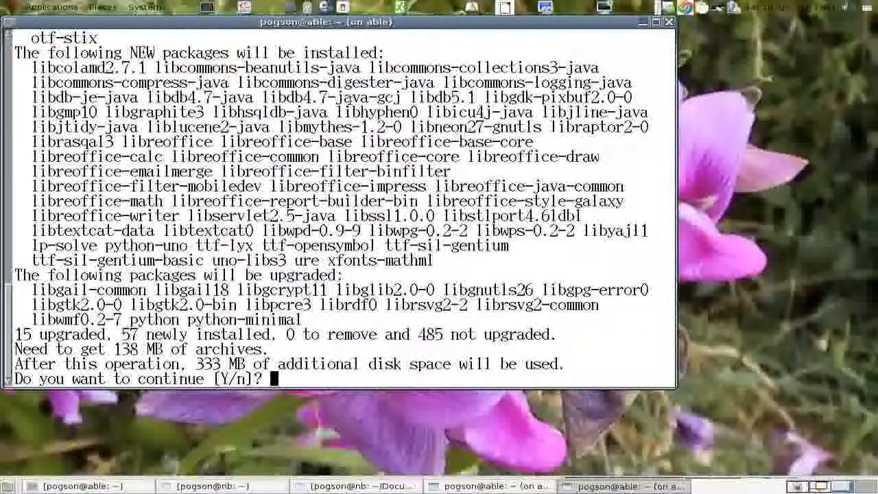
{"action": "type", "text": "y"}
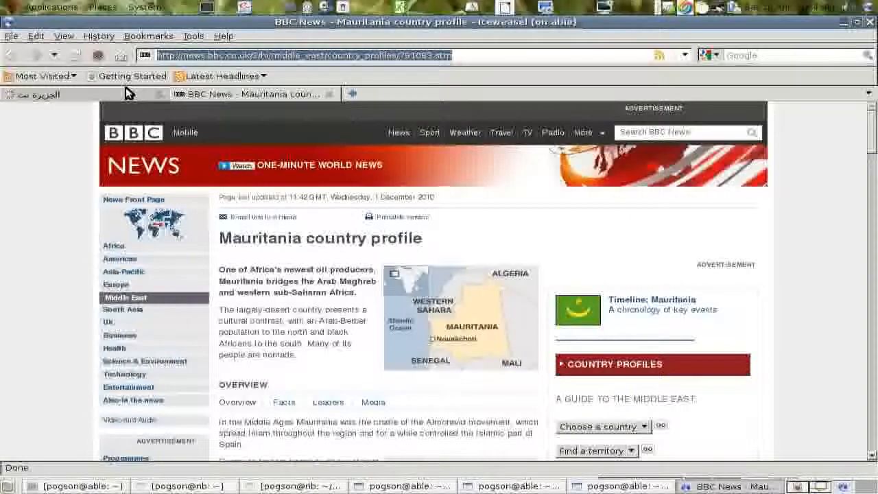
Search for Chrome in Iceweasel and open the Google Chrome download result.
{"action": "type", "text": "ch"}
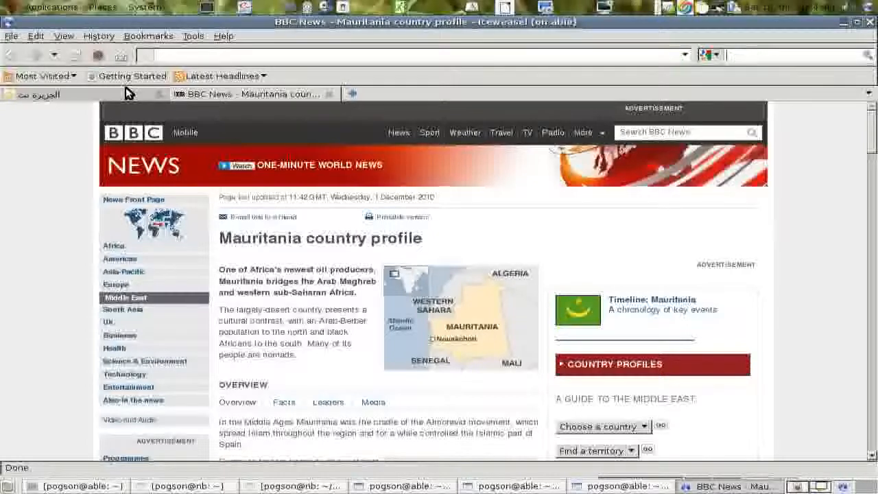
{"action": "type", "text": "chromium google"}
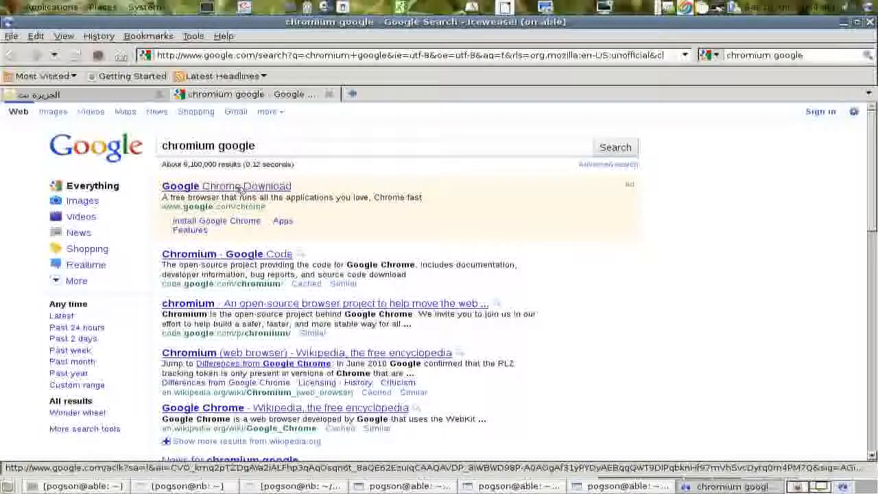
{"action": "left_click", "coordinate": [227, 186]}
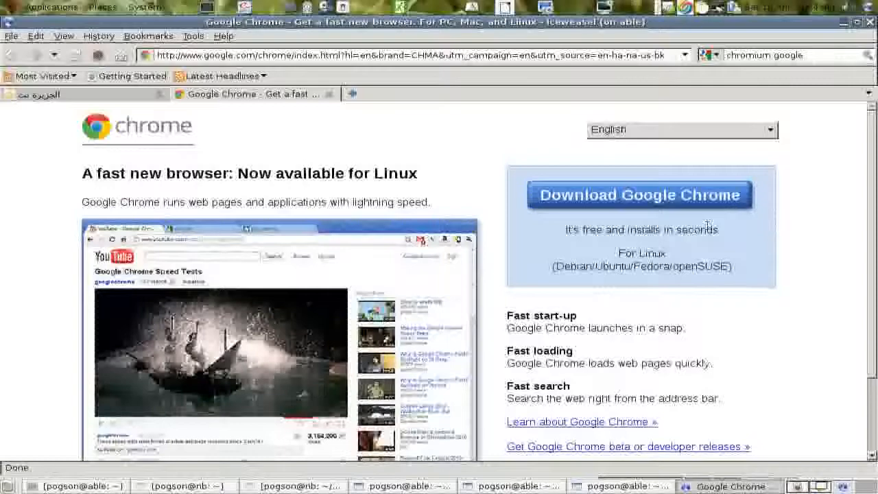
{"action": "mouse_move", "coordinate": [591, 275]}
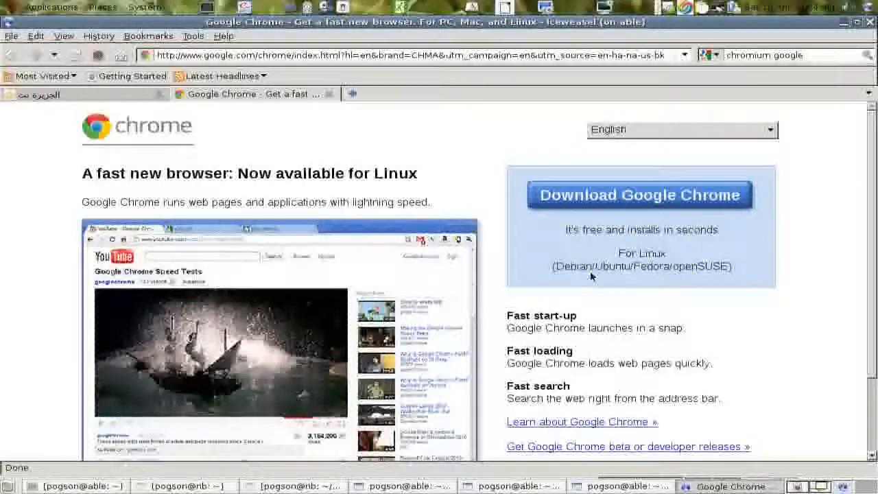
Start the Chrome download, choose the 32-bit .deb package, and scroll through the terms.
{"action": "left_click", "coordinate": [640, 195]}
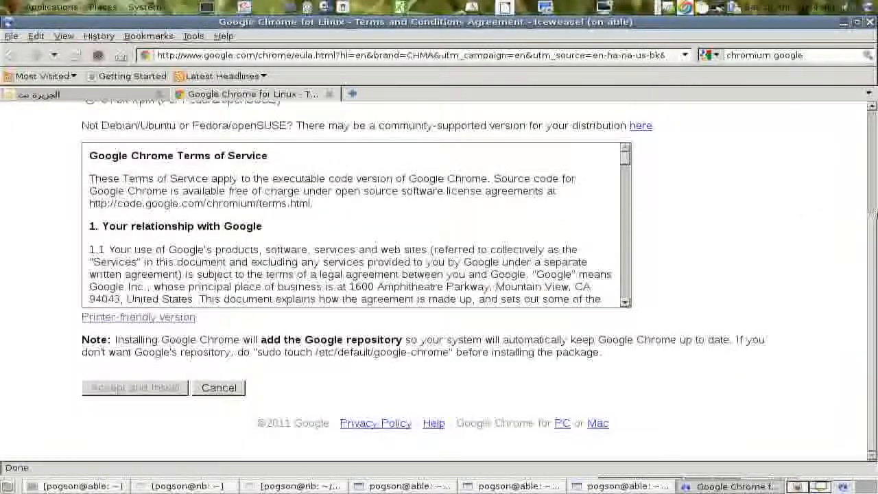
{"action": "scroll", "scroll_direction": "up", "scroll_amount": 3}
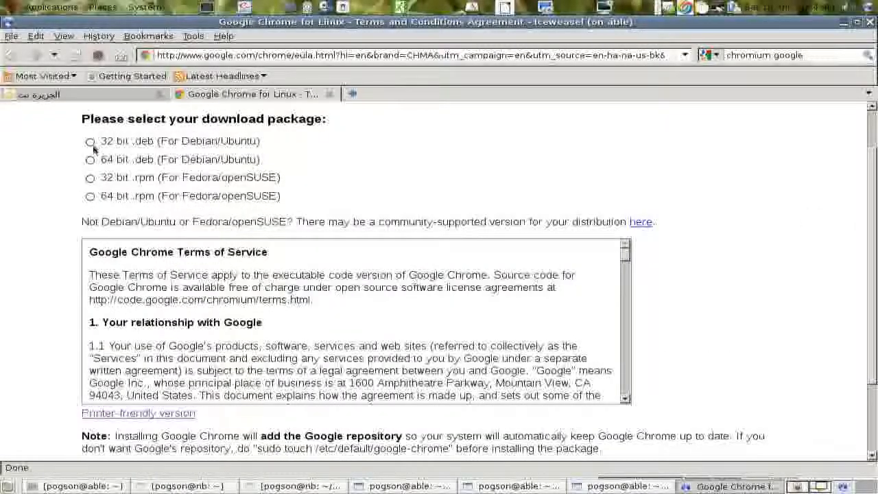
{"action": "left_click", "coordinate": [90, 141]}
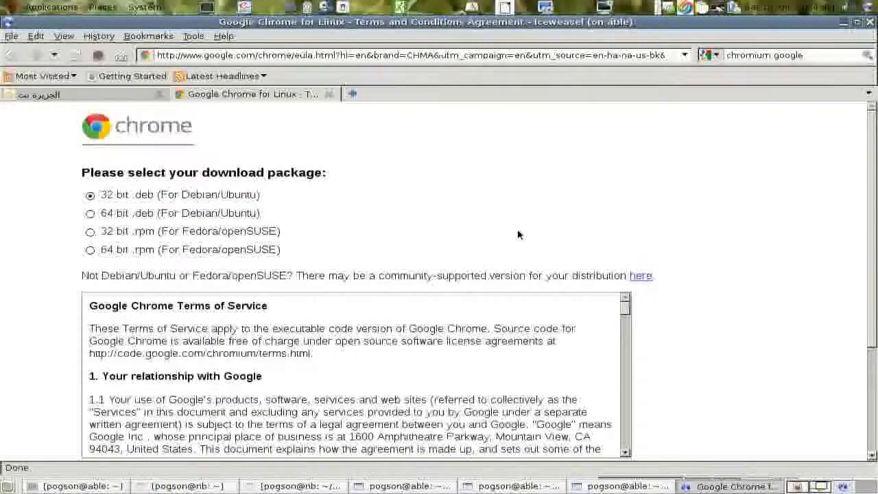
{"action": "scroll", "scroll_direction": "down", "scroll_amount": 3}
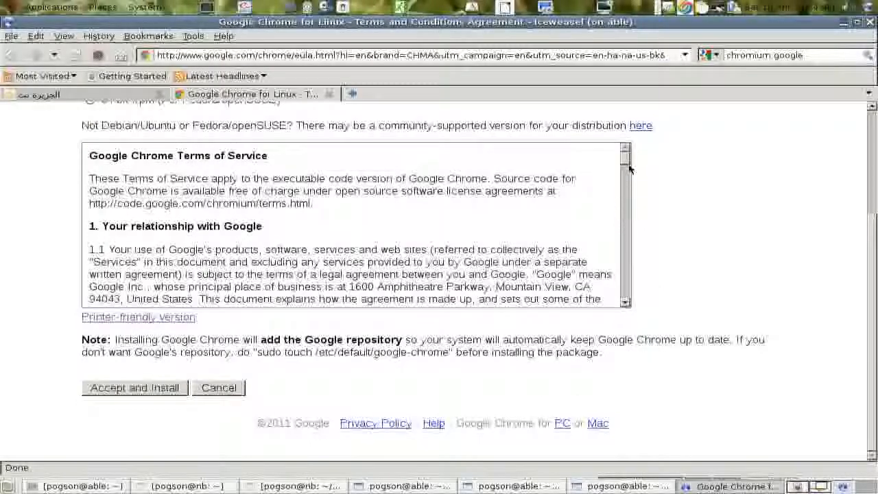
{"action": "scroll", "scroll_direction": "down", "scroll_amount": 3}
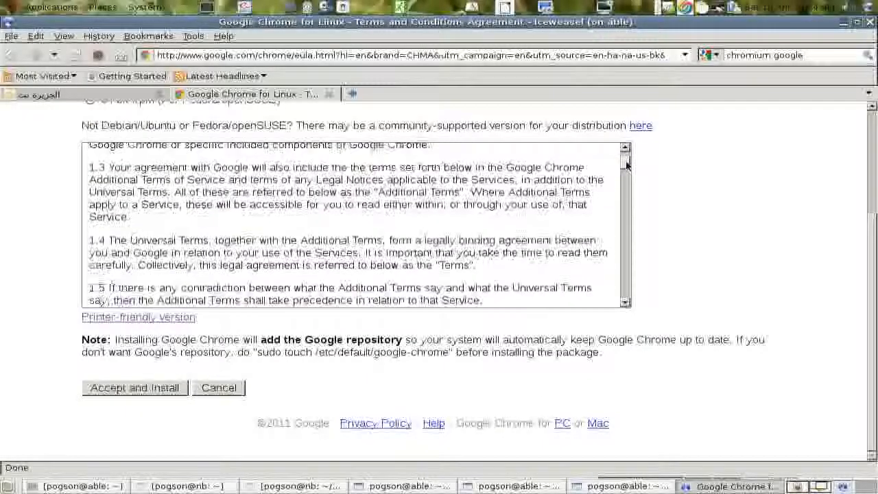
{"action": "scroll", "scroll_direction": "down", "scroll_amount": 3}
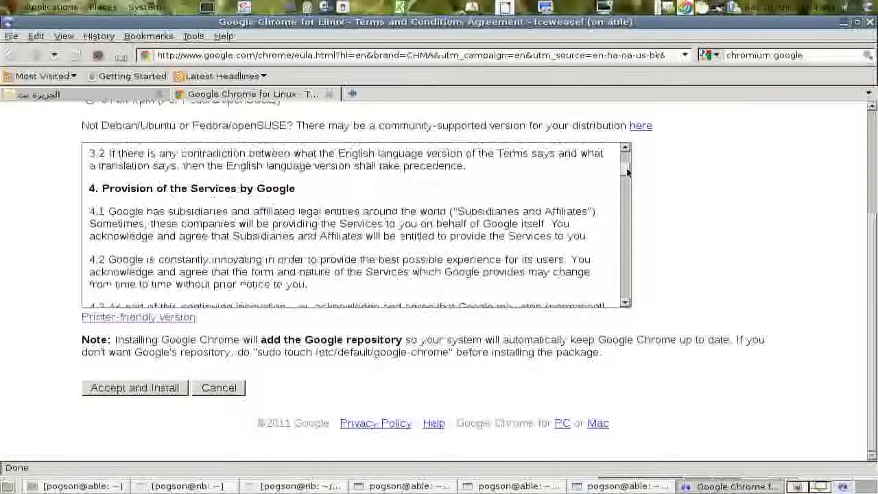
{"action": "scroll", "scroll_direction": "down", "scroll_amount": 3}
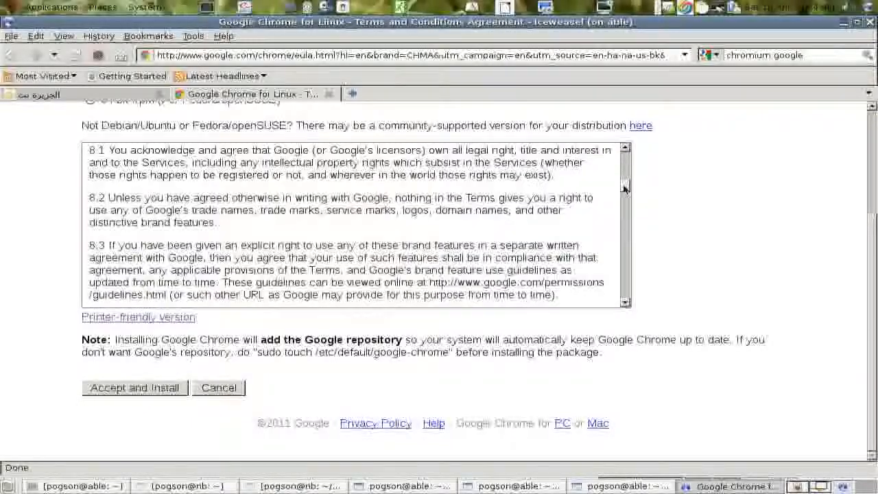
{"action": "scroll", "scroll_direction": "down", "scroll_amount": 3}
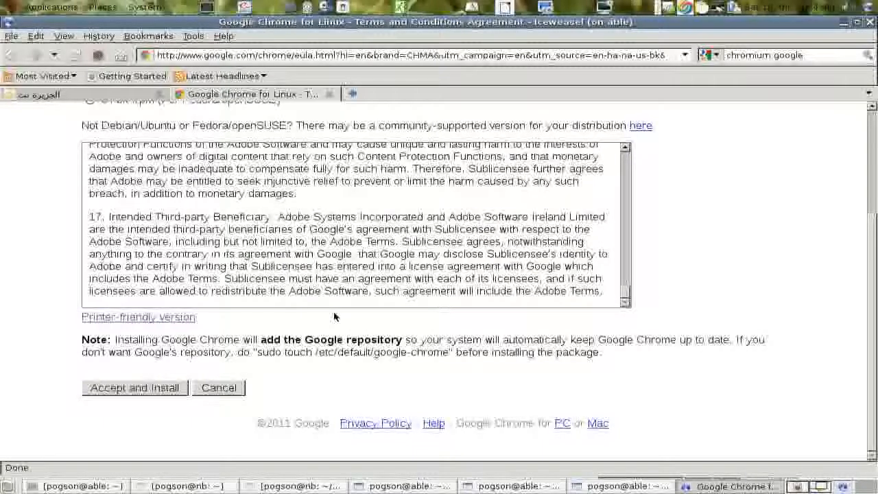
{"action": "mouse_move", "coordinate": [150, 378]}
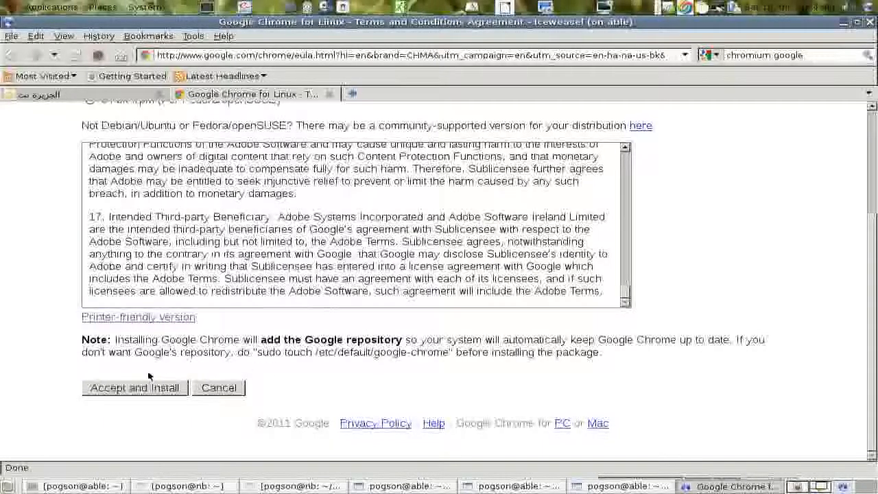
Accept the Chrome terms, save the 32-bit .deb file, and close the Downloads window.
{"action": "left_click", "coordinate": [134, 387]}
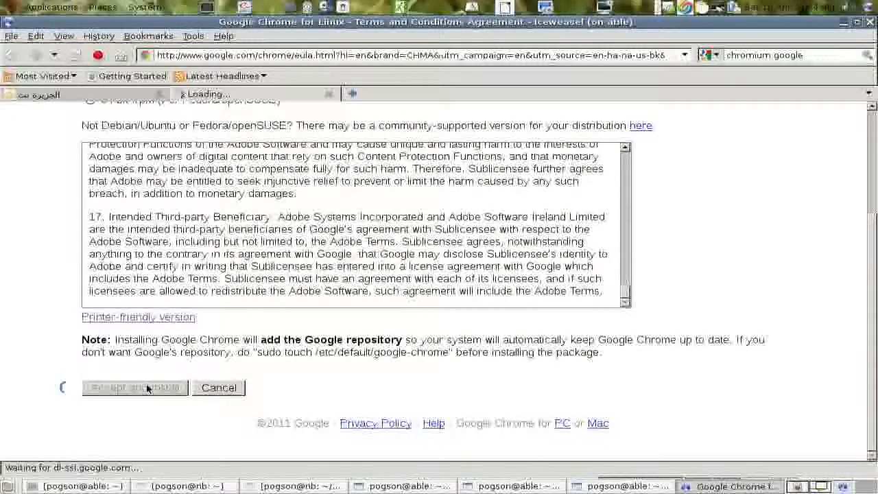
{"action": "left_click", "coordinate": [134, 386]}
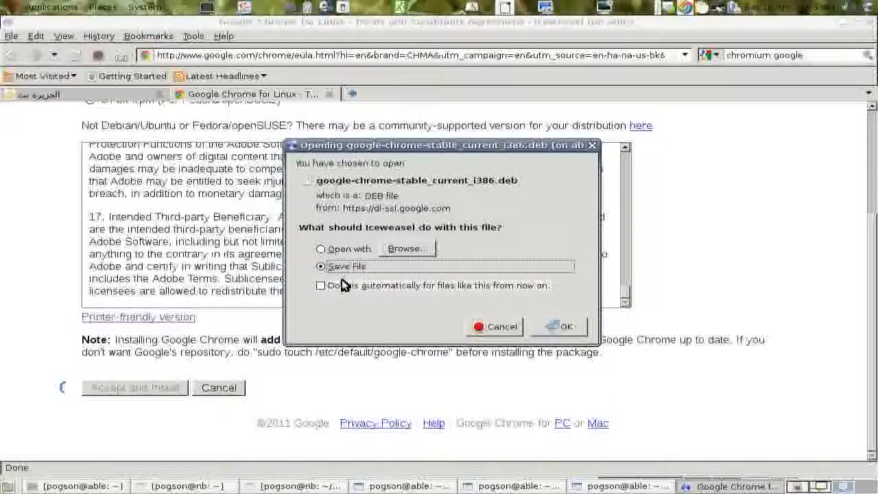
{"action": "left_click", "coordinate": [559, 326]}
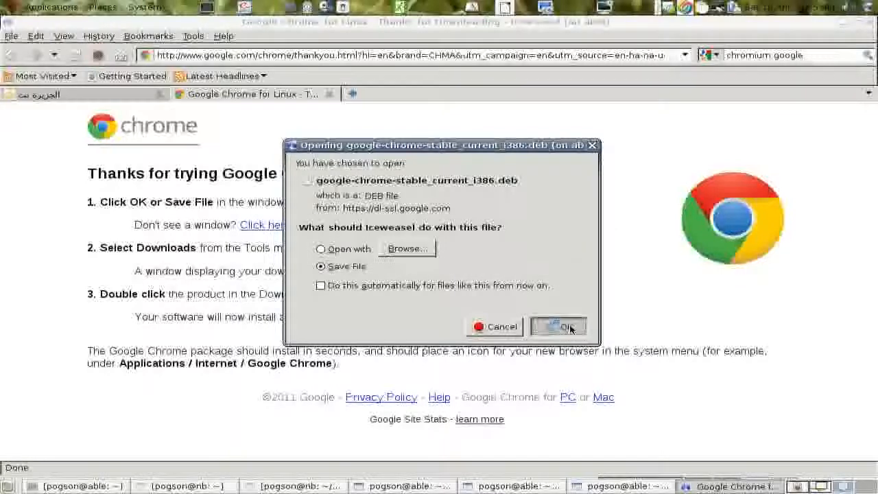
{"action": "left_click", "coordinate": [558, 326]}
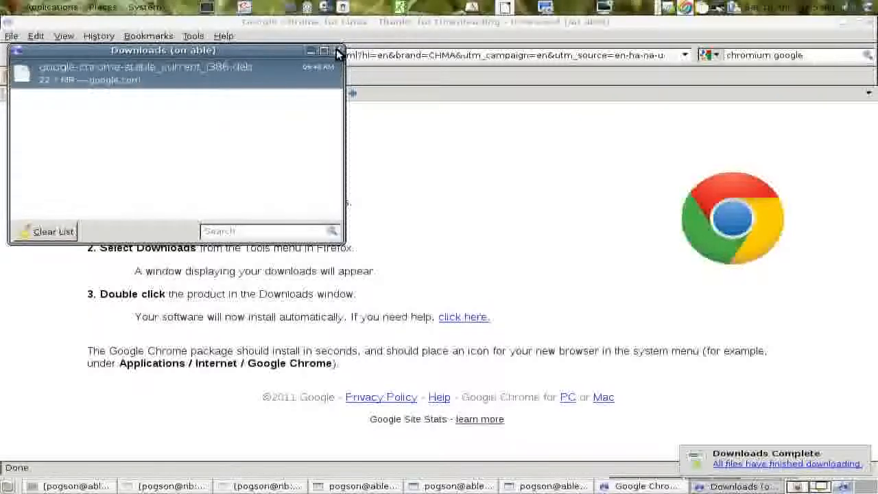
{"action": "mouse_move", "coordinate": [338, 53]}
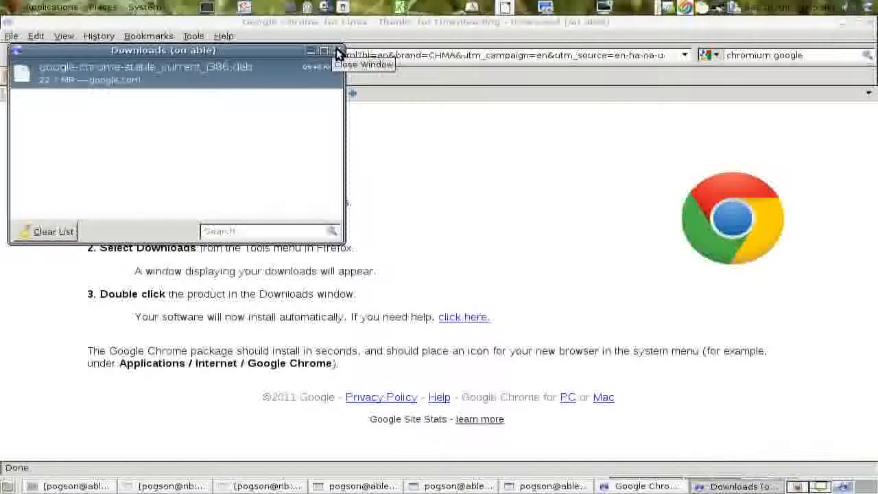
{"action": "left_click", "coordinate": [338, 51]}
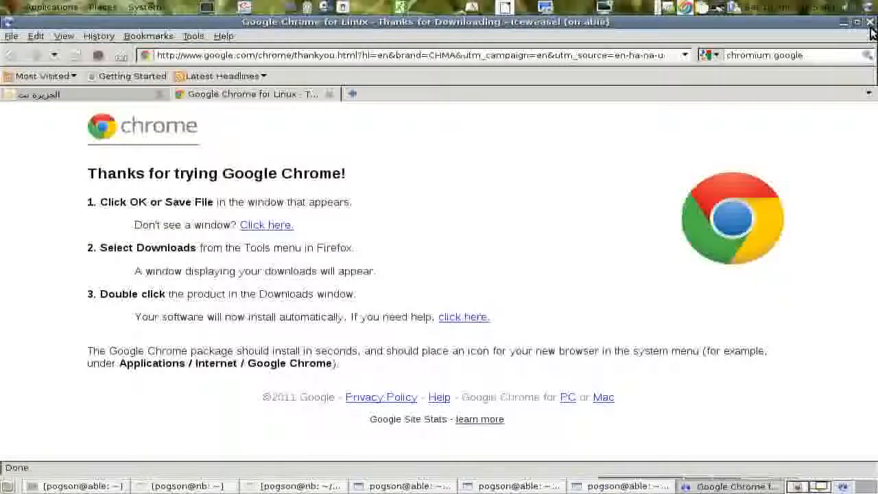
{"action": "mouse_move", "coordinate": [869, 23]}
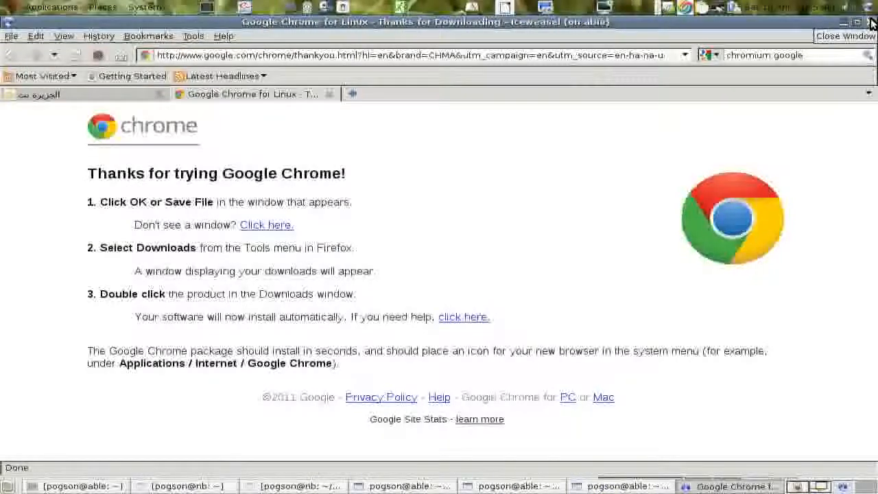
{"action": "mouse_move", "coordinate": [835, 32]}
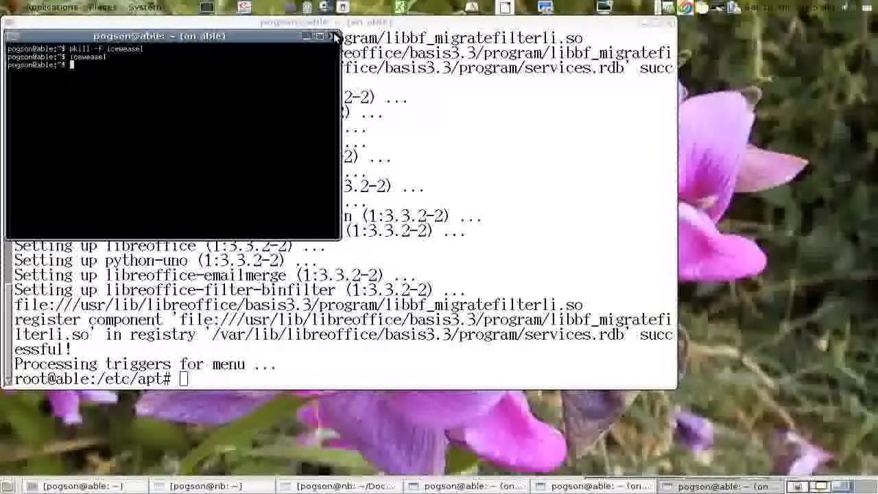
Close the small terminal window and bring up the desktop's right-click menu.
{"action": "left_click", "coordinate": [334, 35]}
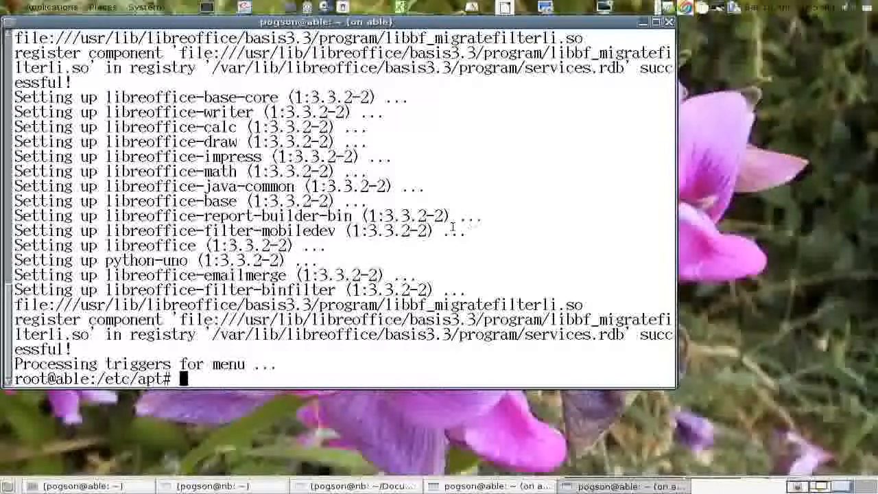
{"action": "right_click", "coordinate": [754, 127]}
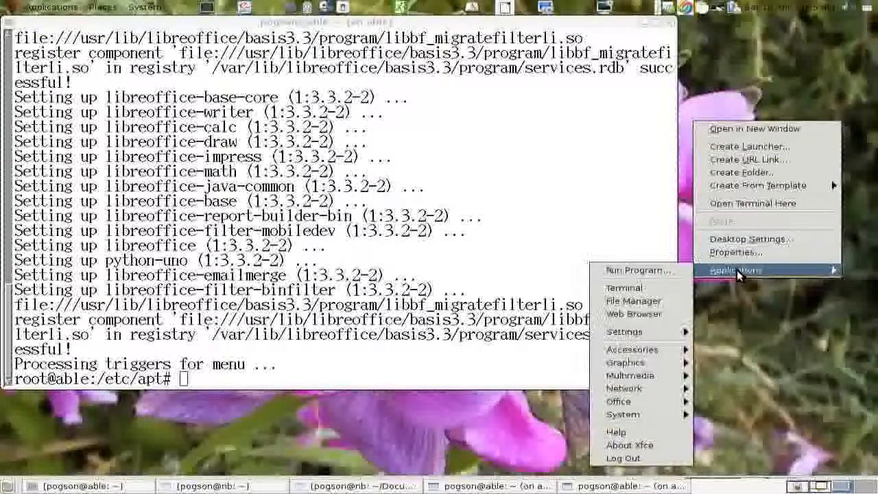
{"action": "mouse_move", "coordinate": [618, 401]}
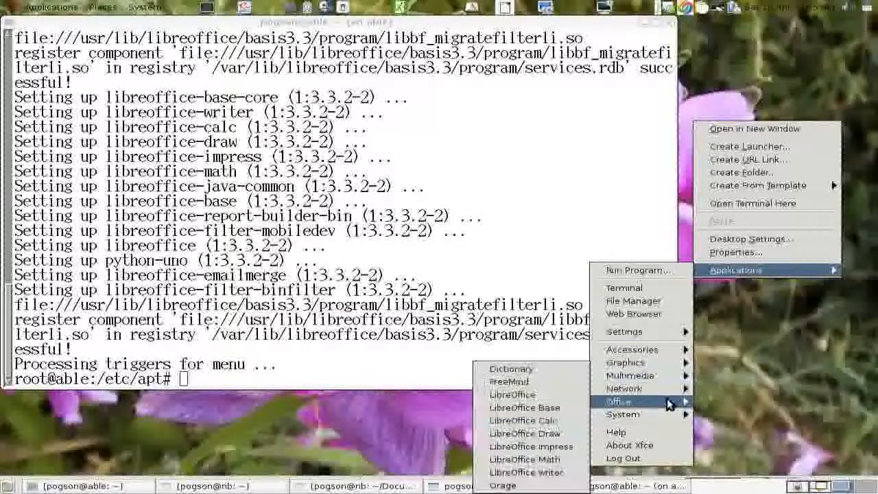
{"action": "mouse_move", "coordinate": [531, 446]}
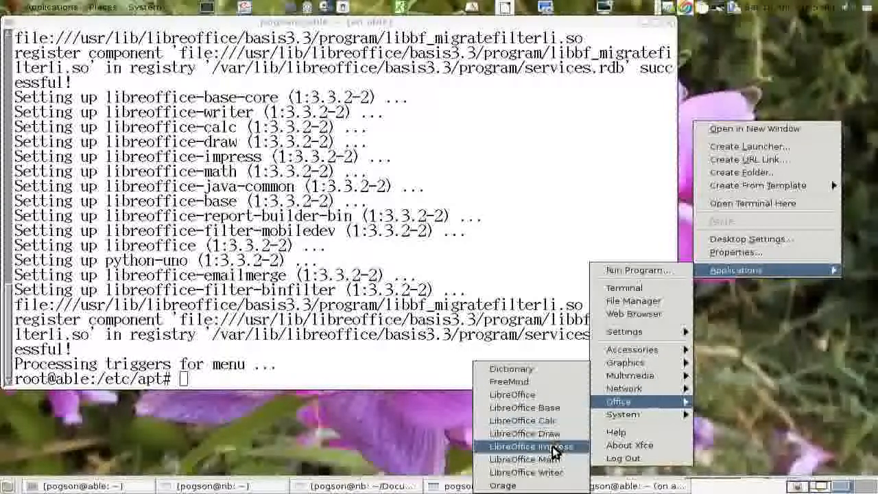
{"action": "mouse_move", "coordinate": [525, 459]}
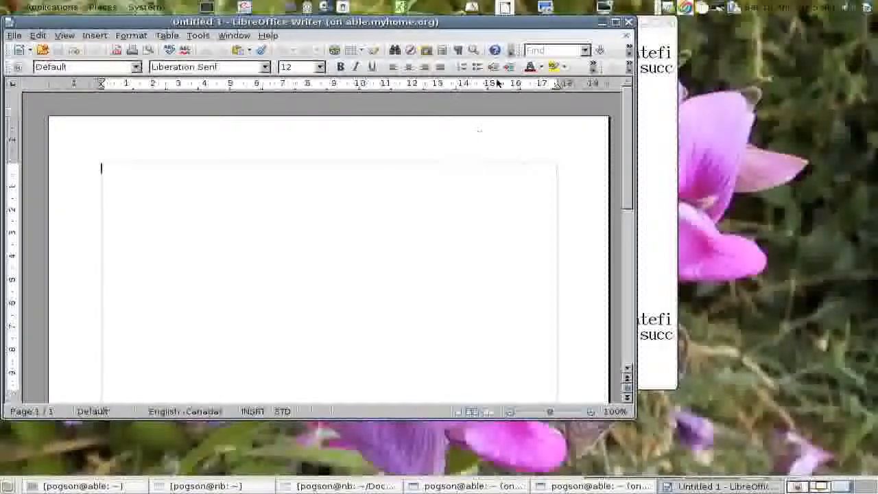
Close Writer, relaunch it, then close the blank Untitled 1 document.
{"action": "left_click", "coordinate": [615, 21]}
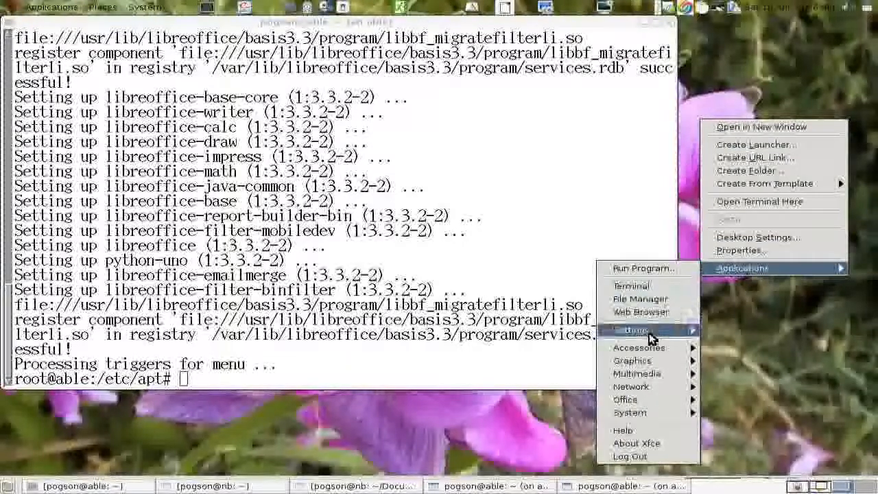
{"action": "mouse_move", "coordinate": [625, 399]}
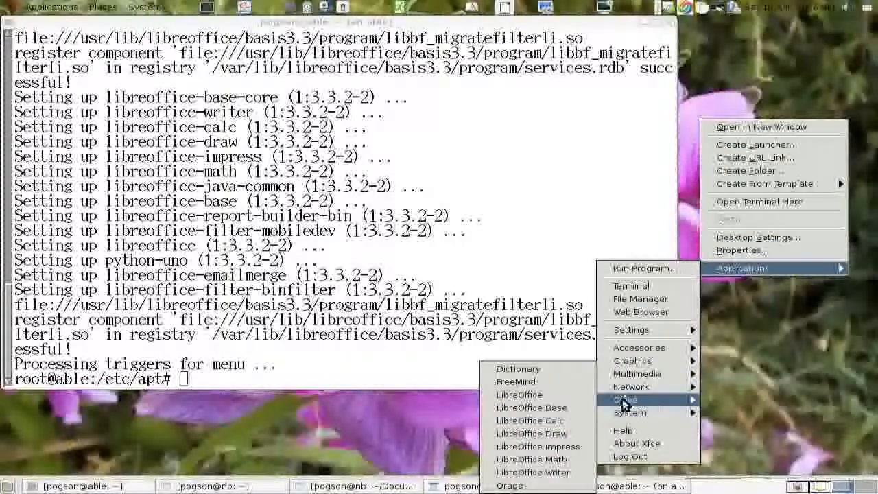
{"action": "mouse_move", "coordinate": [542, 408]}
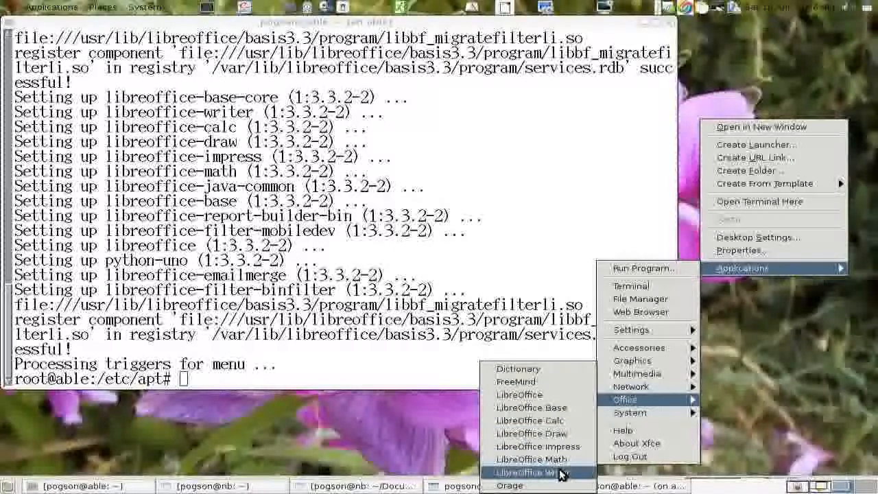
{"action": "left_click", "coordinate": [529, 472]}
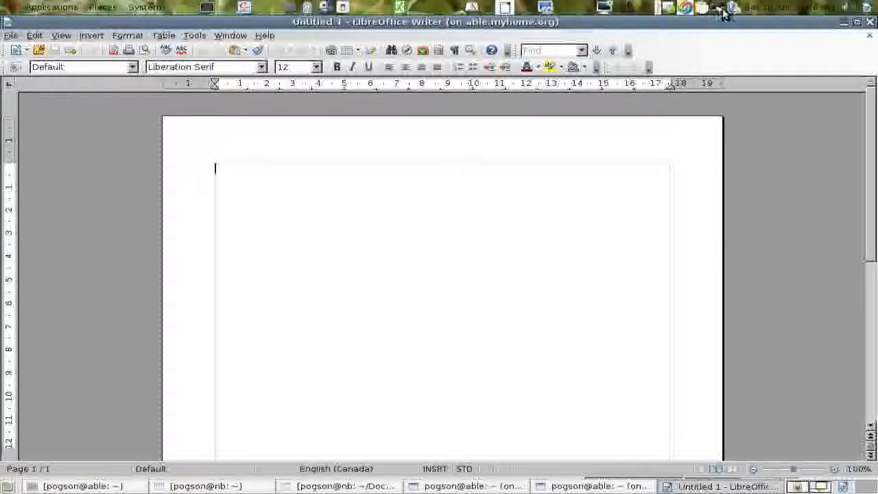
{"action": "mouse_move", "coordinate": [870, 23]}
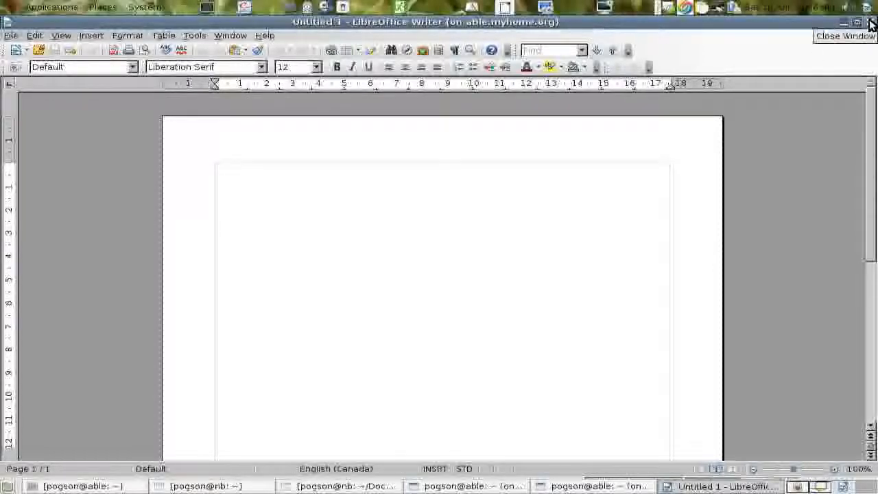
{"action": "left_click", "coordinate": [843, 23]}
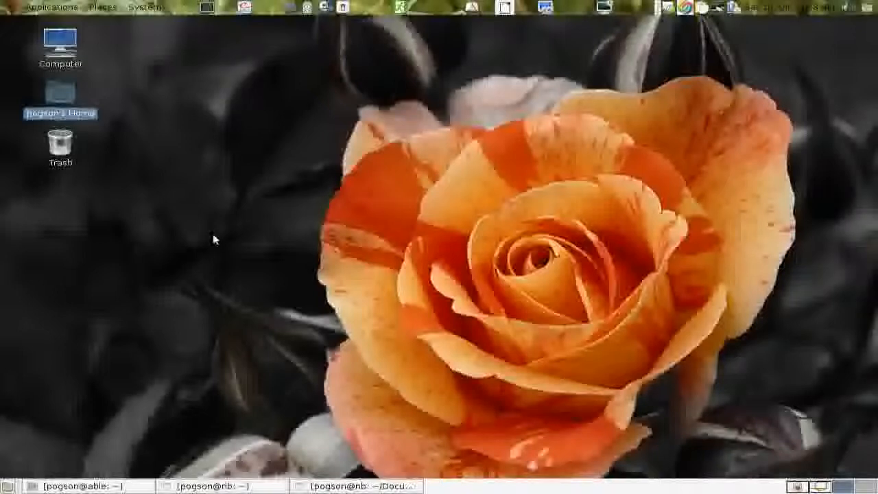
{"action": "mouse_move", "coordinate": [218, 240]}
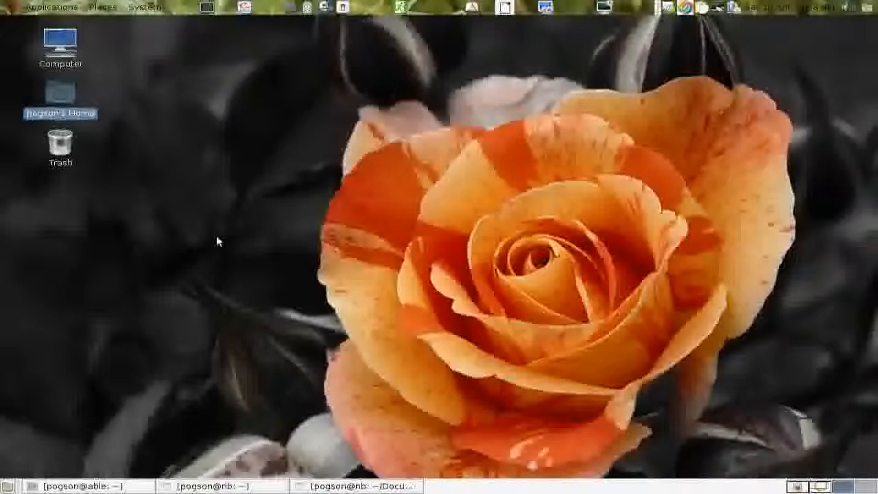
{"action": "mouse_move", "coordinate": [375, 193]}
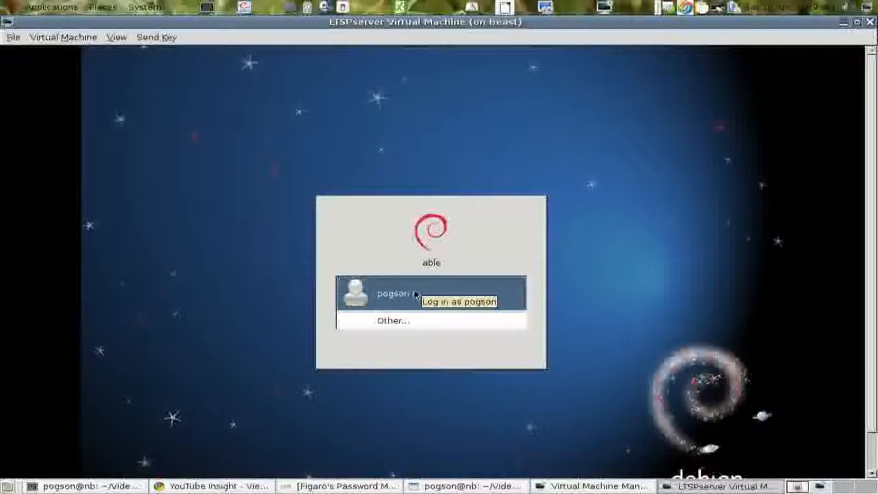
Select the user account on the LTSPserver login screen and log in.
{"action": "left_click", "coordinate": [398, 293]}
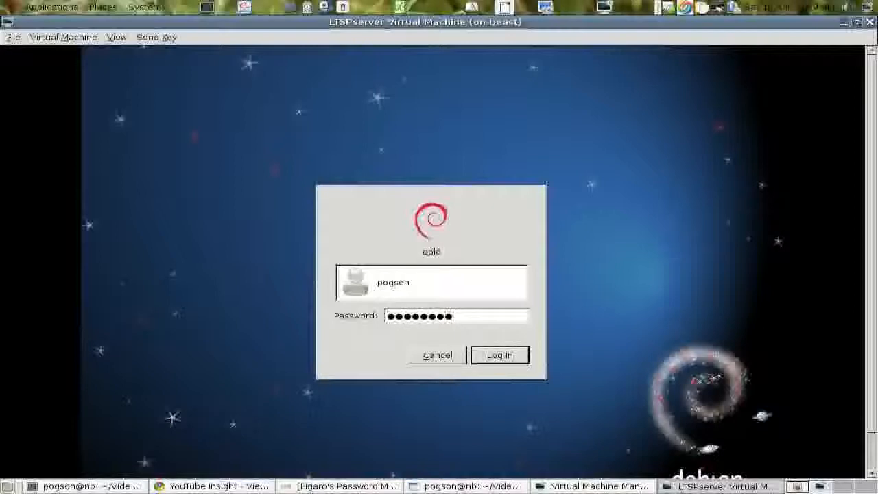
{"action": "left_click", "coordinate": [499, 355]}
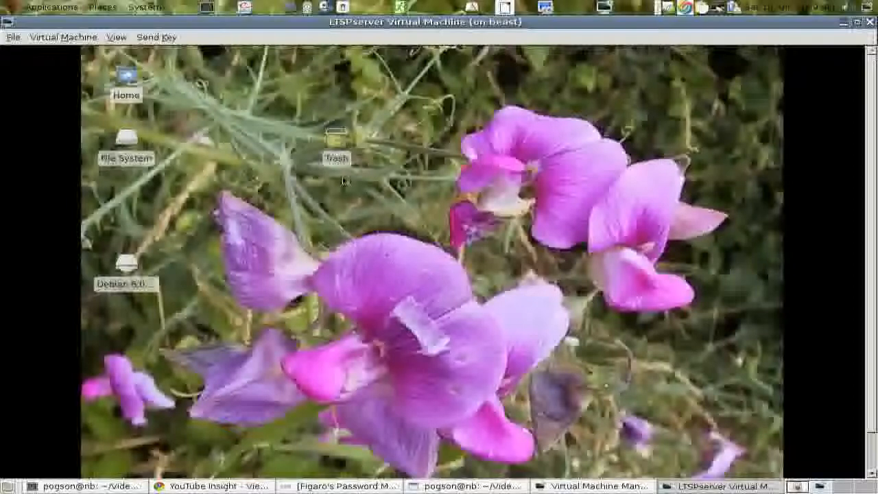
{"action": "mouse_move", "coordinate": [379, 187]}
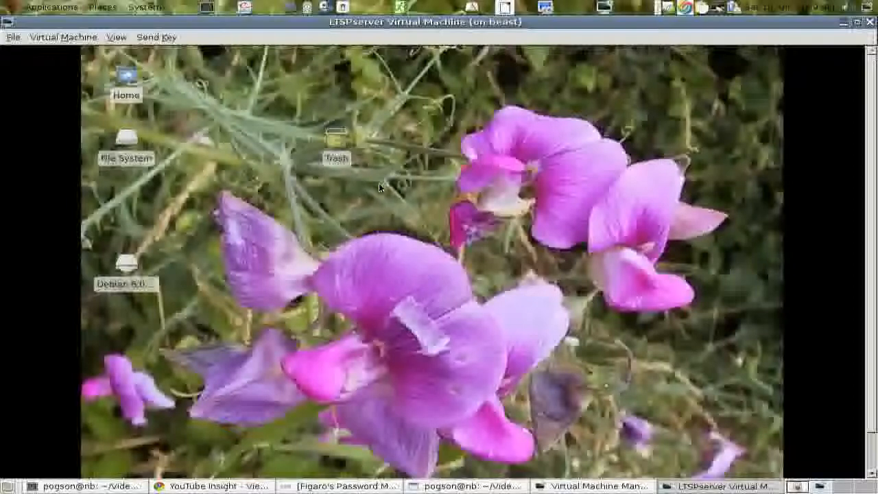
{"action": "mouse_move", "coordinate": [300, 148]}
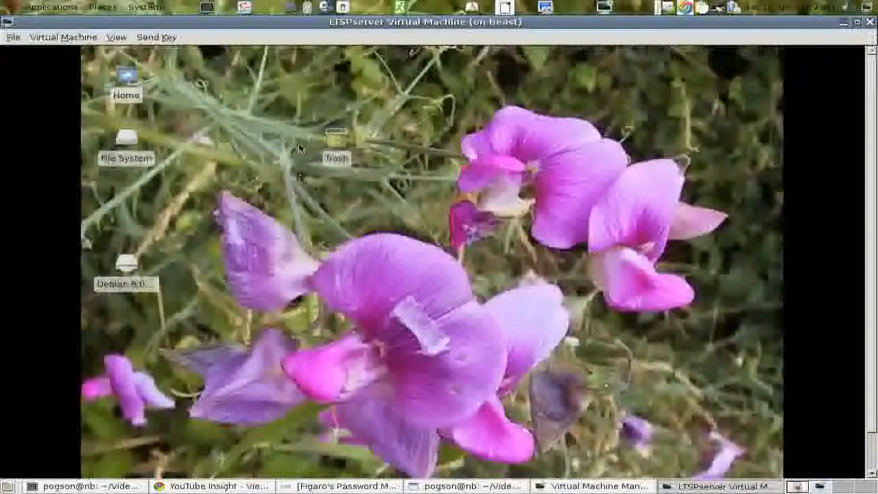
Switch the LTSPserver VM to fullscreen and launch Dictionary from Applications.
{"action": "left_click", "coordinate": [116, 37]}
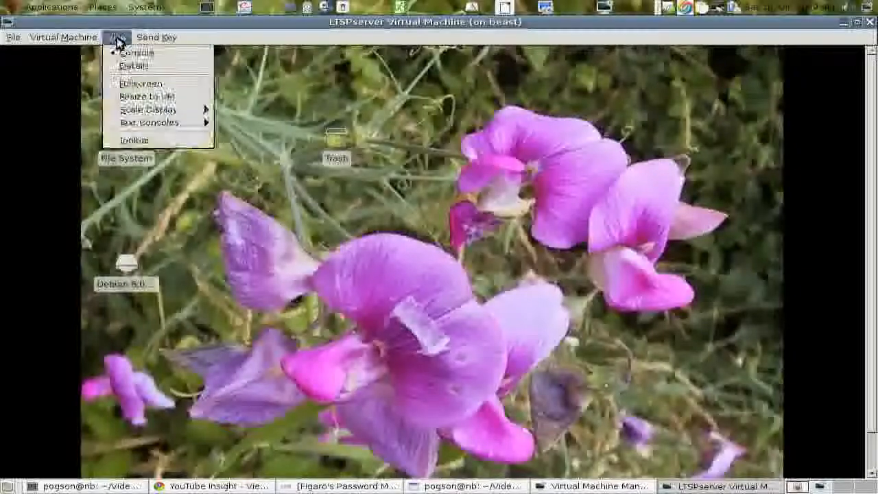
{"action": "left_click", "coordinate": [141, 84]}
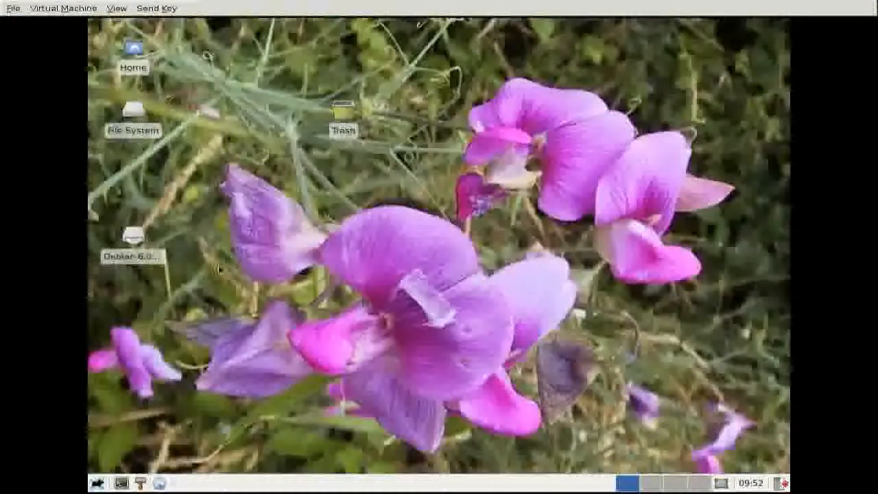
{"action": "left_click", "coordinate": [100, 483]}
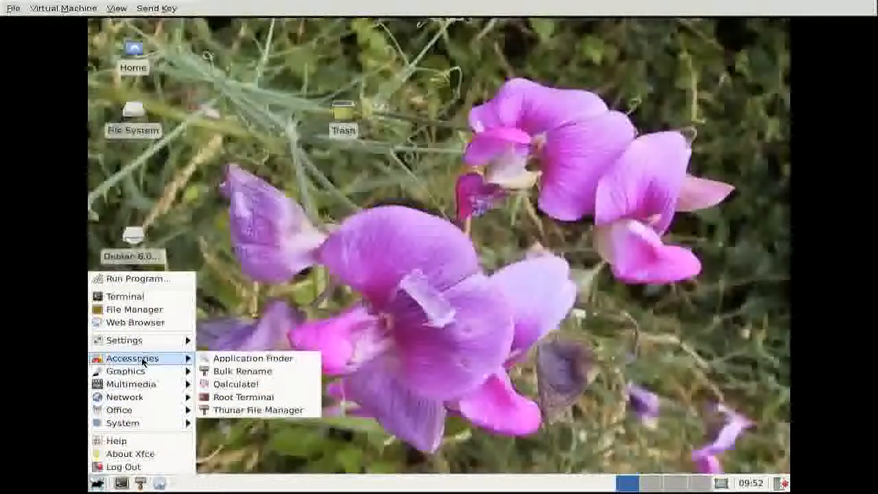
{"action": "mouse_move", "coordinate": [127, 371]}
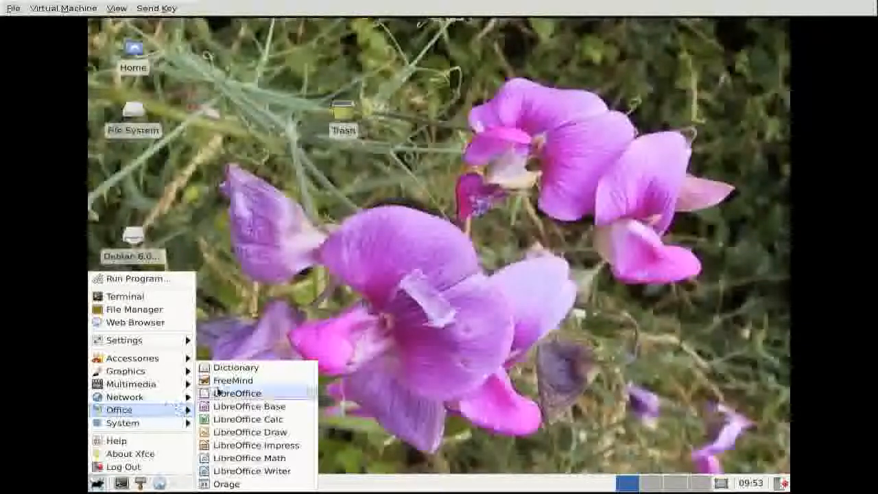
{"action": "mouse_move", "coordinate": [236, 366]}
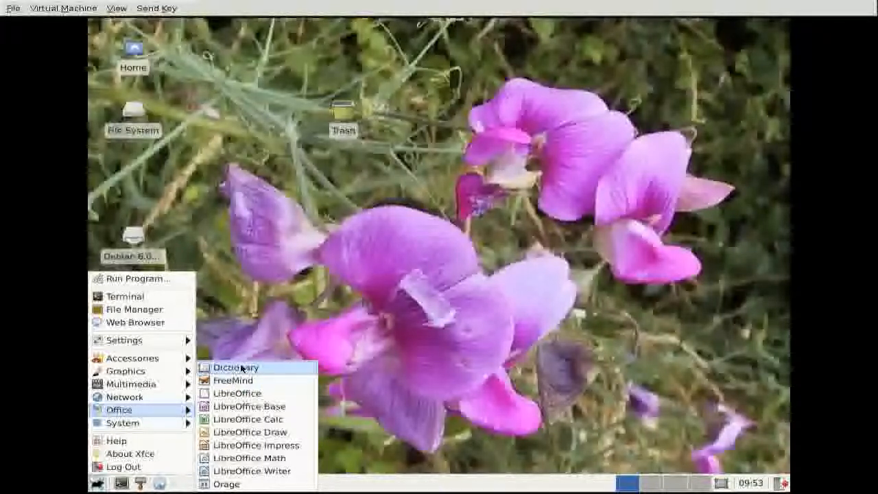
{"action": "left_click", "coordinate": [235, 367]}
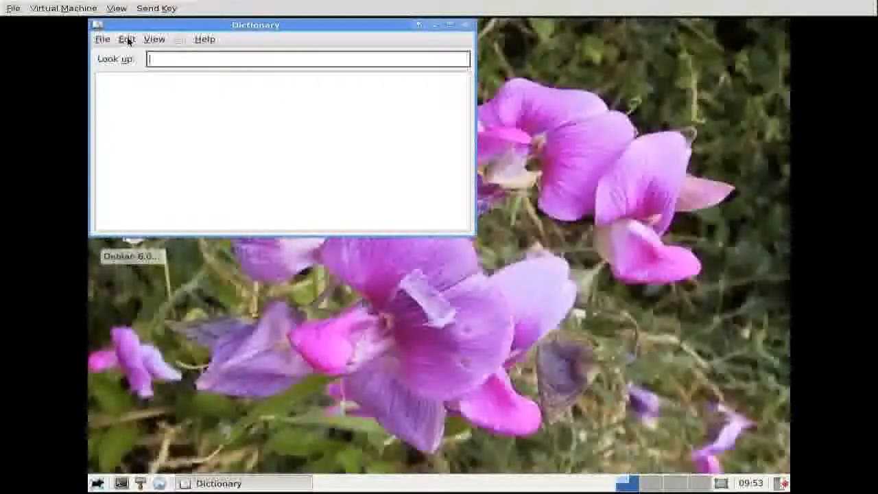
Open the Dictionary preferences from the Edit menu.
{"action": "left_click", "coordinate": [204, 38]}
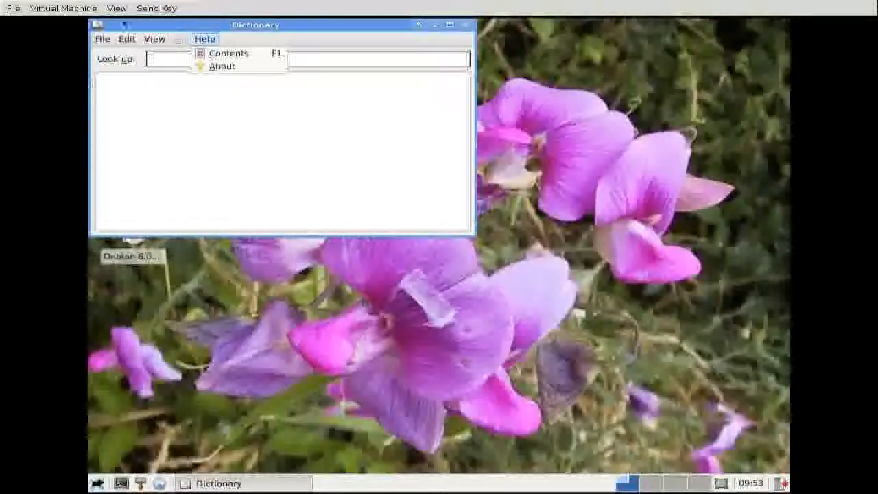
{"action": "left_click", "coordinate": [126, 39]}
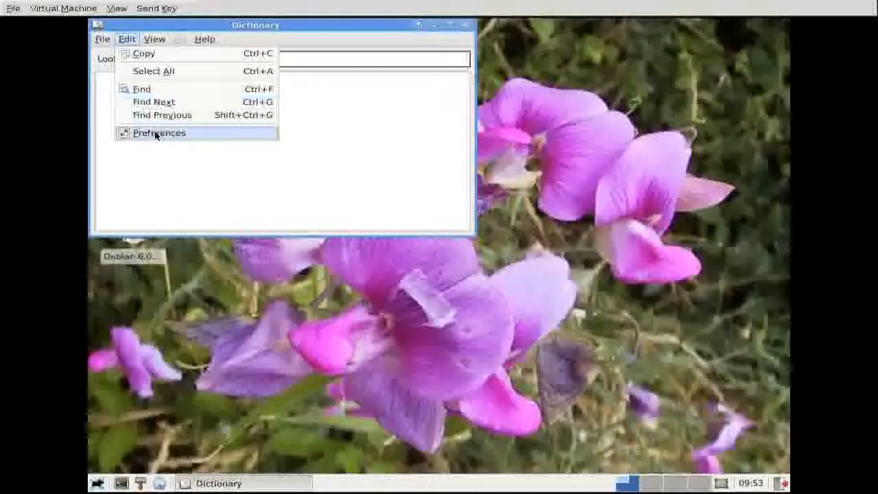
{"action": "left_click", "coordinate": [158, 133]}
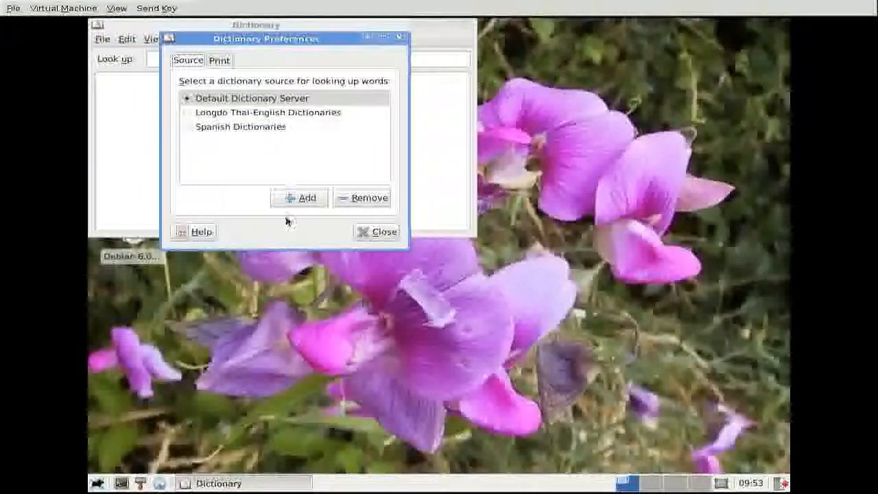
Add a 'localhost' dictionary server source, select it for lookups, and close Preferences.
{"action": "left_click", "coordinate": [299, 198]}
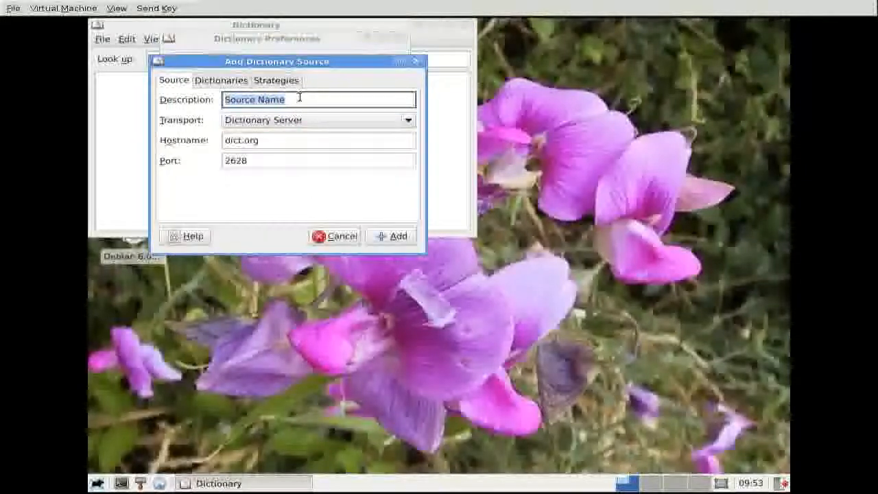
{"action": "type", "text": "localhost"}
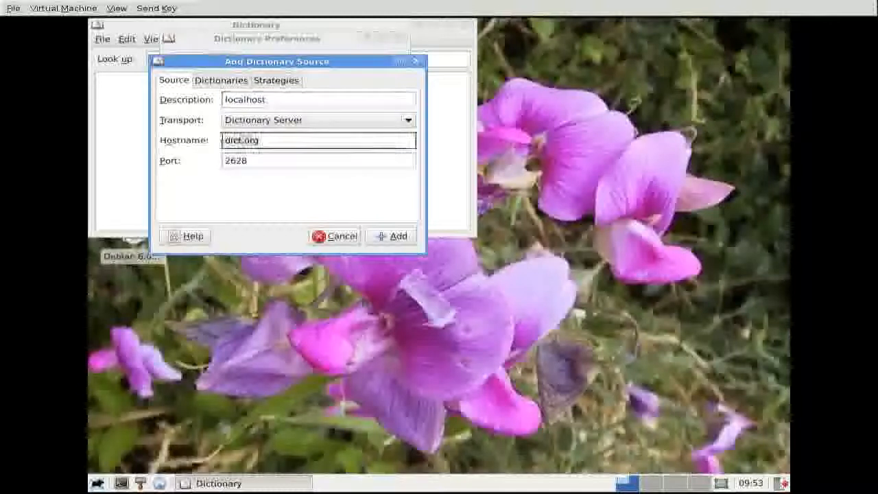
{"action": "type", "text": "local"}
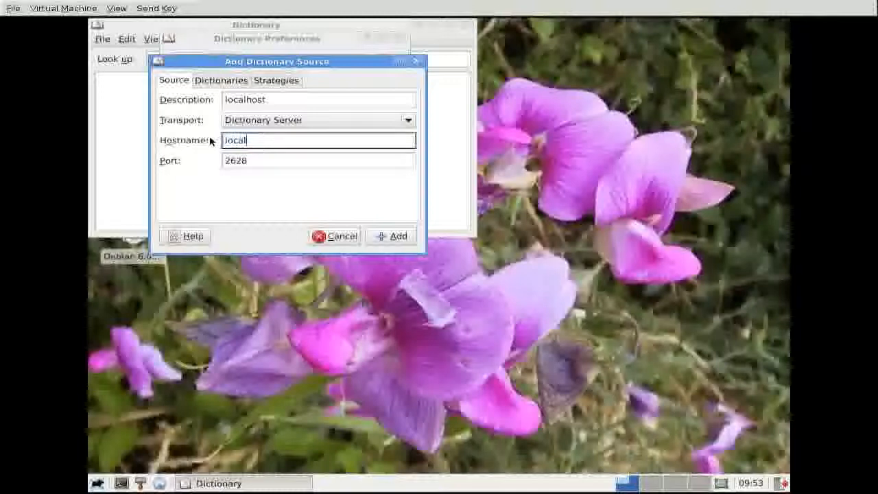
{"action": "type", "text": "host"}
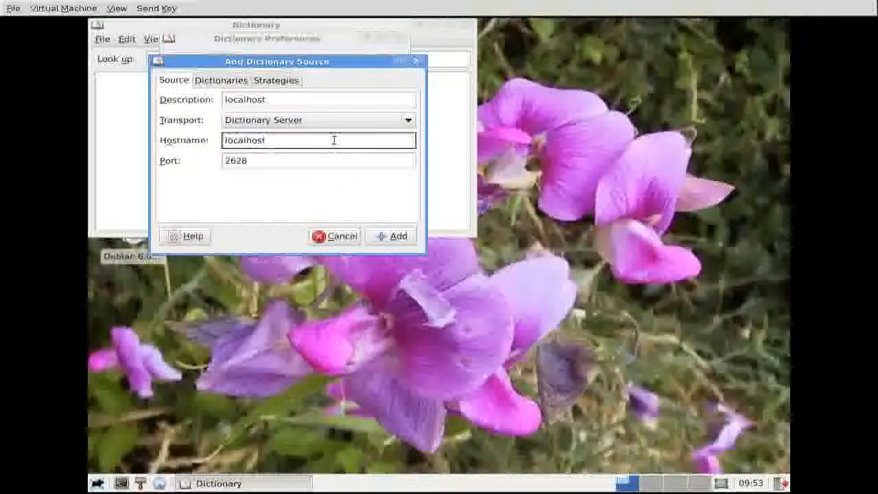
{"action": "left_click", "coordinate": [221, 80]}
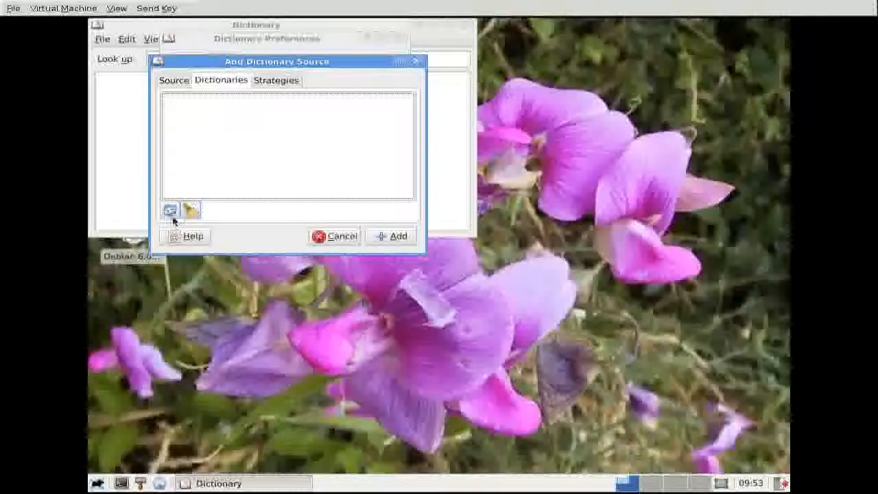
{"action": "mouse_move", "coordinate": [170, 209]}
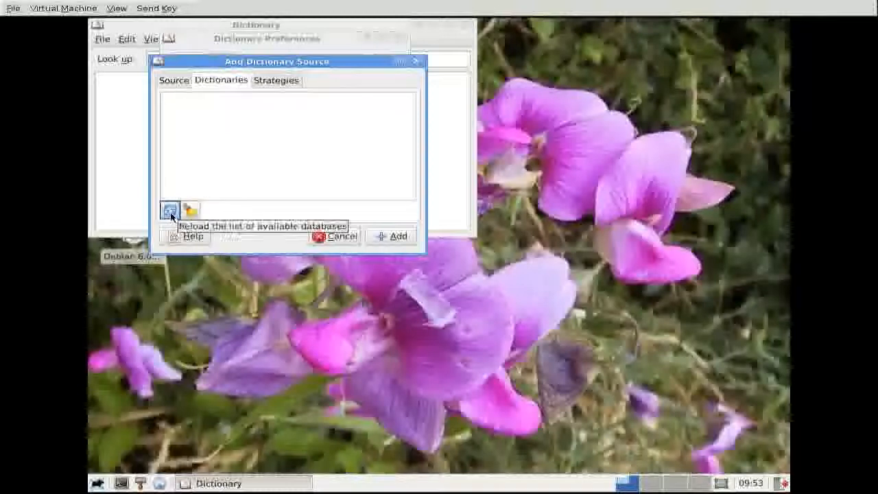
{"action": "mouse_move", "coordinate": [331, 218]}
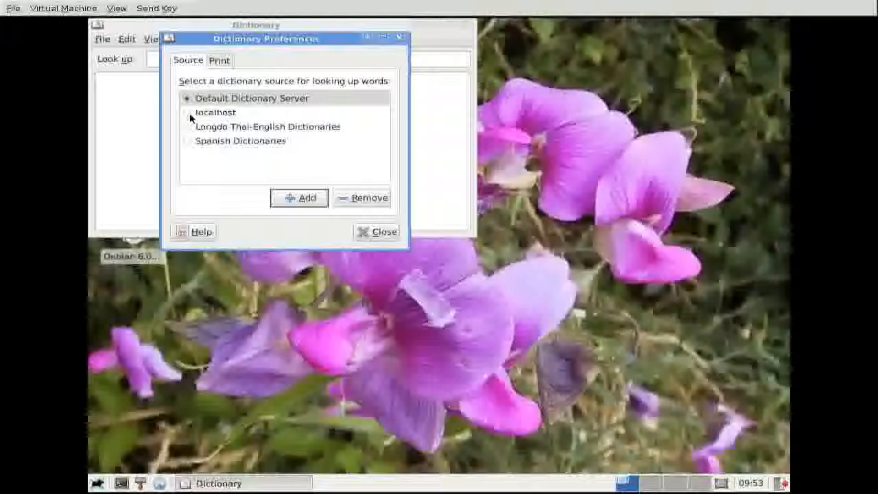
{"action": "left_click", "coordinate": [216, 112]}
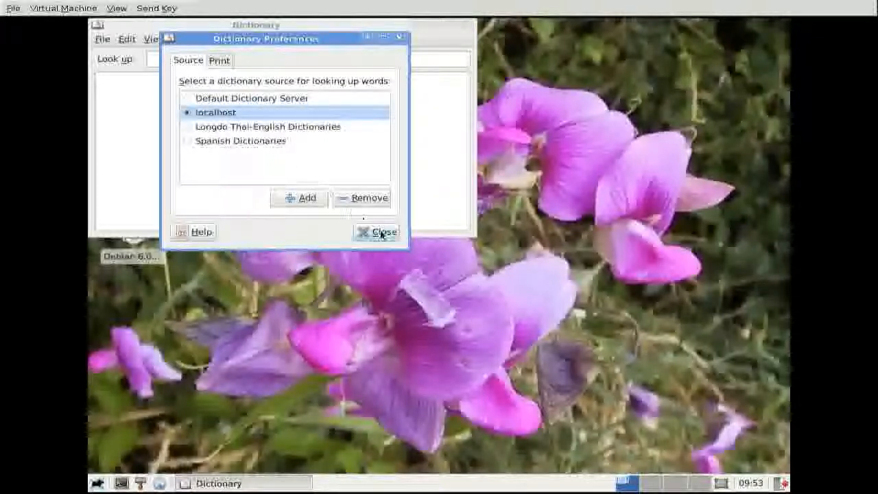
{"action": "left_click", "coordinate": [376, 232]}
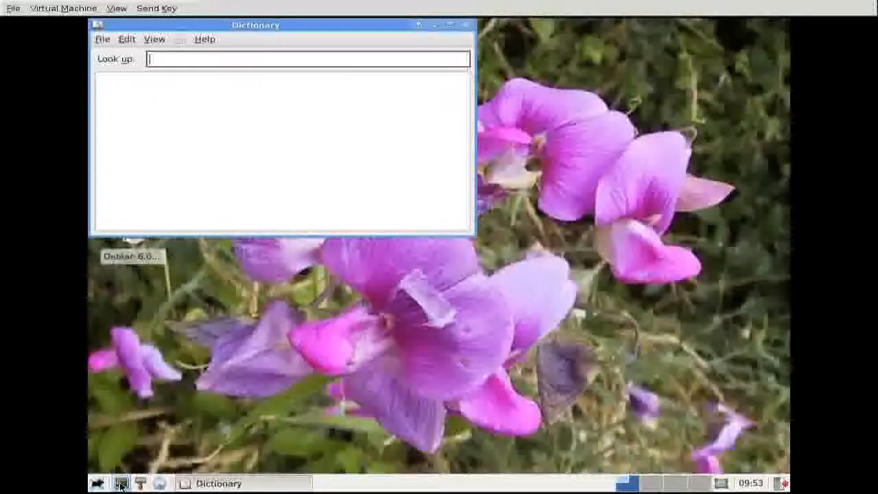
Change the Command Prompt launcher's command to 'rxvt -fn 12X20'.
{"action": "right_click", "coordinate": [120, 482]}
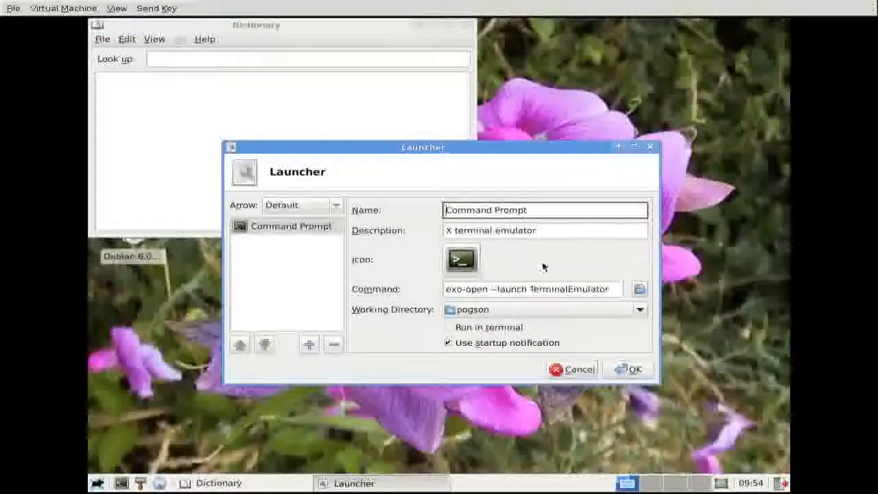
{"action": "triple_click", "coordinate": [530, 288]}
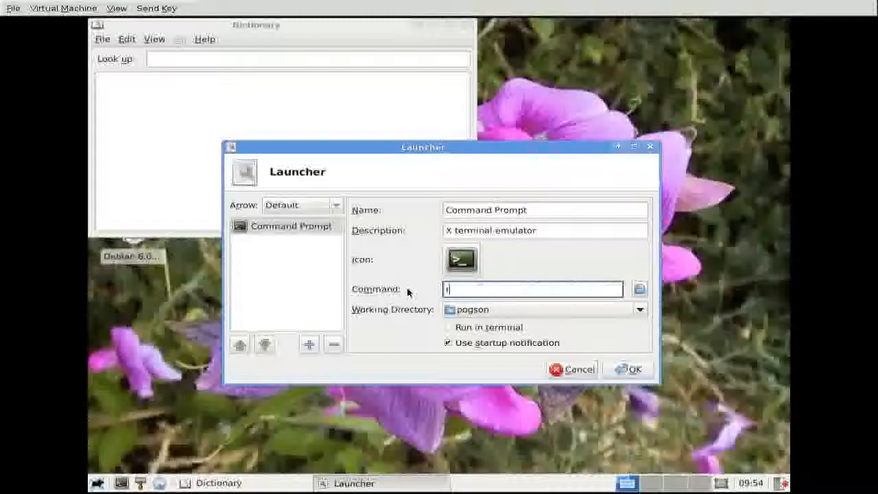
{"action": "type", "text": "rxvt -fn"}
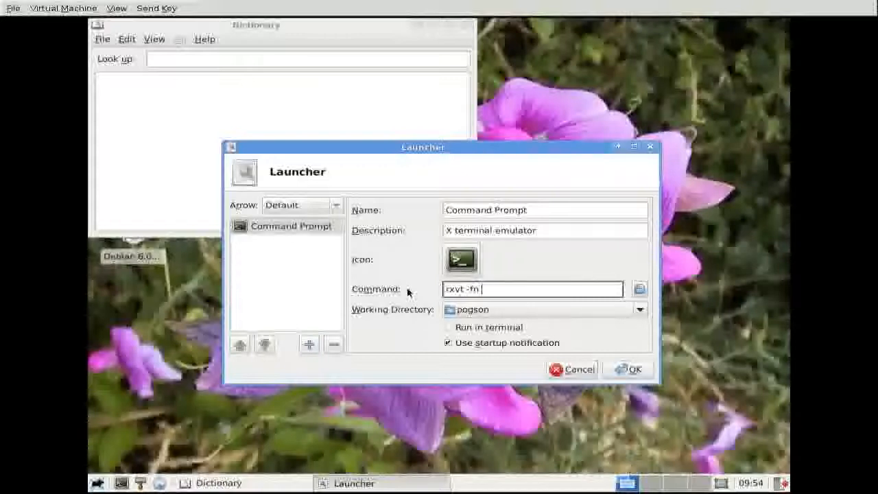
{"action": "type", "text": "12"}
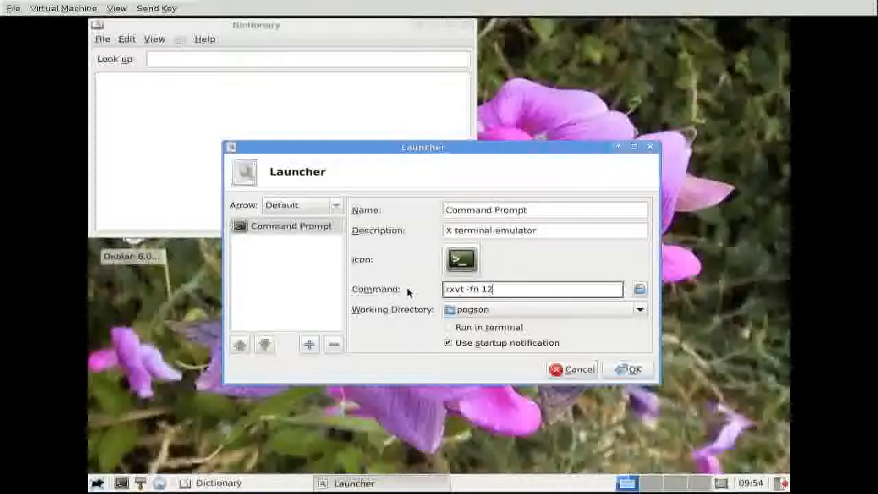
{"action": "type", "text": "X20"}
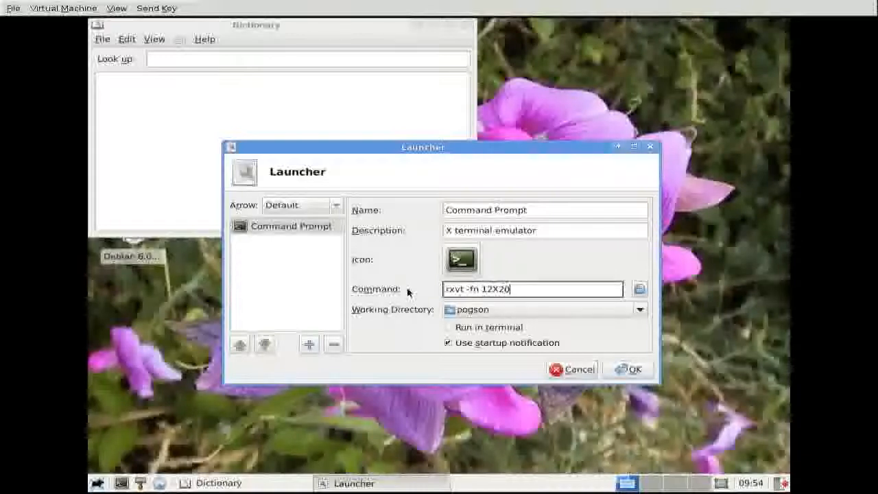
{"action": "key", "text": "BackSpace"}
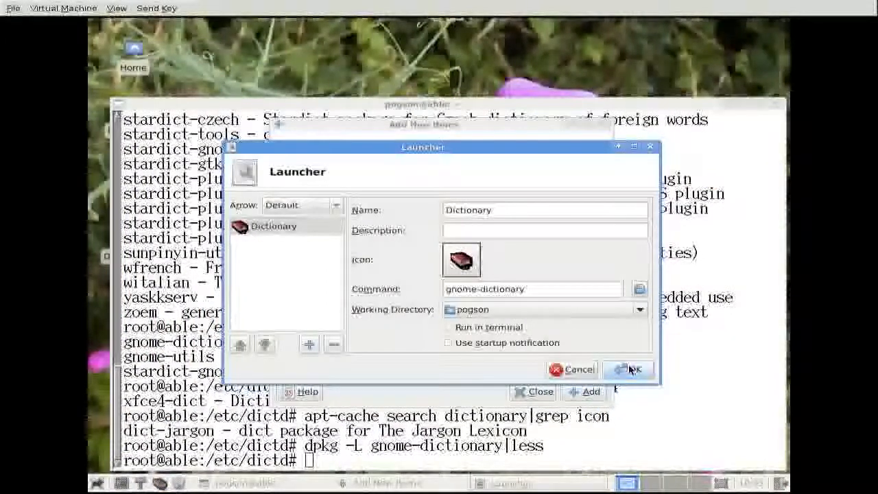
Confirm the Dictionary launcher, look up 'frog', then close the dictionary window.
{"action": "left_click", "coordinate": [627, 369]}
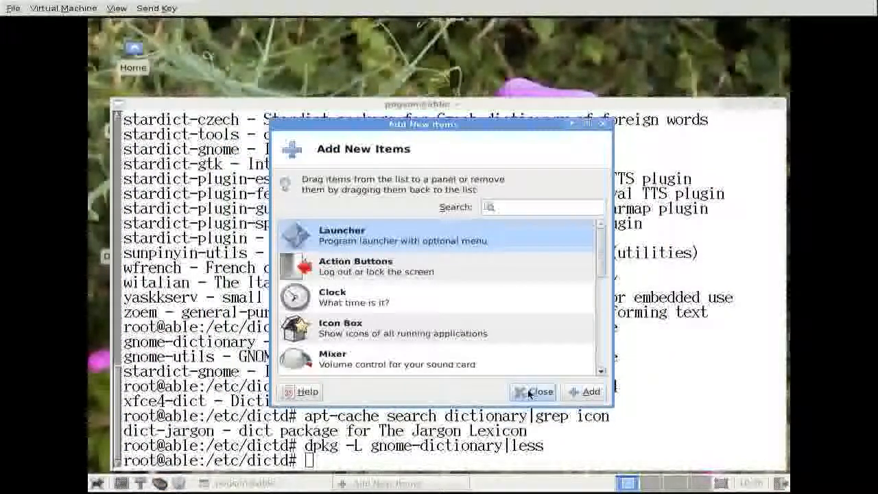
{"action": "left_click", "coordinate": [534, 392]}
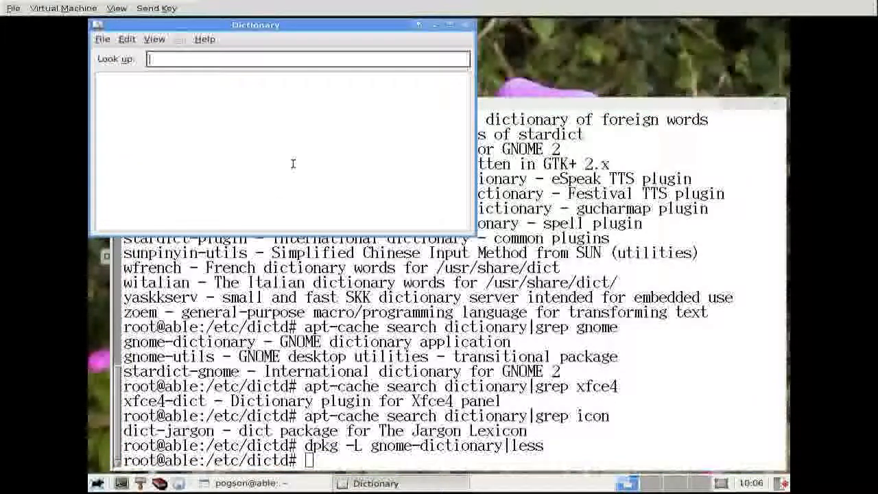
{"action": "type", "text": "frog"}
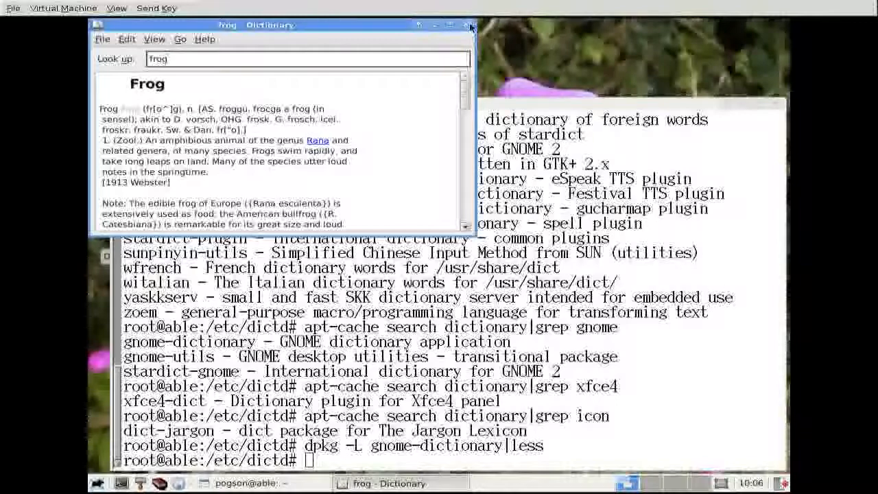
{"action": "left_click", "coordinate": [469, 26]}
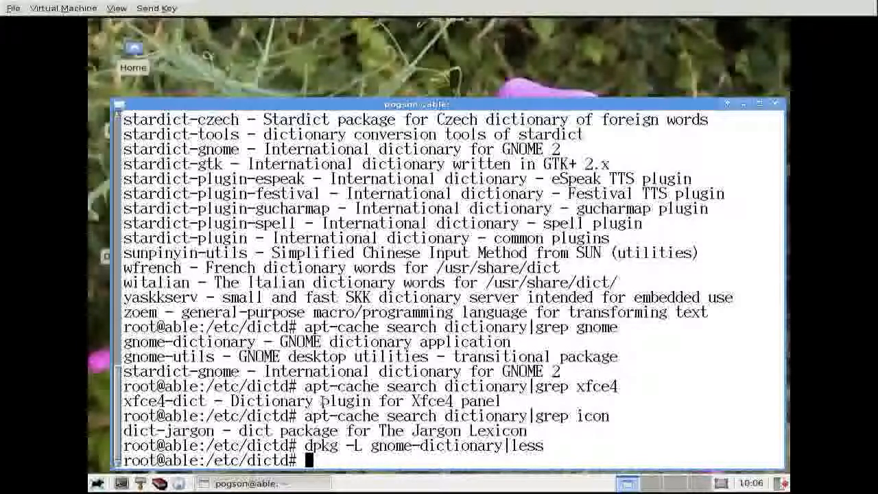
In /home/pogson/Downloads, list files and run dpkg -i on the Chrome .deb.
{"action": "type", "text": "cd /home/"}
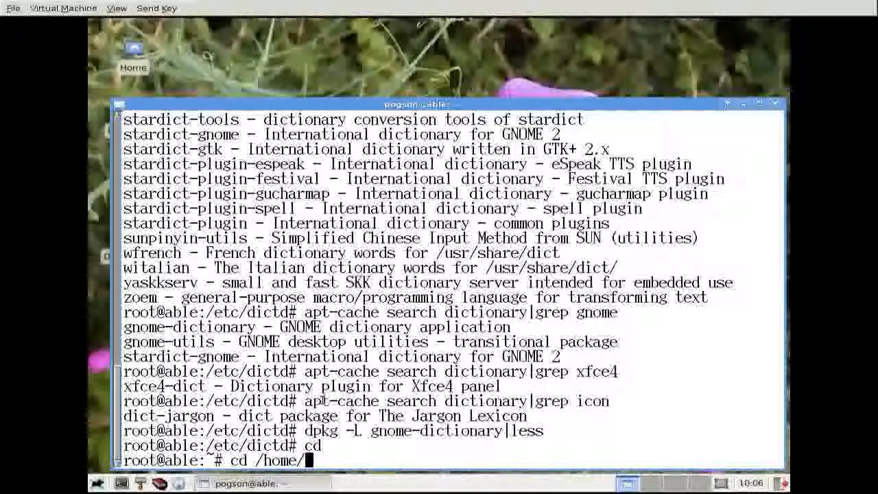
{"action": "type", "text": "pogson/D"}
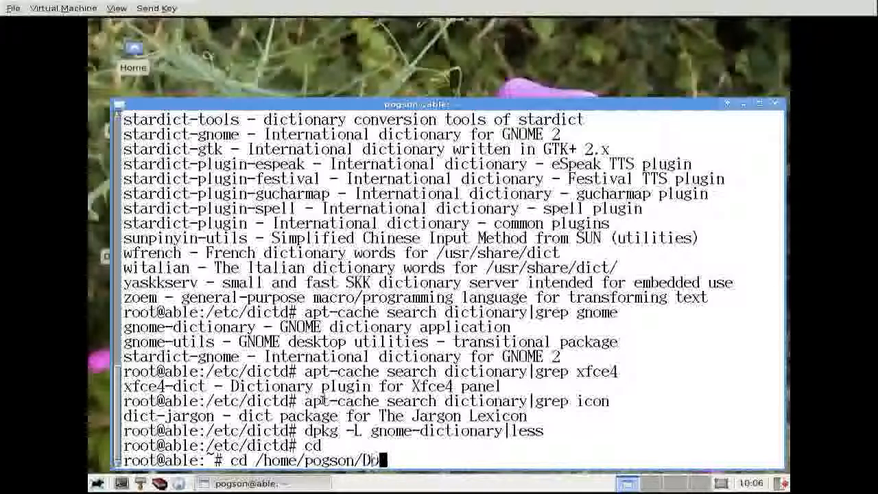
{"action": "type", "text": "ownl"}
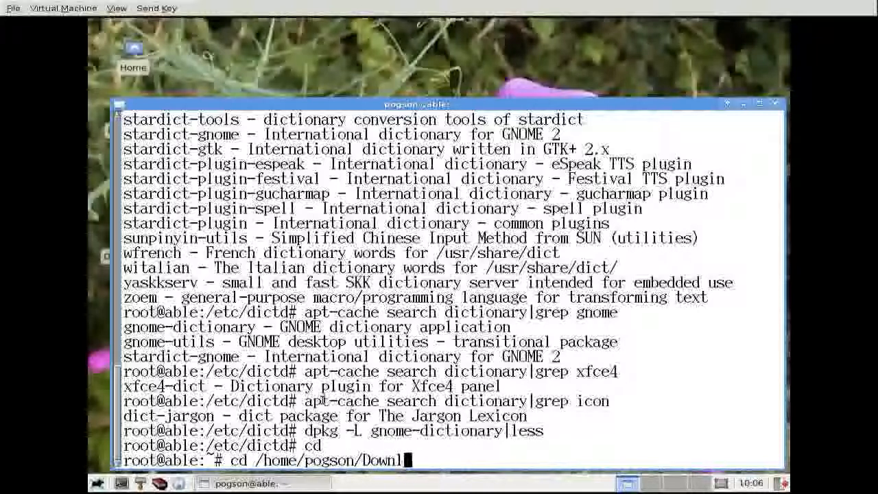
{"action": "type", "text": "ls"}
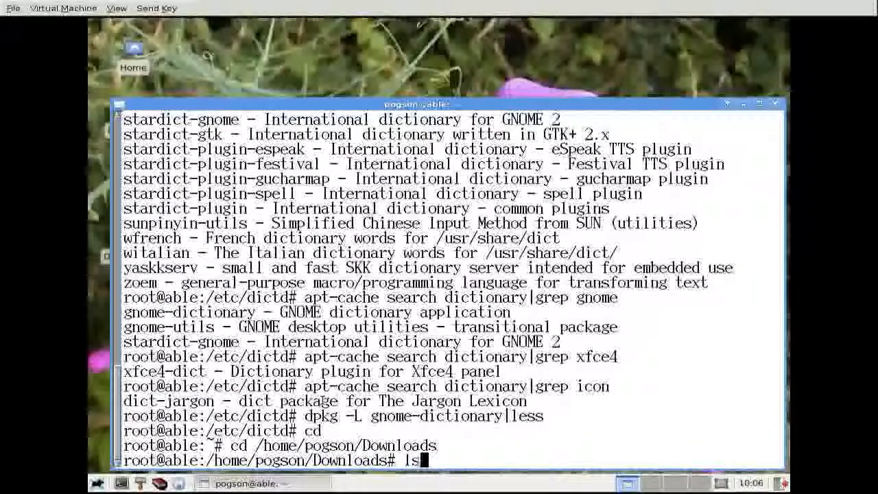
{"action": "key", "text": "Return"}
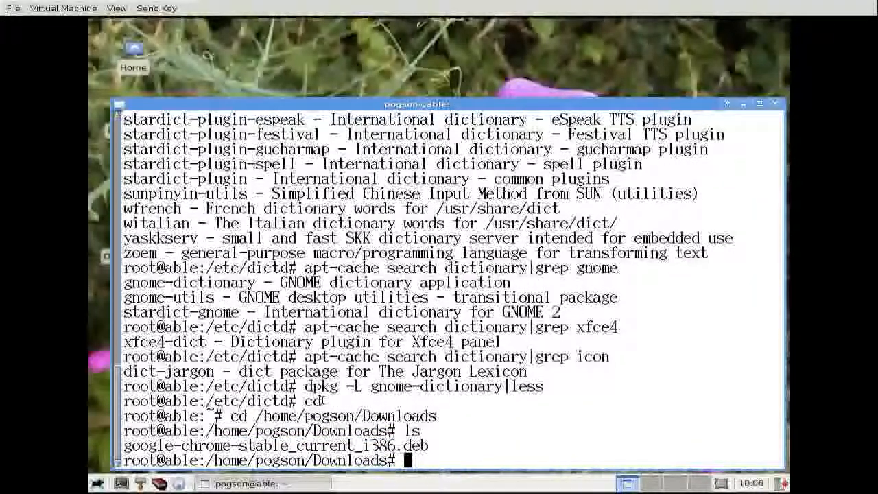
{"action": "type", "text": "dpkg -"}
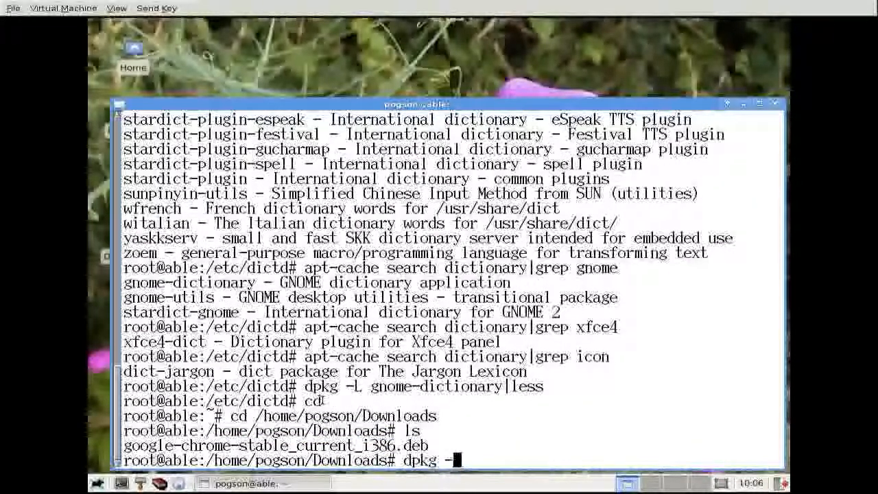
{"action": "type", "text": "i google-chrome-stable_current_i386.deb"}
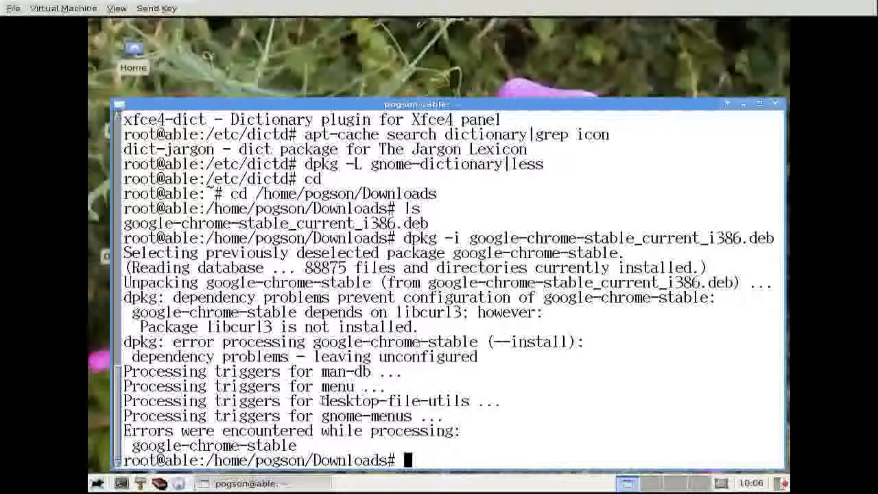
Install libcurl3, then run 'apt-get -f install' and confirm with y.
{"action": "type", "text": "apt-get"}
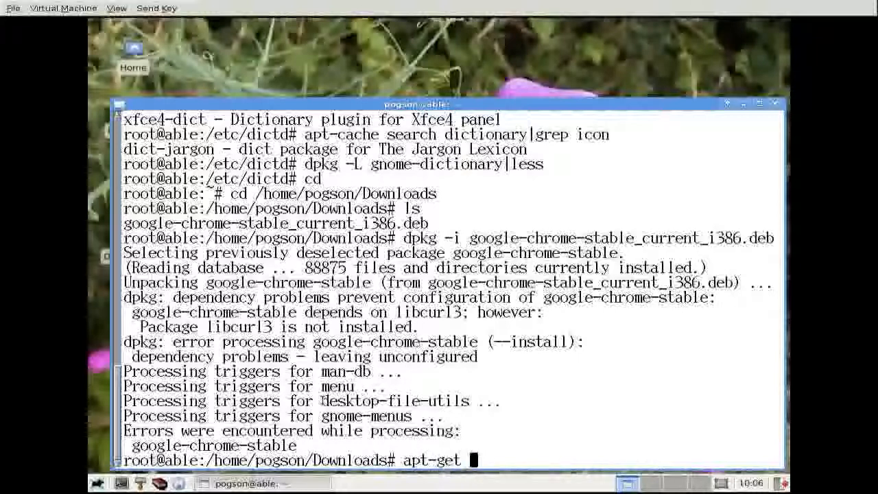
{"action": "type", "text": "install libcurl3"}
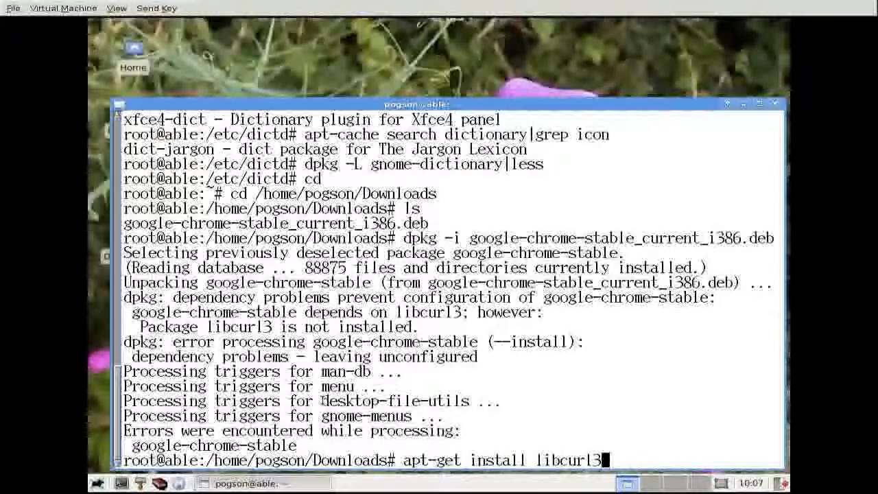
{"action": "key", "text": "Return"}
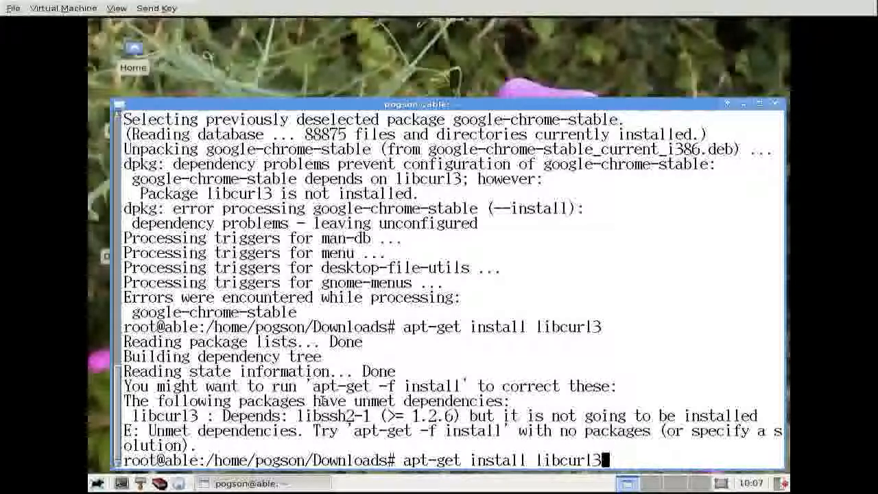
{"action": "type", "text": "-f"}
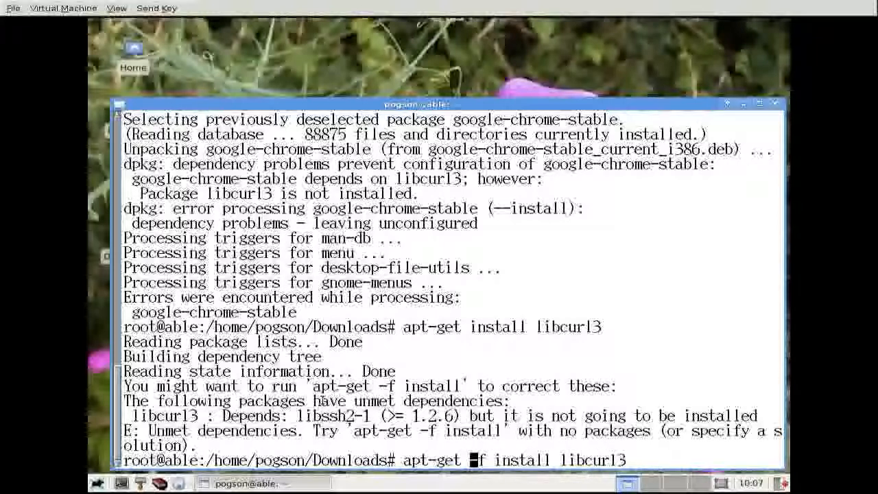
{"action": "key", "text": "Return"}
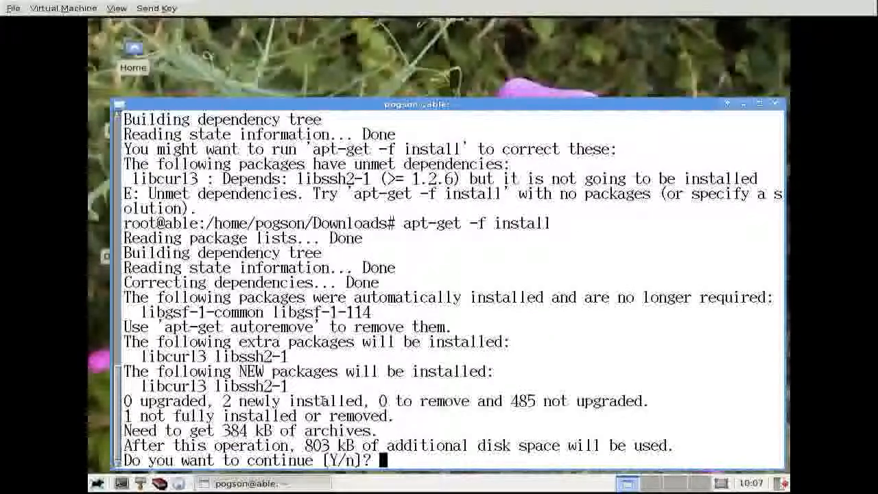
{"action": "type", "text": "y"}
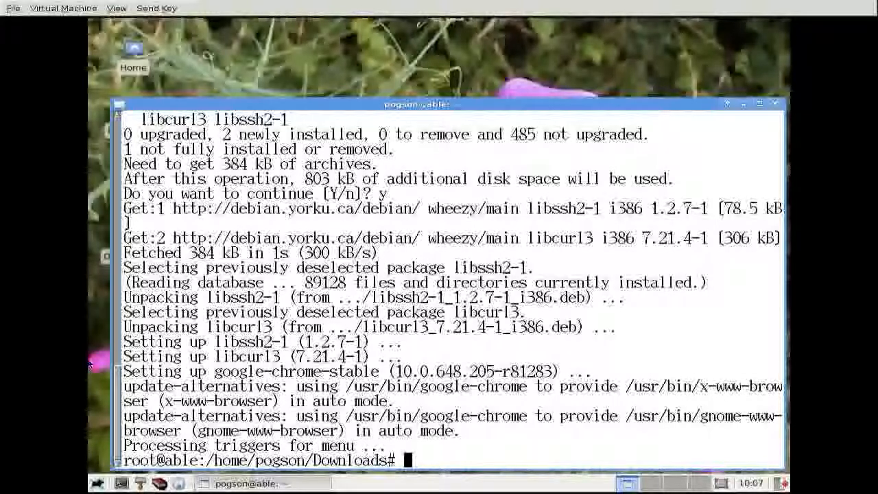
{"action": "mouse_move", "coordinate": [842, 6]}
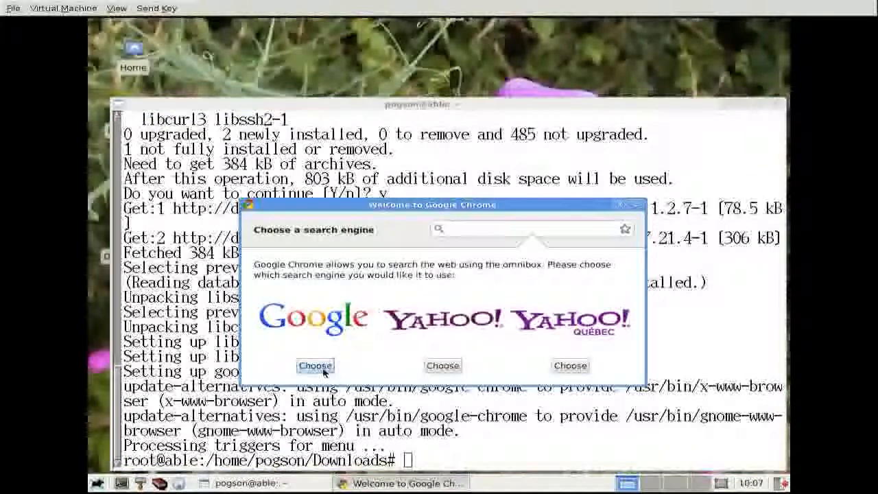
Choose Google as search engine, disable usage statistics, and start Chrome.
{"action": "left_click", "coordinate": [315, 365]}
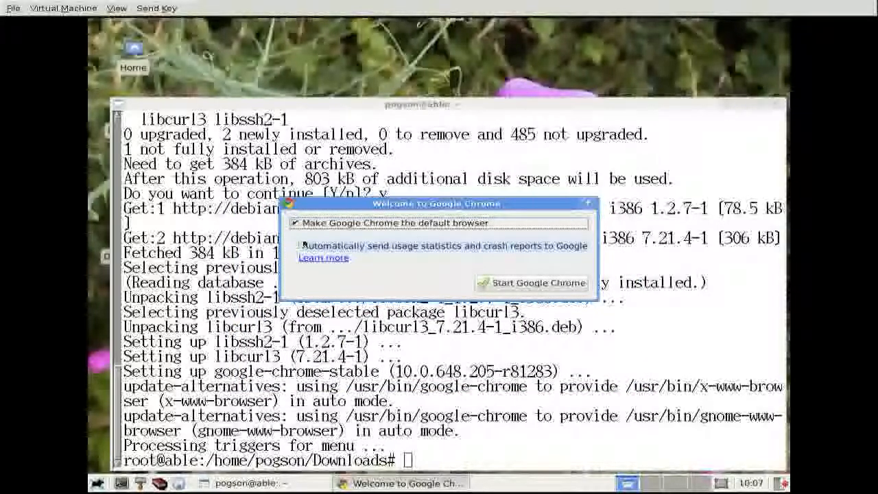
{"action": "left_click", "coordinate": [295, 245]}
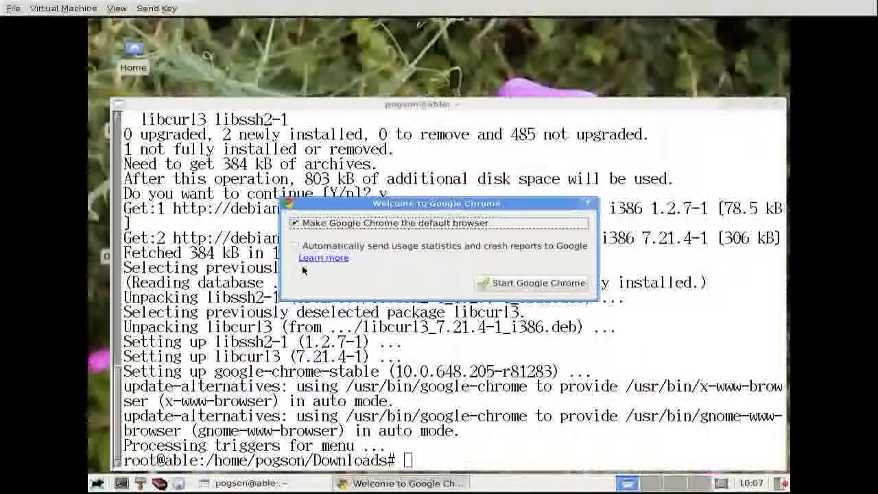
{"action": "mouse_move", "coordinate": [496, 269]}
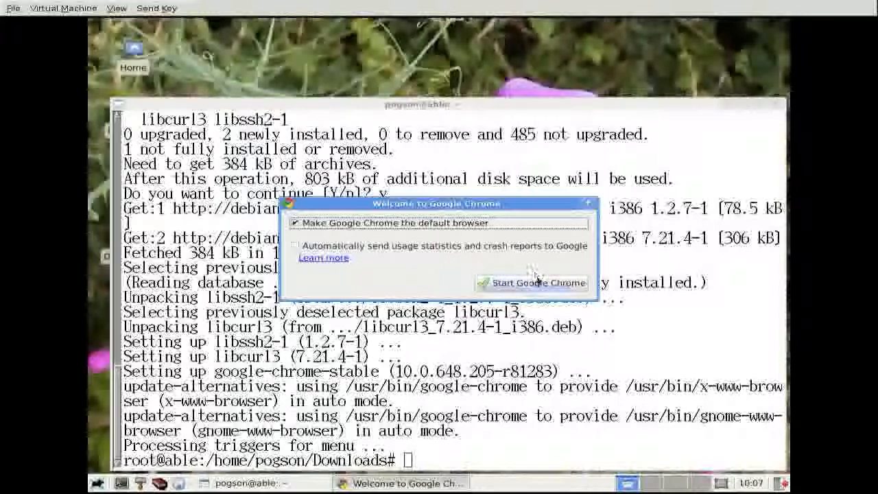
{"action": "left_click", "coordinate": [538, 283]}
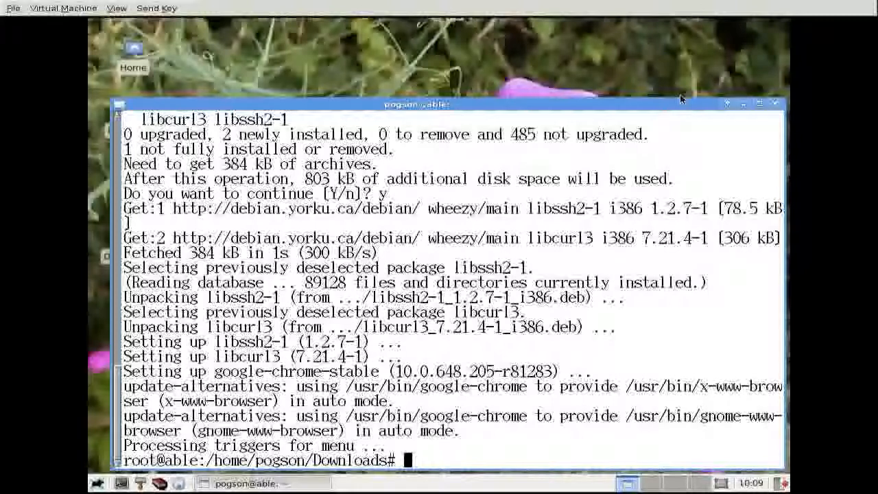
{"action": "type", "text": "ex"}
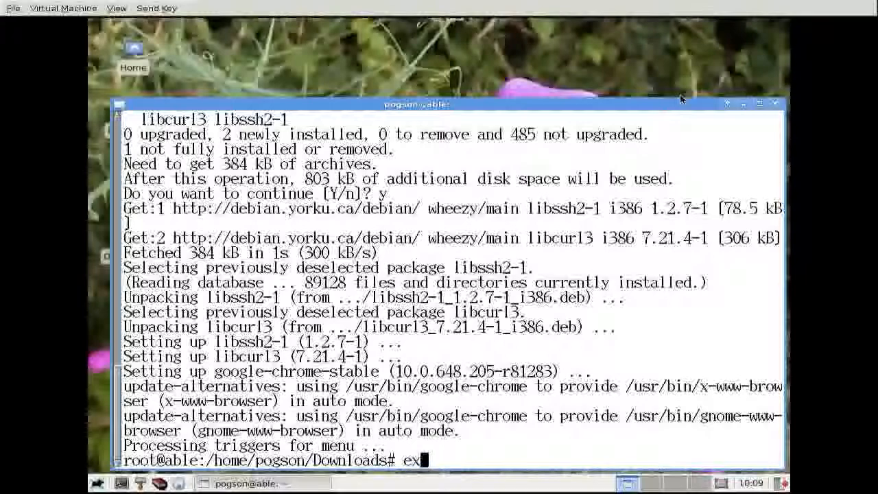